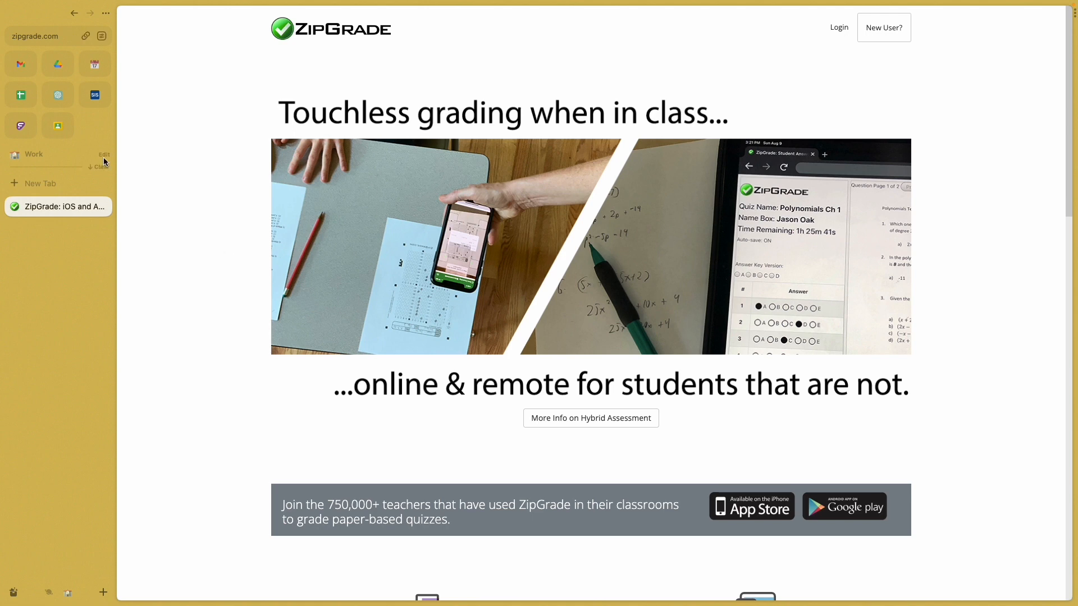
pyautogui.moveTo(243, 123)
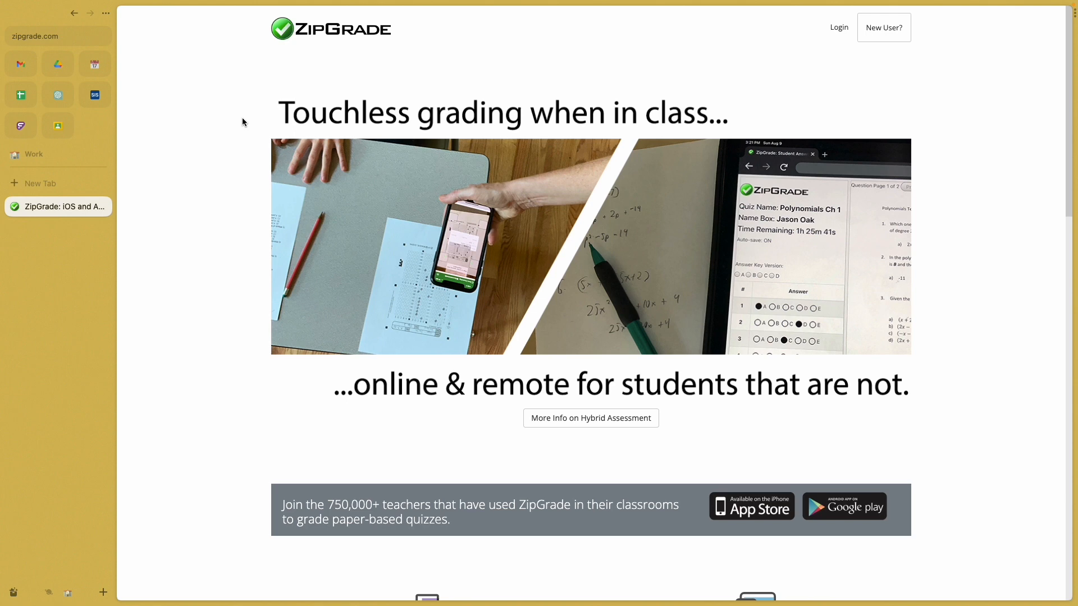
pyautogui.moveTo(535, 163)
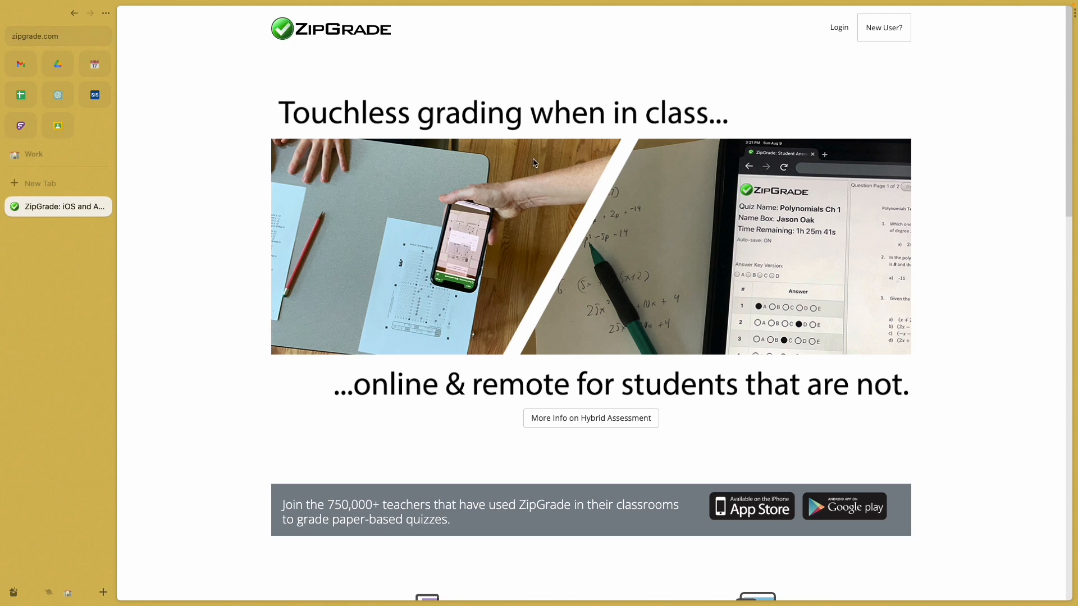
pyautogui.moveTo(884, 27)
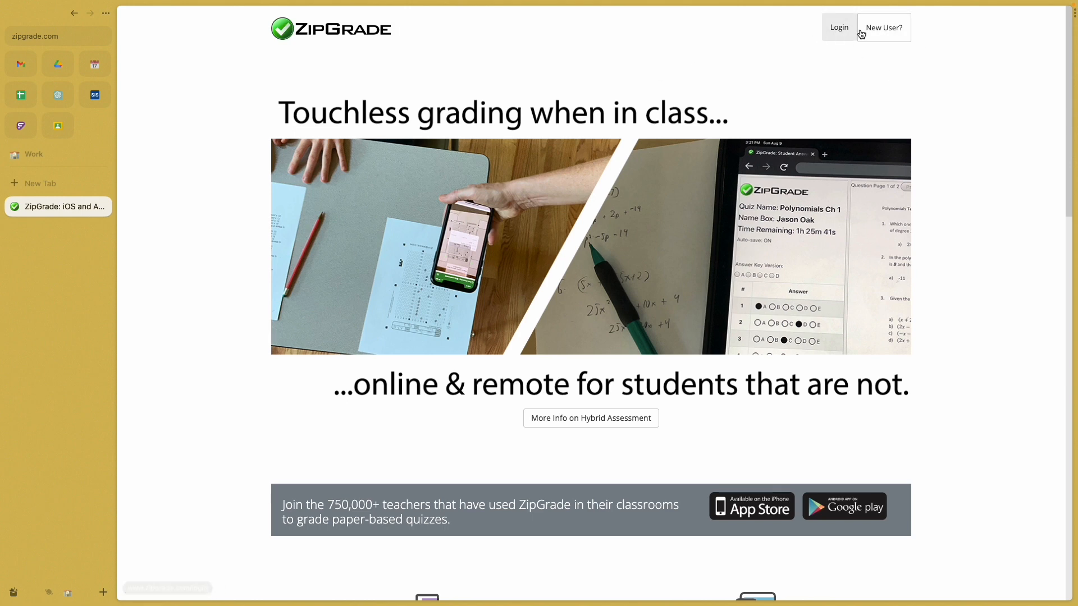
pyautogui.moveTo(838, 32)
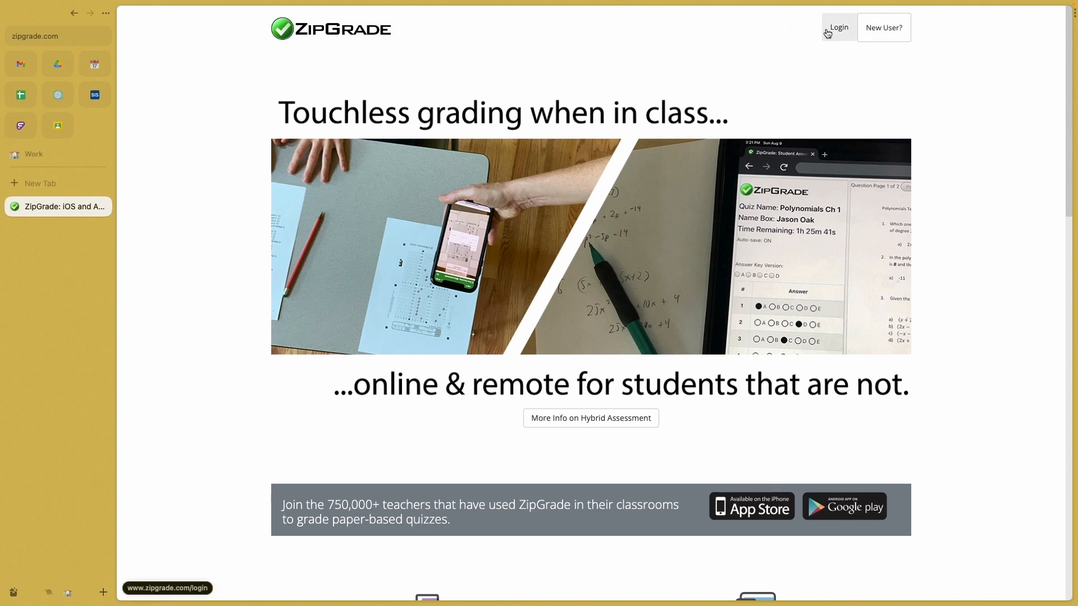
pyautogui.click(838, 27)
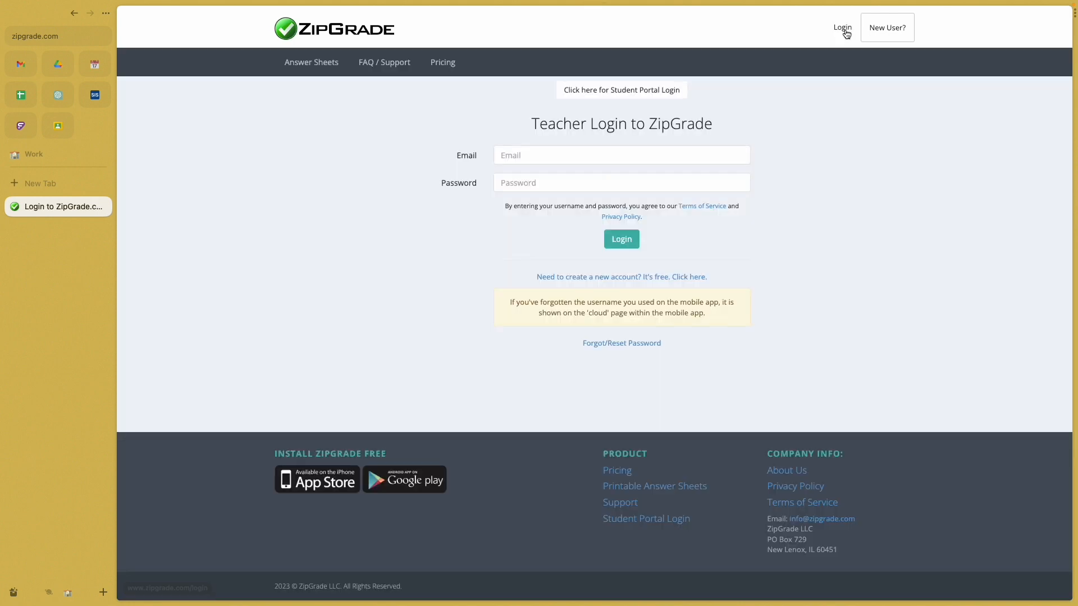
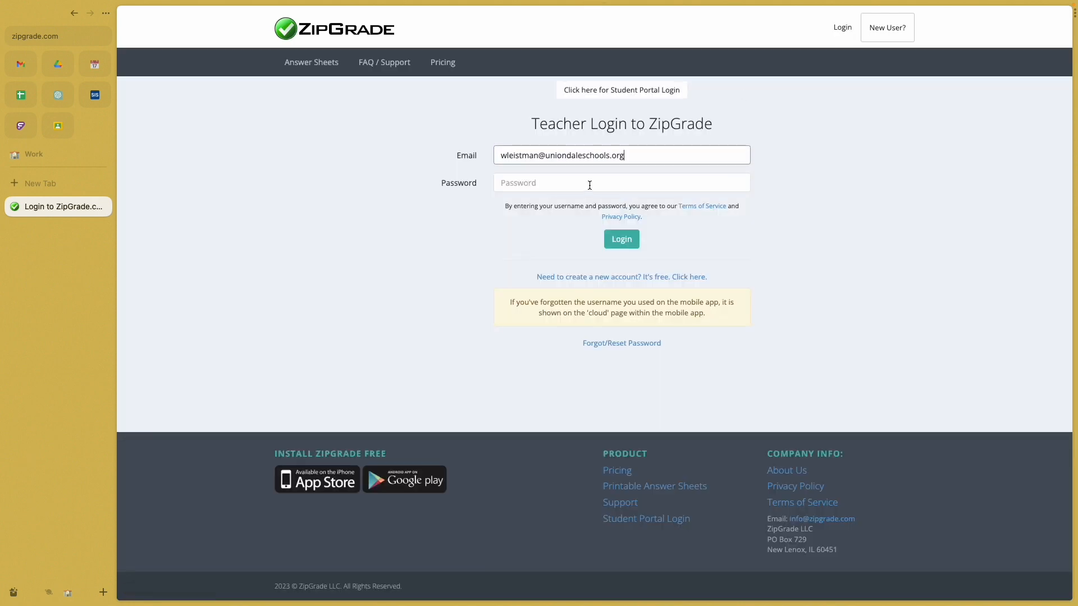
pyautogui.write('password')
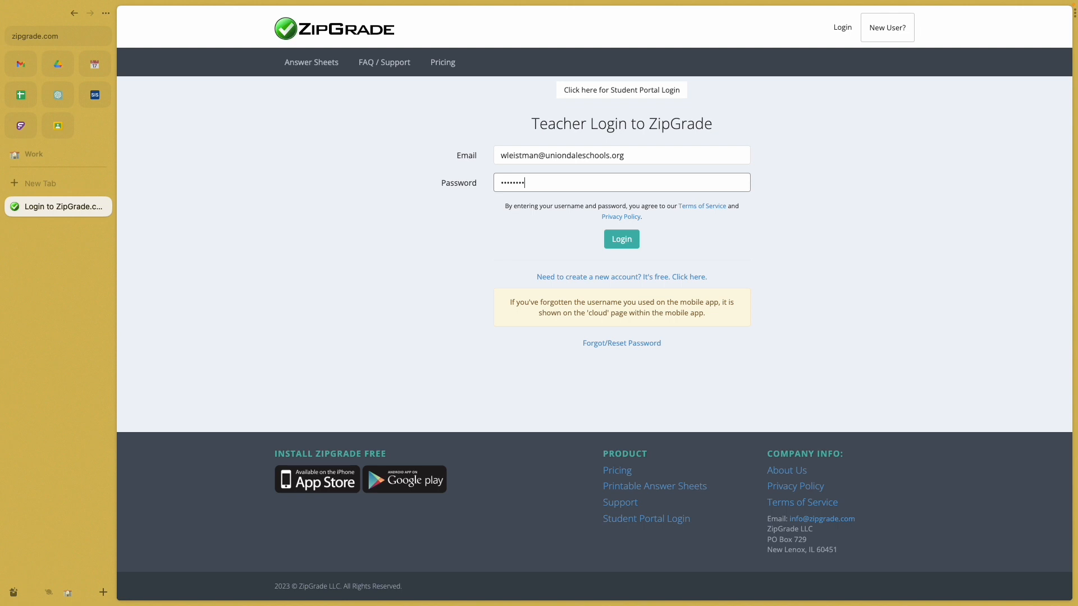
# Sign in and review the My Account page with subscription and student portal settings.
pyautogui.click(620, 238)
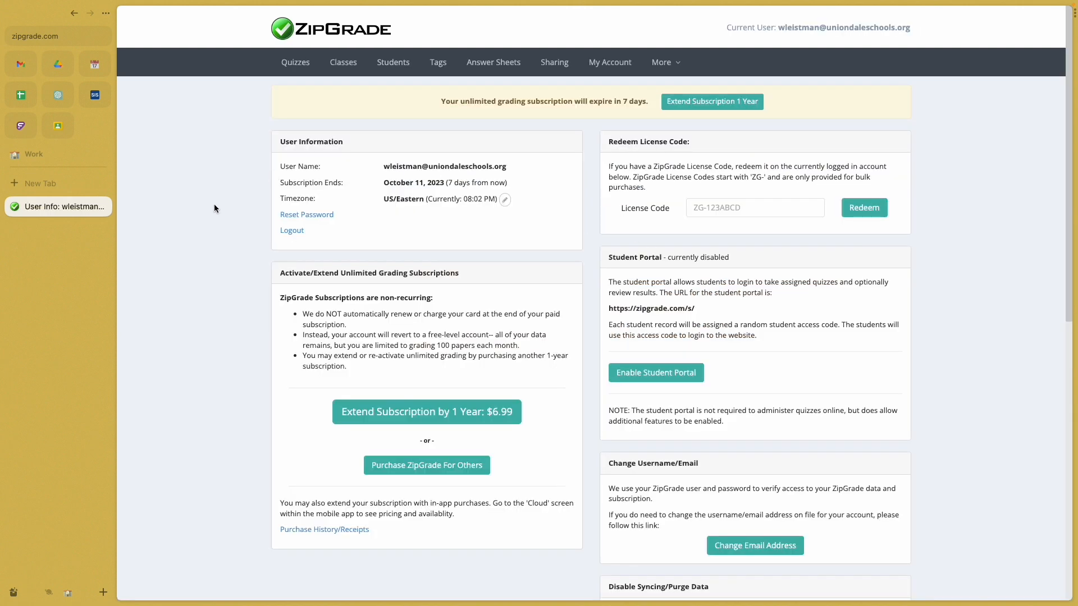
pyautogui.moveTo(219, 212)
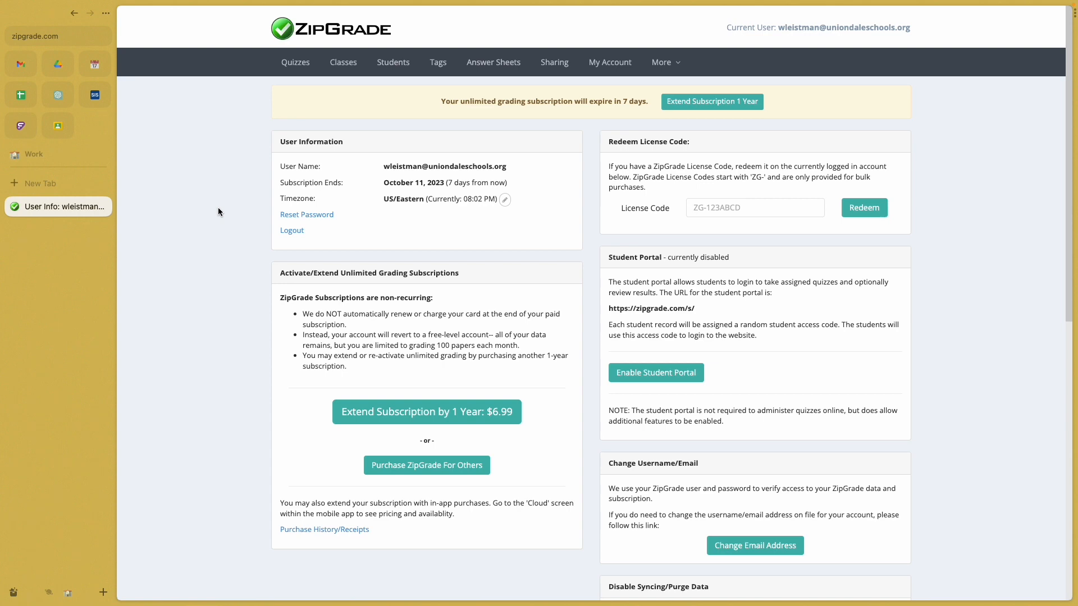
pyautogui.moveTo(721, 342)
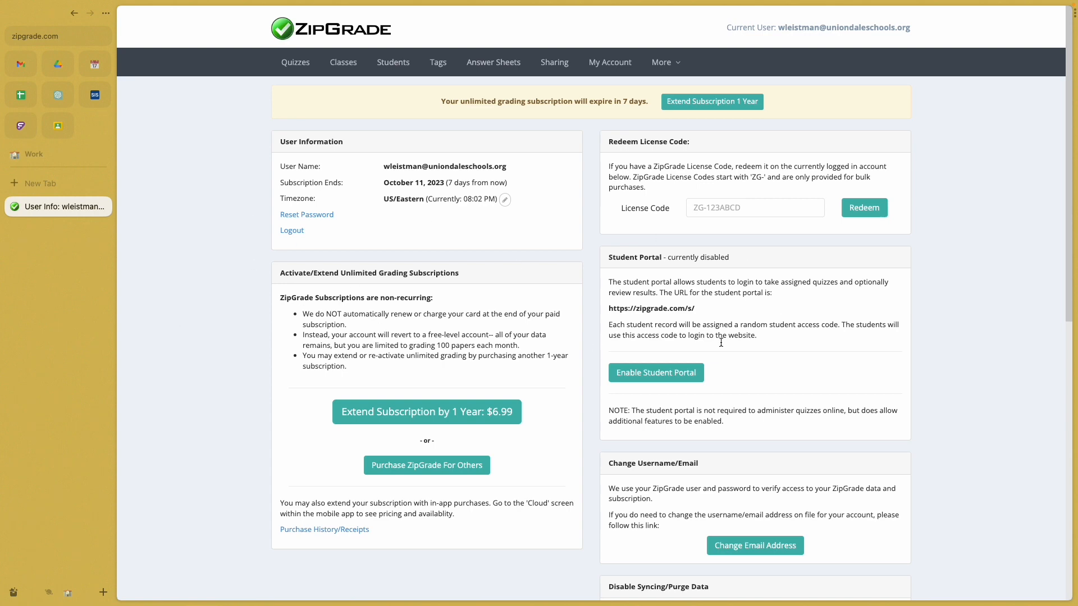
pyautogui.scroll(-3)
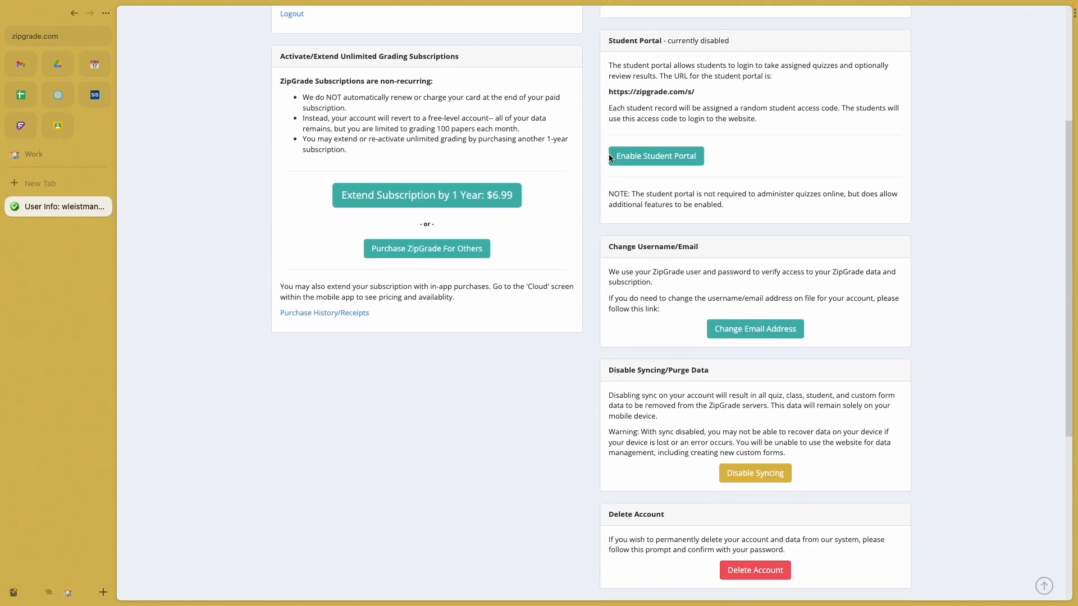
pyautogui.scroll(3)
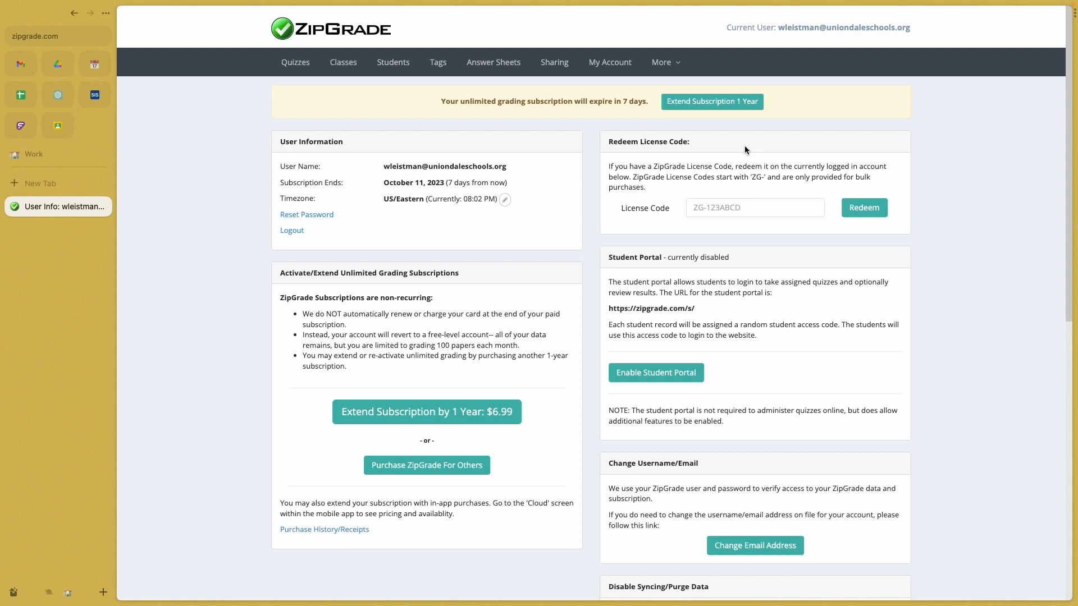
pyautogui.click(755, 207)
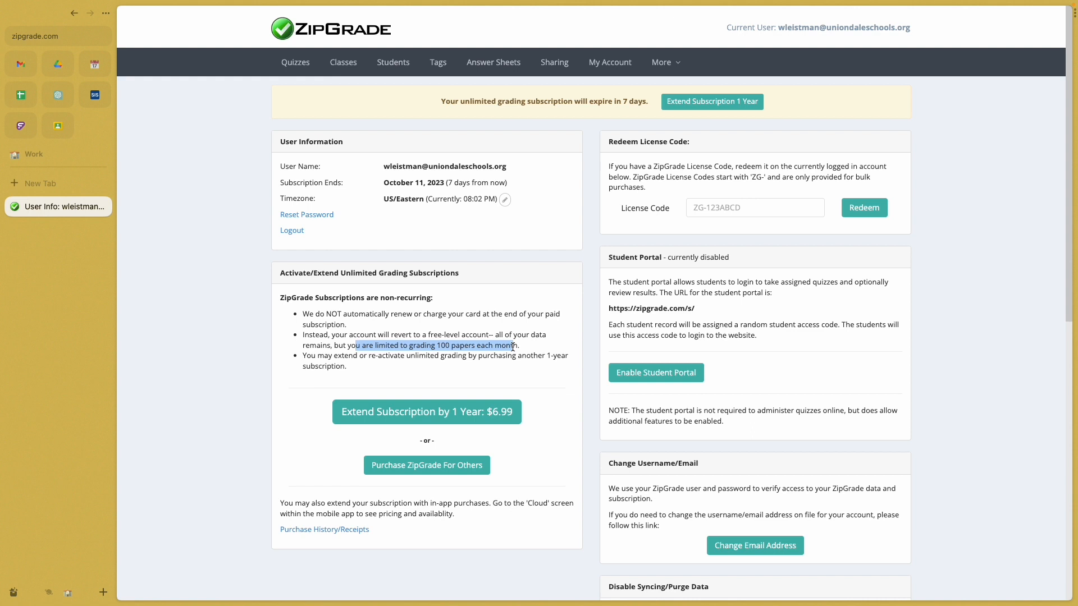
pyautogui.moveTo(295, 62)
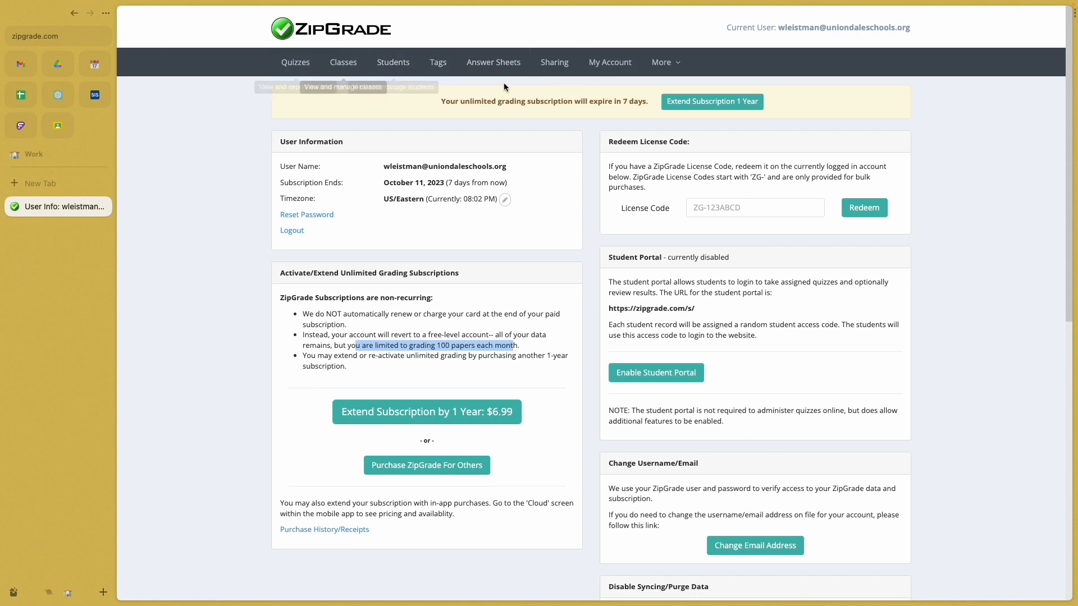
pyautogui.click(662, 61)
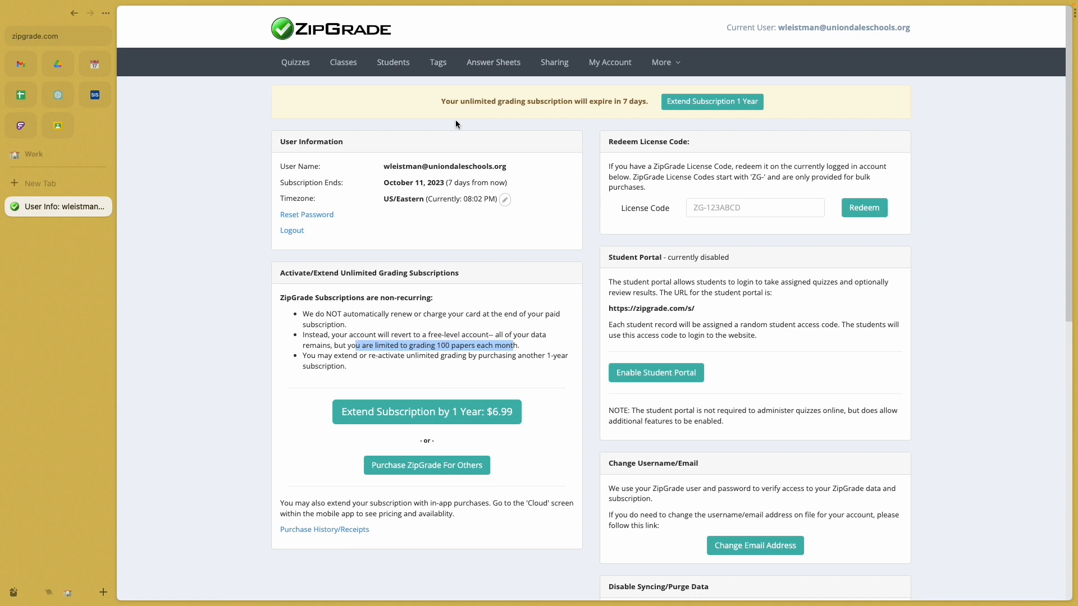
pyautogui.moveTo(550, 81)
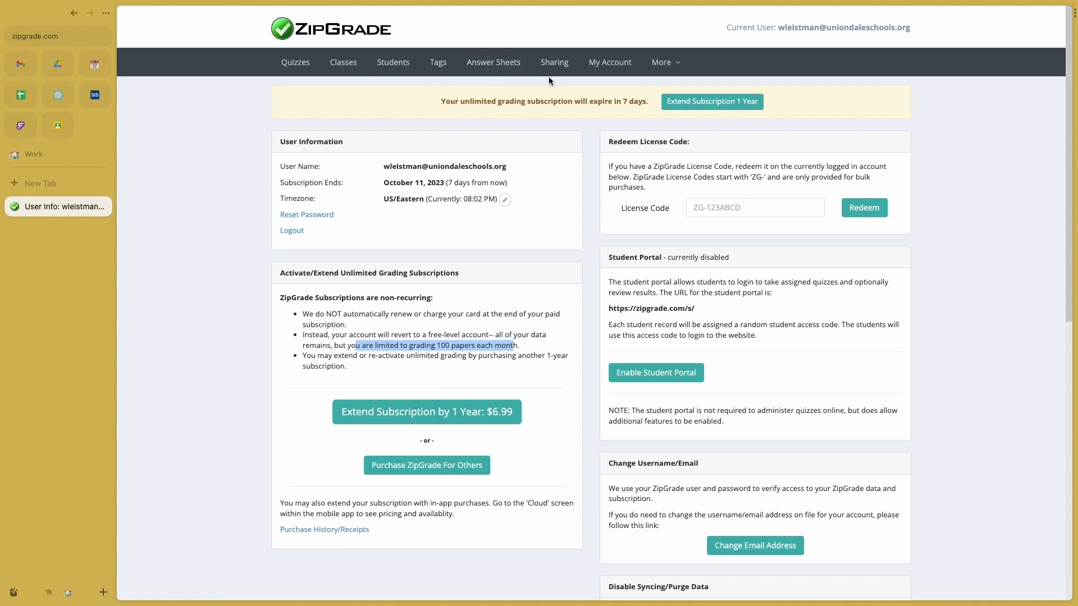
# Show the Answer Sheets page and its Download section of 20, 50 and 100 question forms.
pyautogui.click(493, 62)
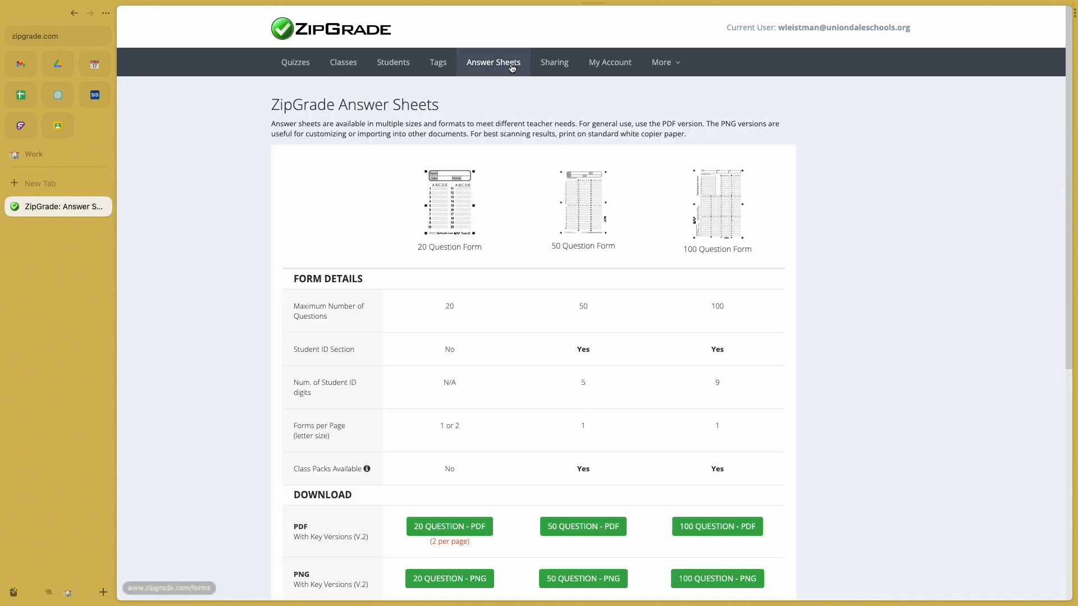
pyautogui.moveTo(249, 90)
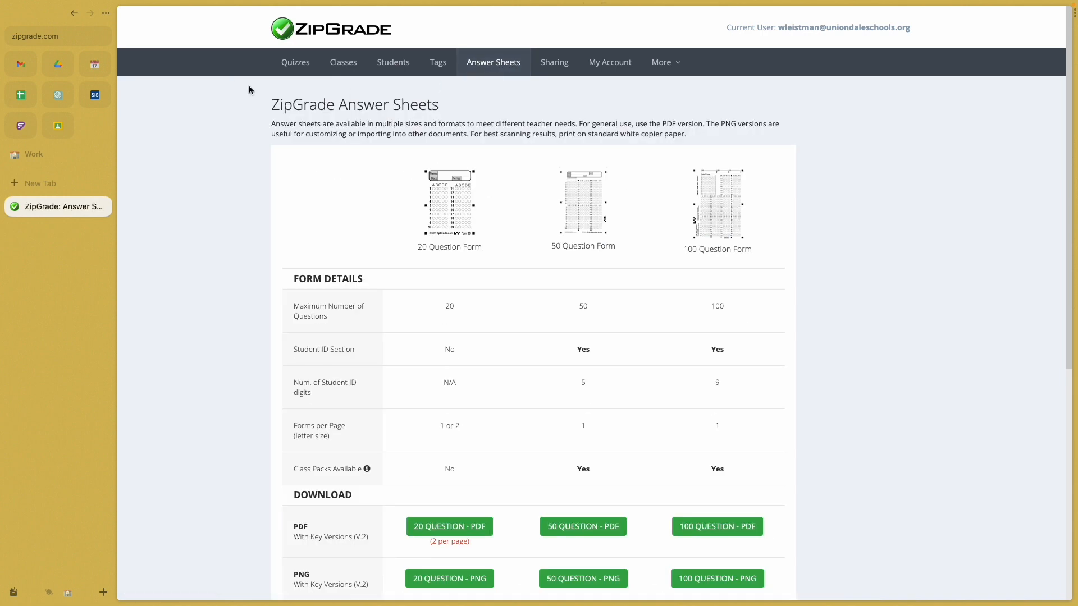
pyautogui.moveTo(473, 205)
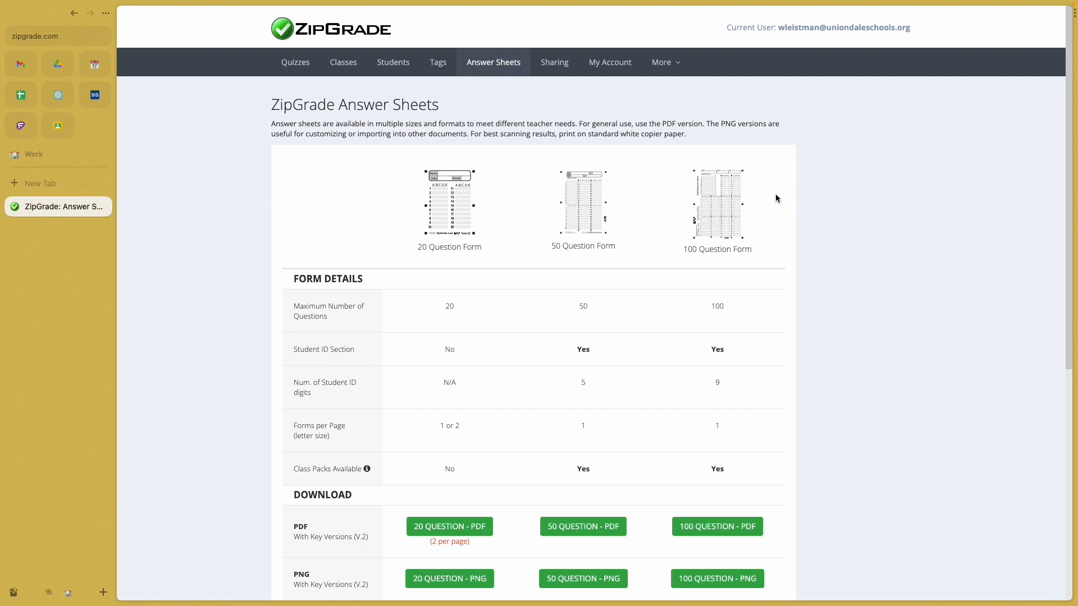
pyautogui.moveTo(874, 217)
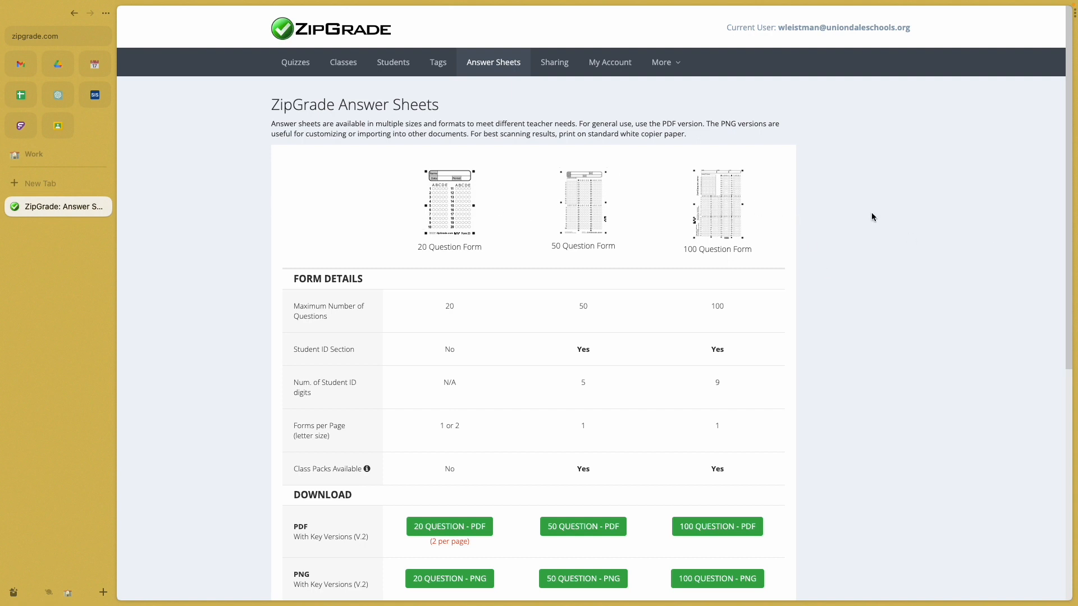
pyautogui.scroll(-3)
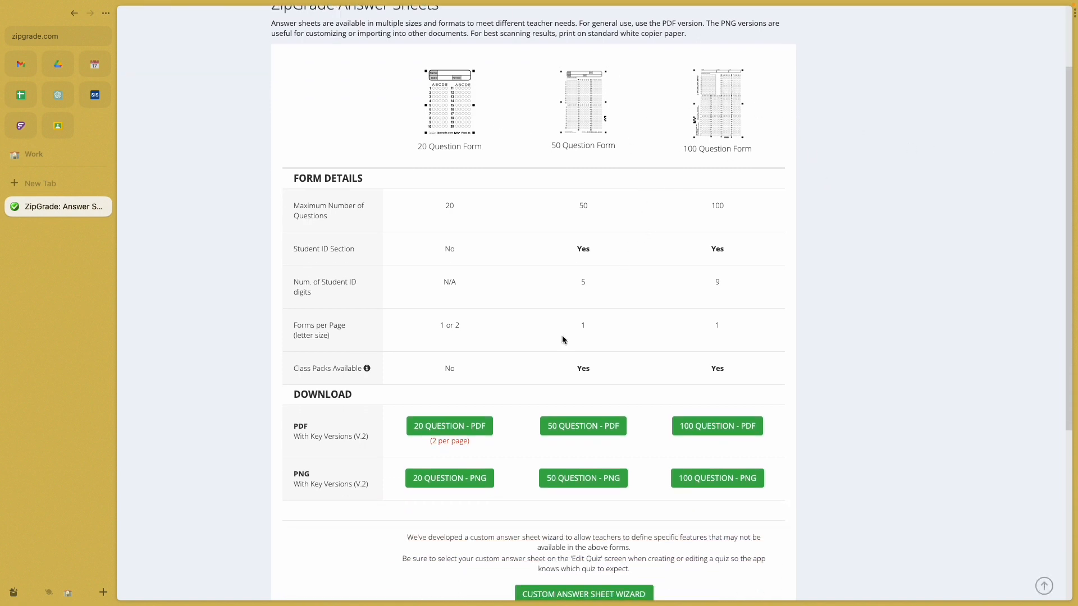
pyautogui.moveTo(561, 368)
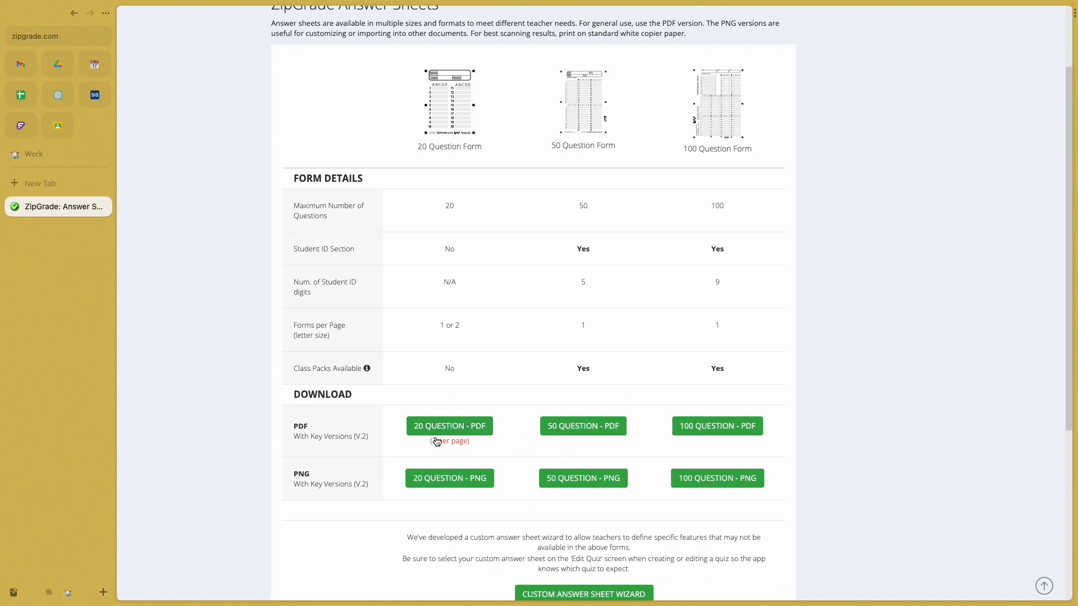
pyautogui.moveTo(450, 426)
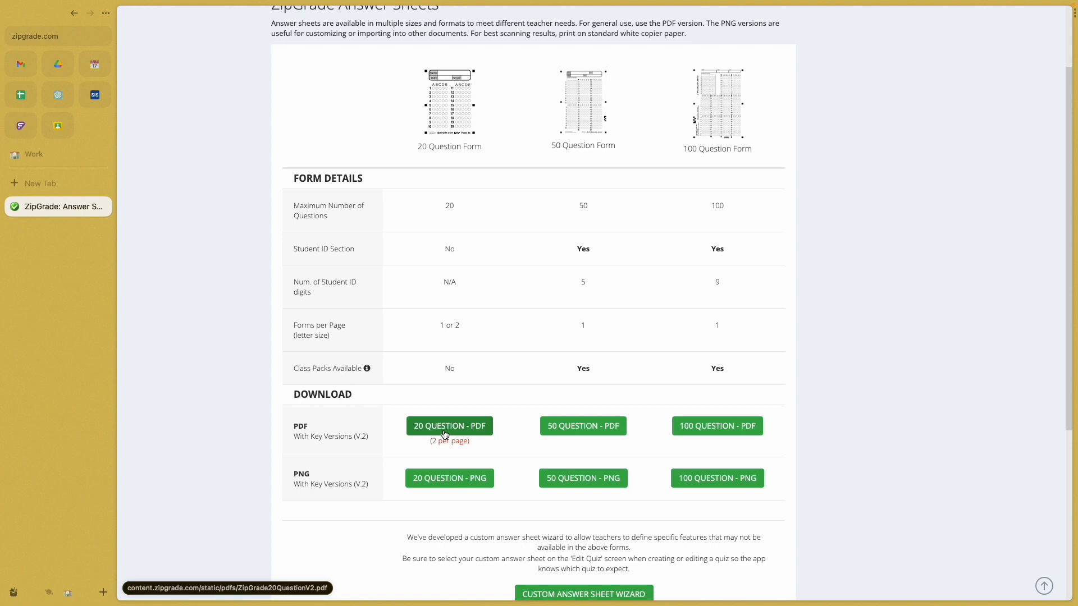
pyautogui.scroll(-3)
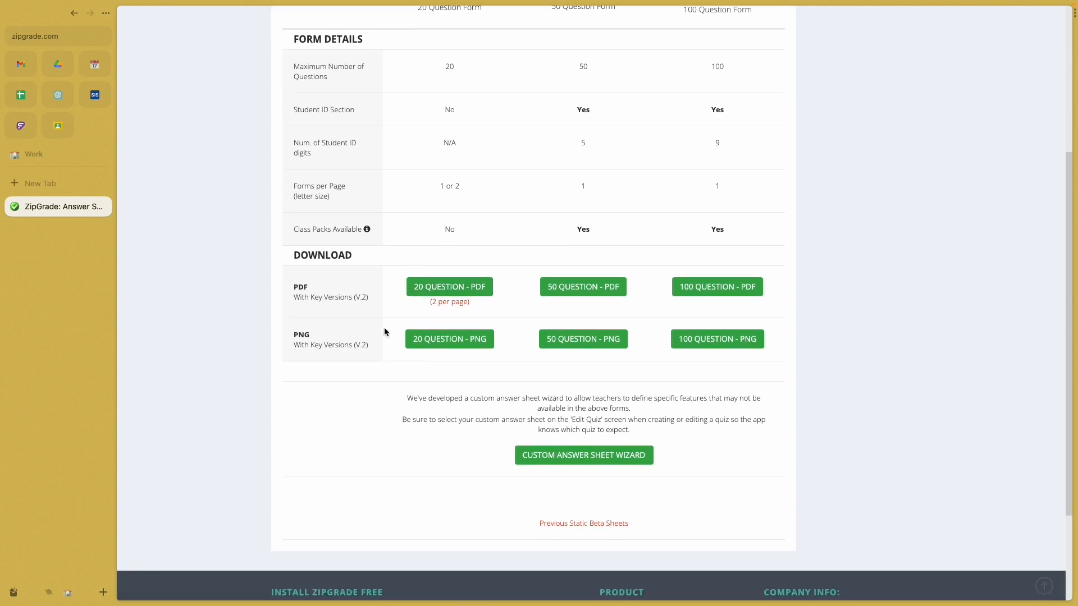
pyautogui.moveTo(742, 557)
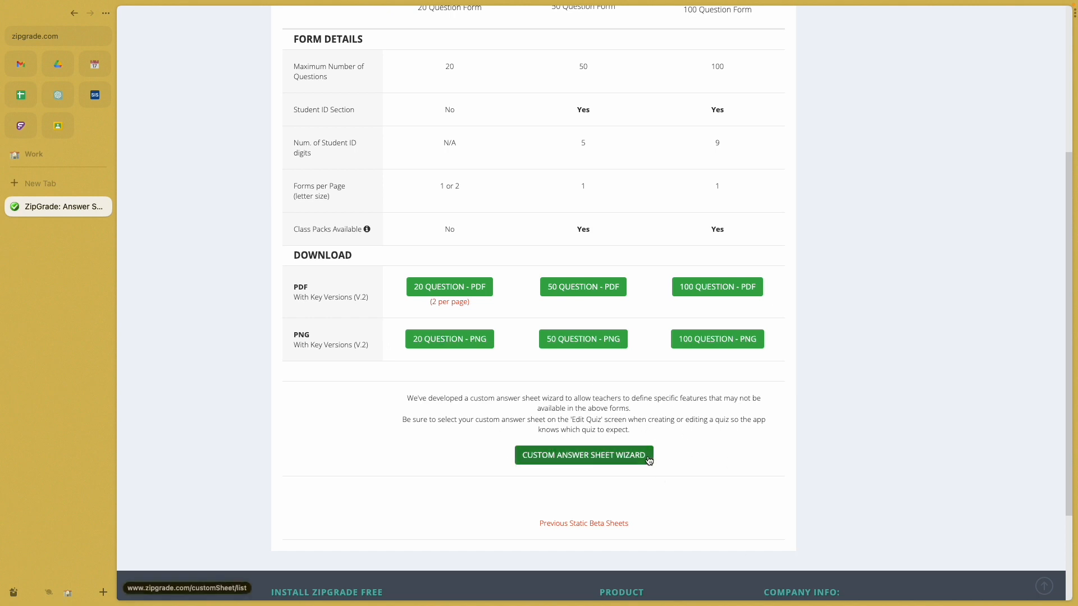
# Browse the custom answer sheet list below the standard forms.
pyautogui.click(584, 455)
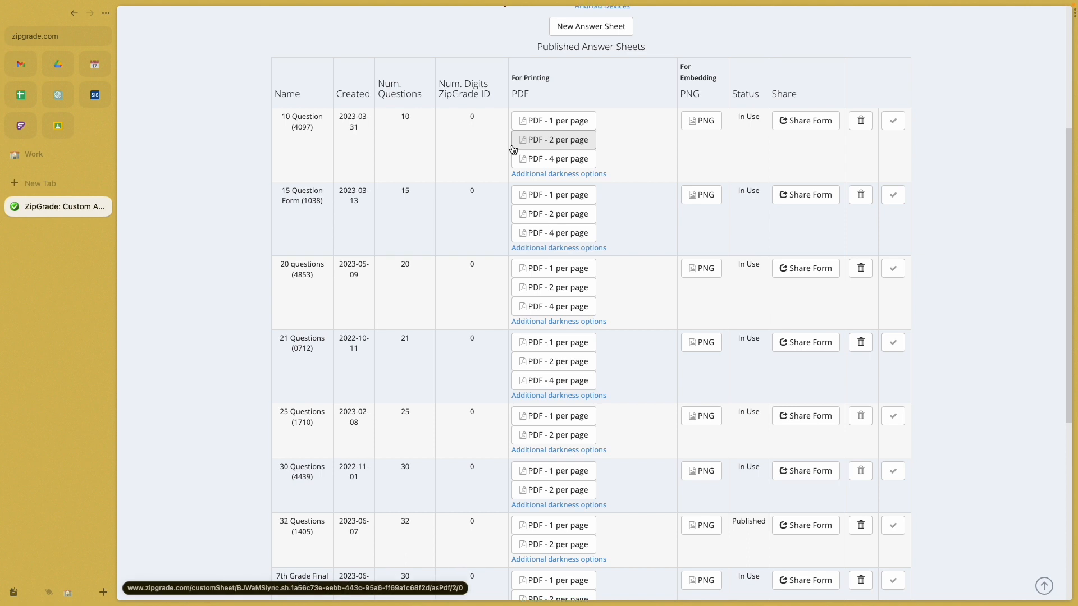
pyautogui.moveTo(482, 136)
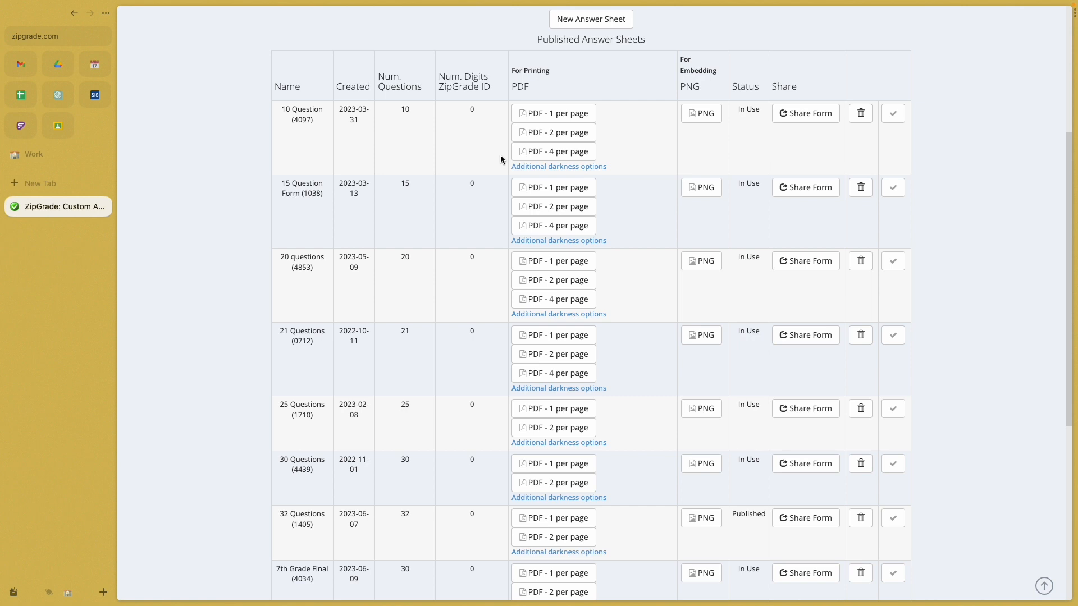
pyautogui.scroll(-3)
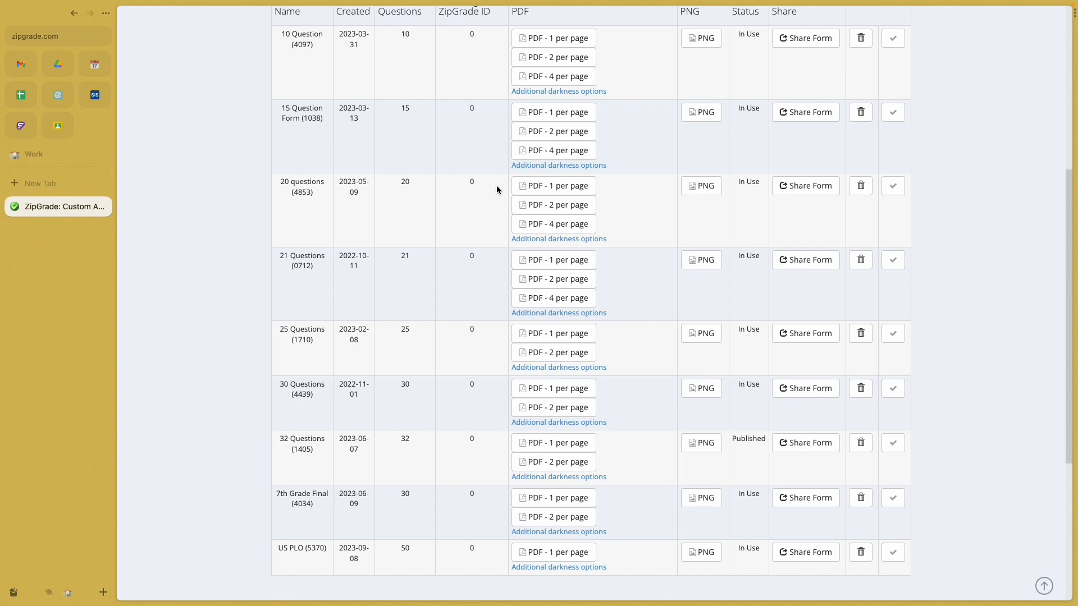
pyautogui.moveTo(282, 335); pyautogui.dragTo(368, 340)
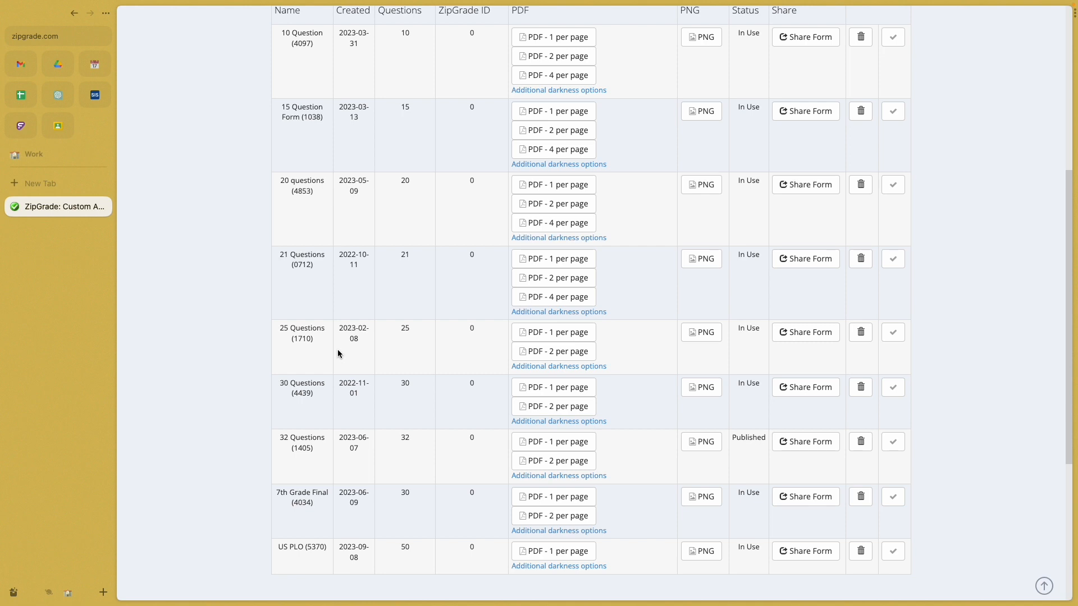
pyautogui.moveTo(470, 351)
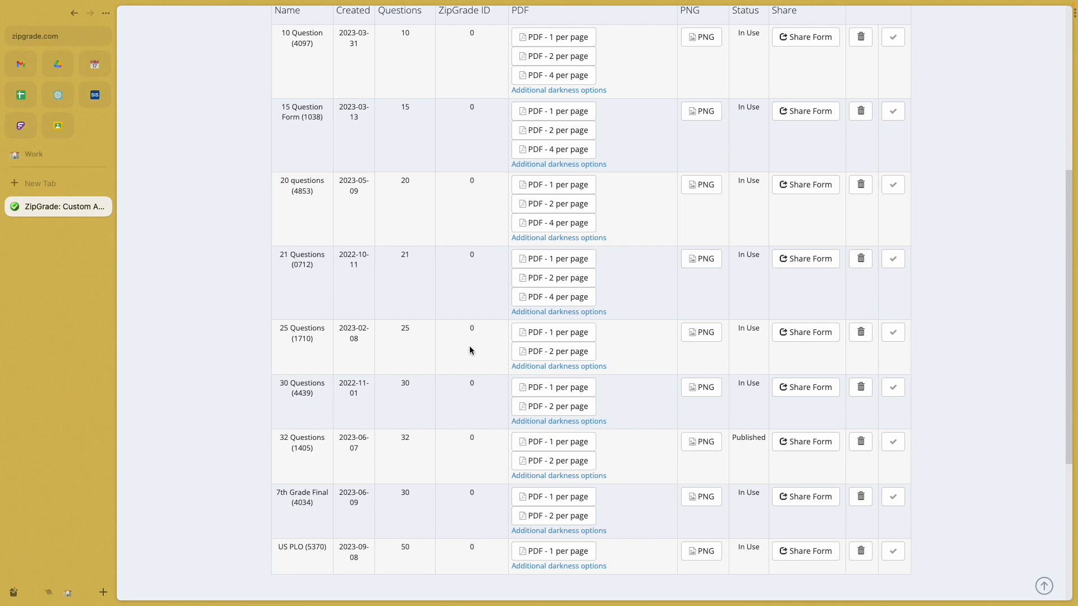
pyautogui.moveTo(545, 281)
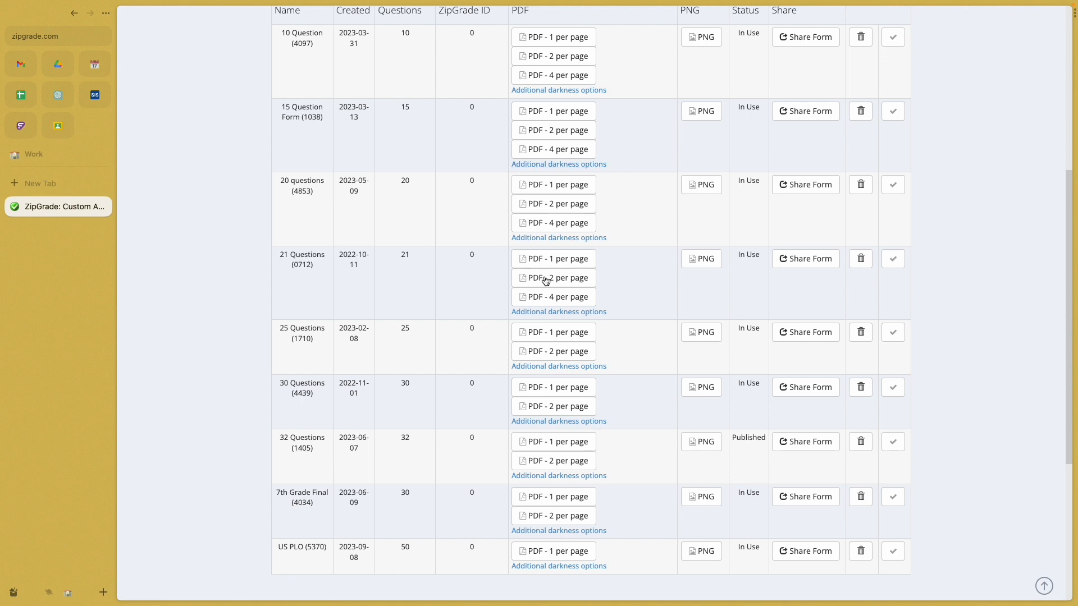
pyautogui.scroll(-3)
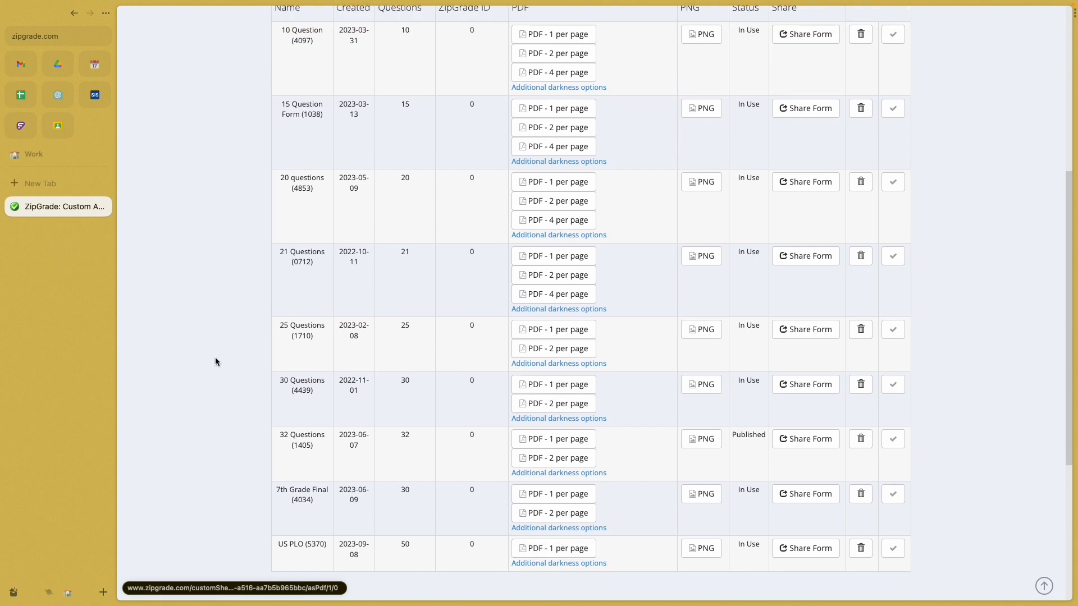
pyautogui.moveTo(288, 400)
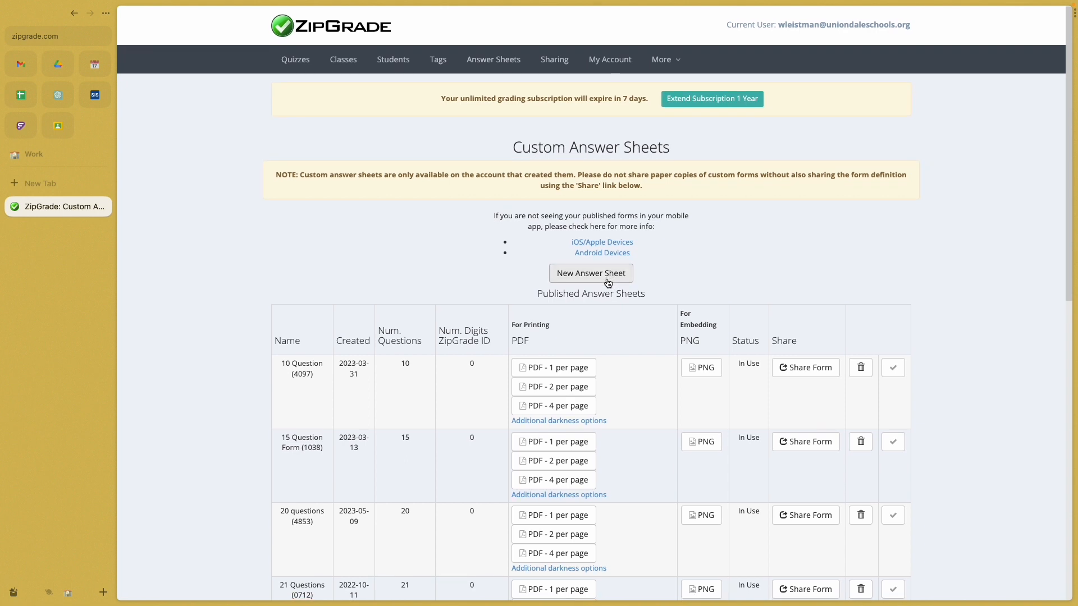
# Start a new custom answer sheet named 29 Question Form.
pyautogui.click(589, 273)
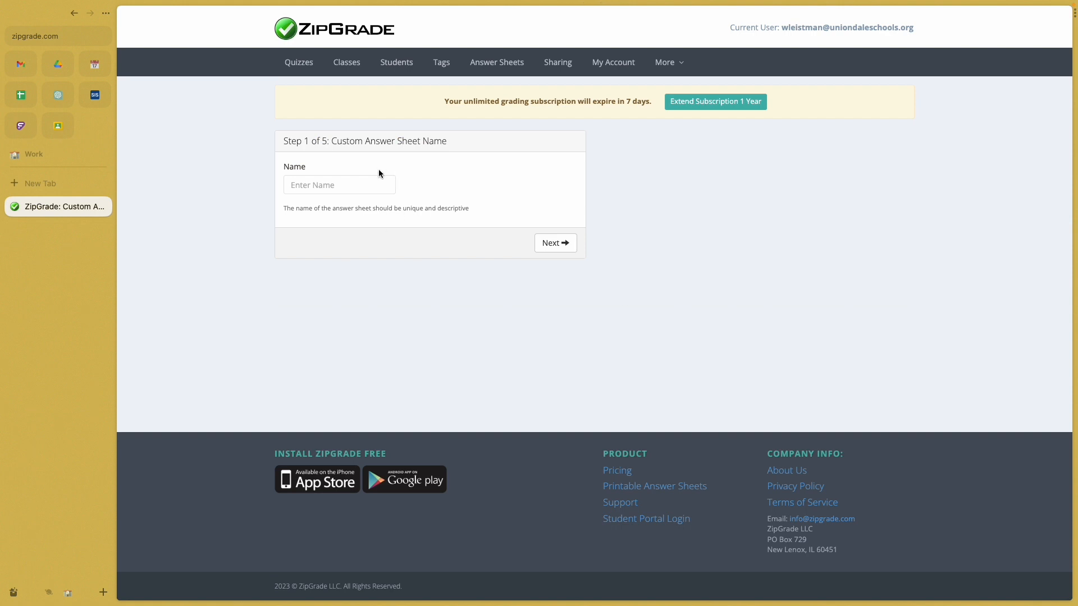
pyautogui.click(338, 184)
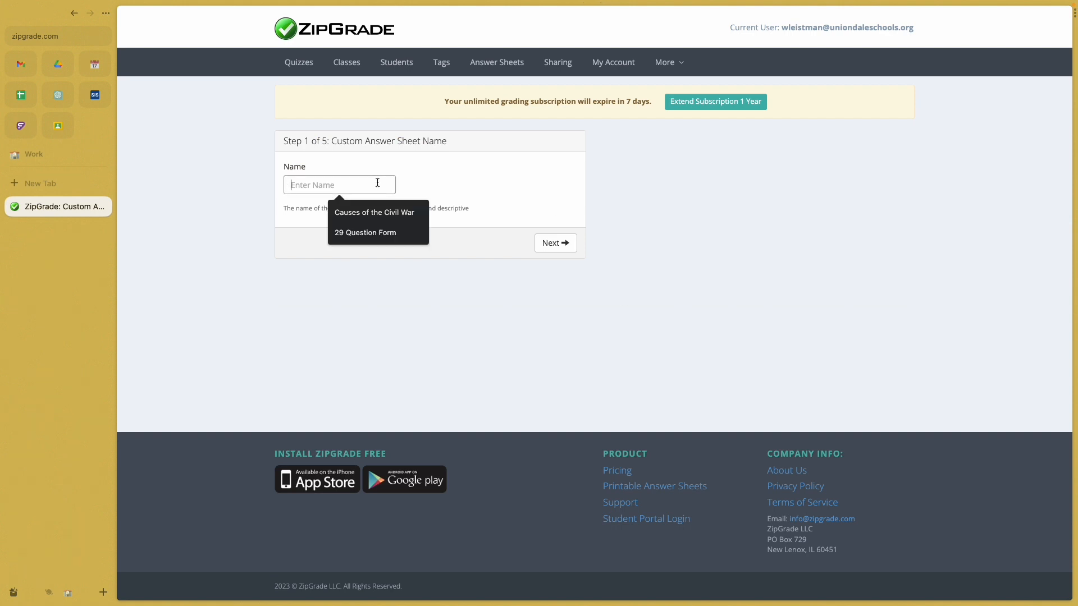
pyautogui.click(365, 233)
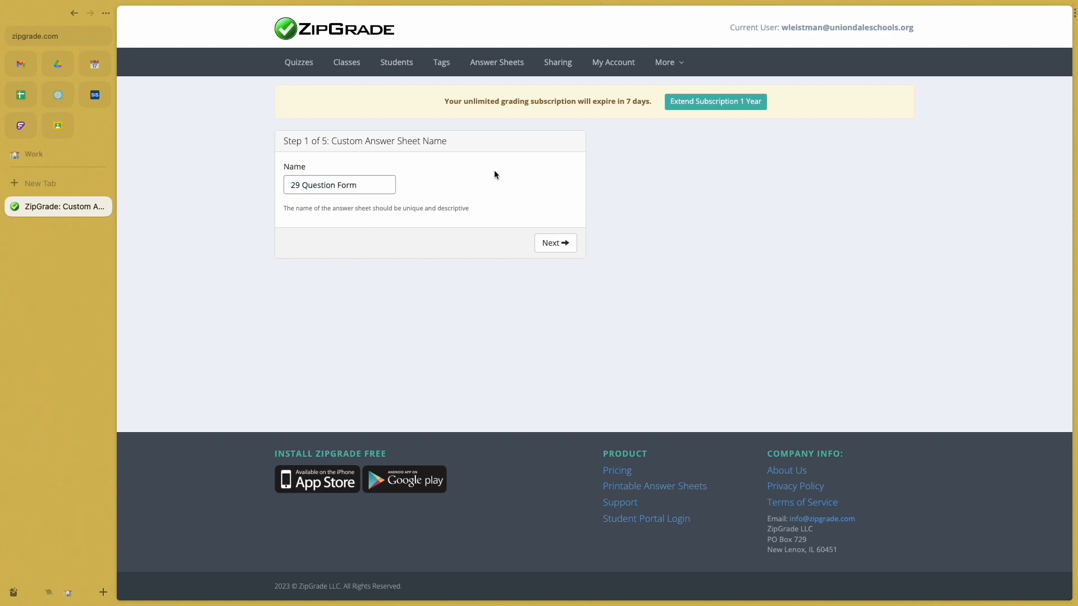
# On the header boxes step, relabel the Class box as Class Period.
pyautogui.click(554, 242)
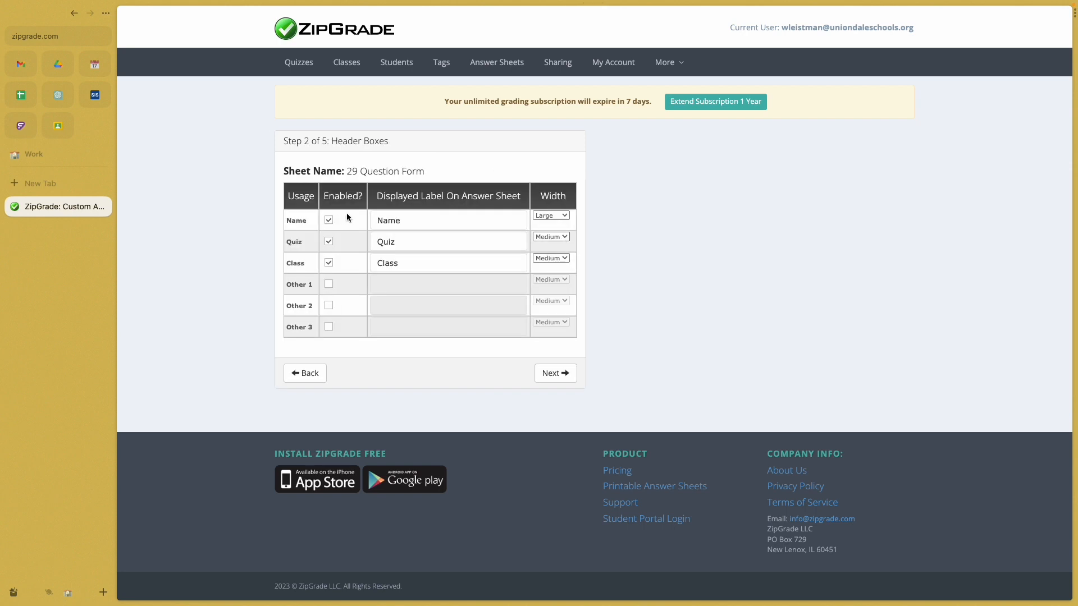
pyautogui.moveTo(315, 244)
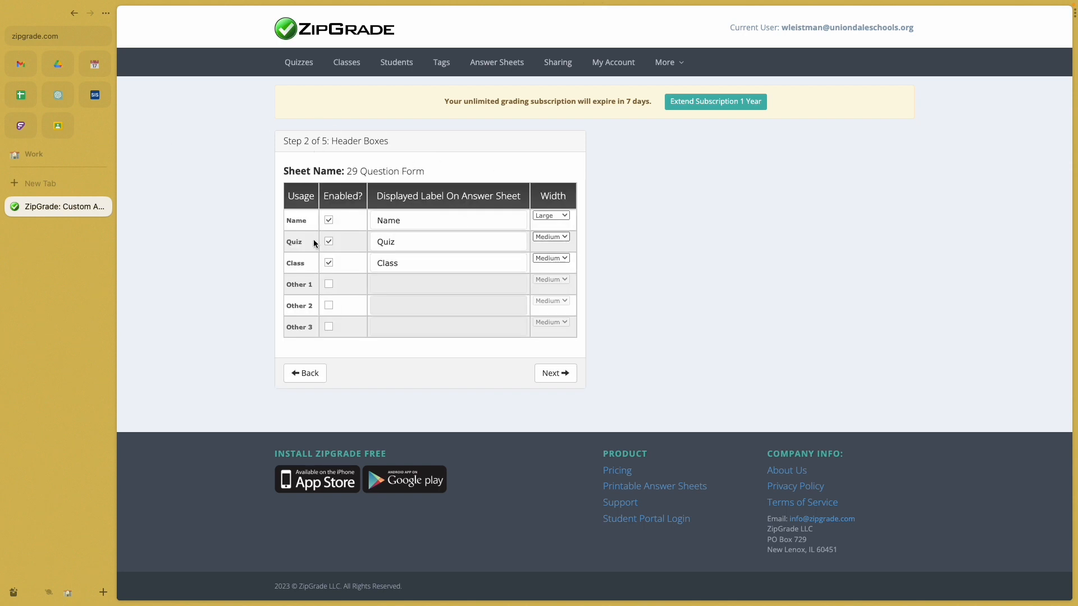
pyautogui.click(448, 263)
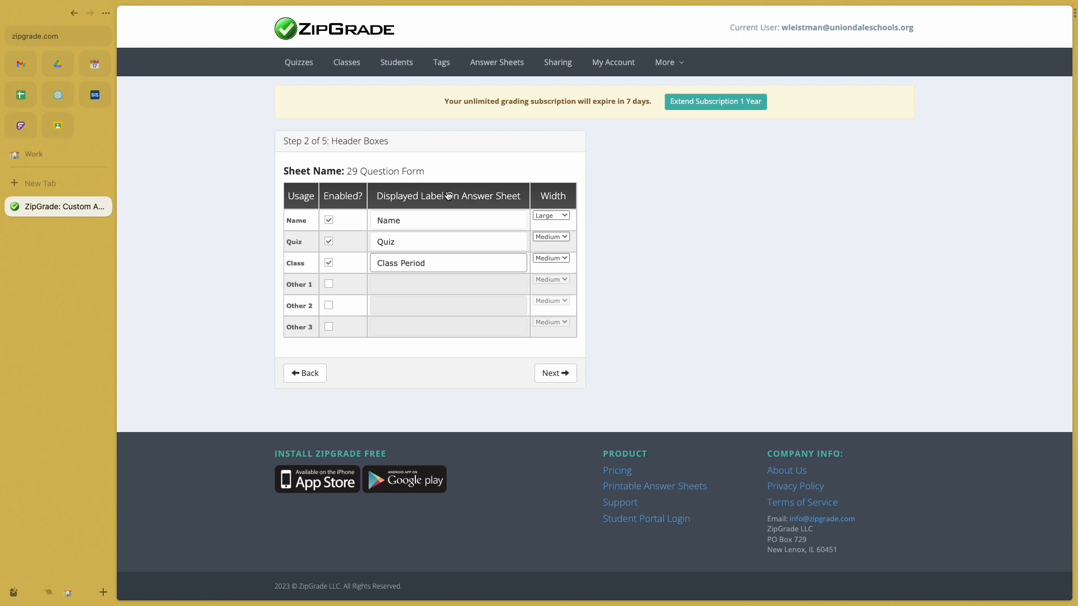
pyautogui.moveTo(417, 66)
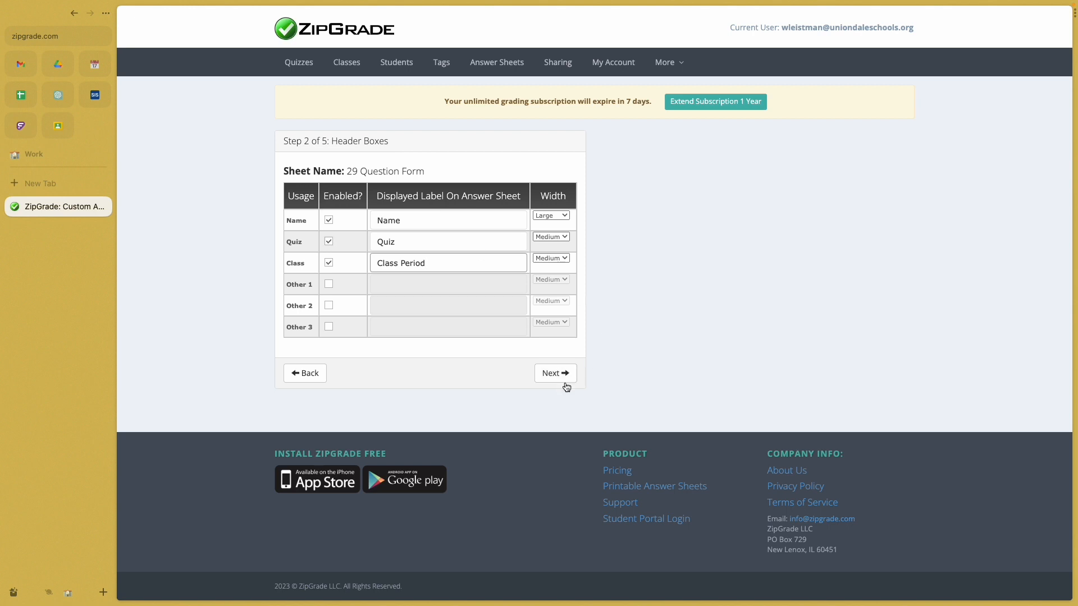
# Turn off the Student ID section, keeping the Key Version section with letters ABCD.
pyautogui.click(554, 373)
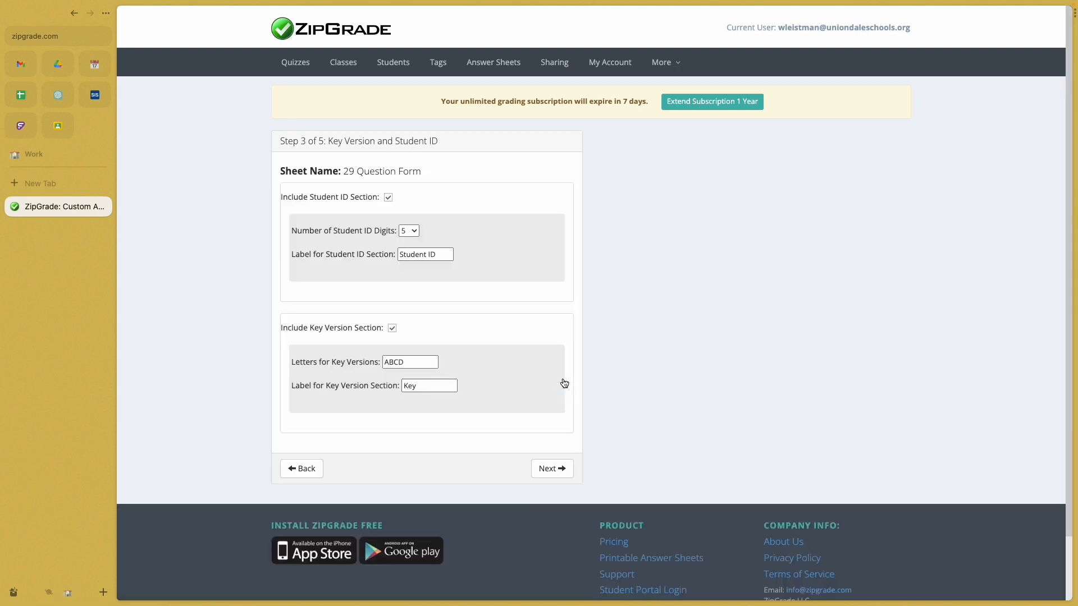
pyautogui.moveTo(281, 216)
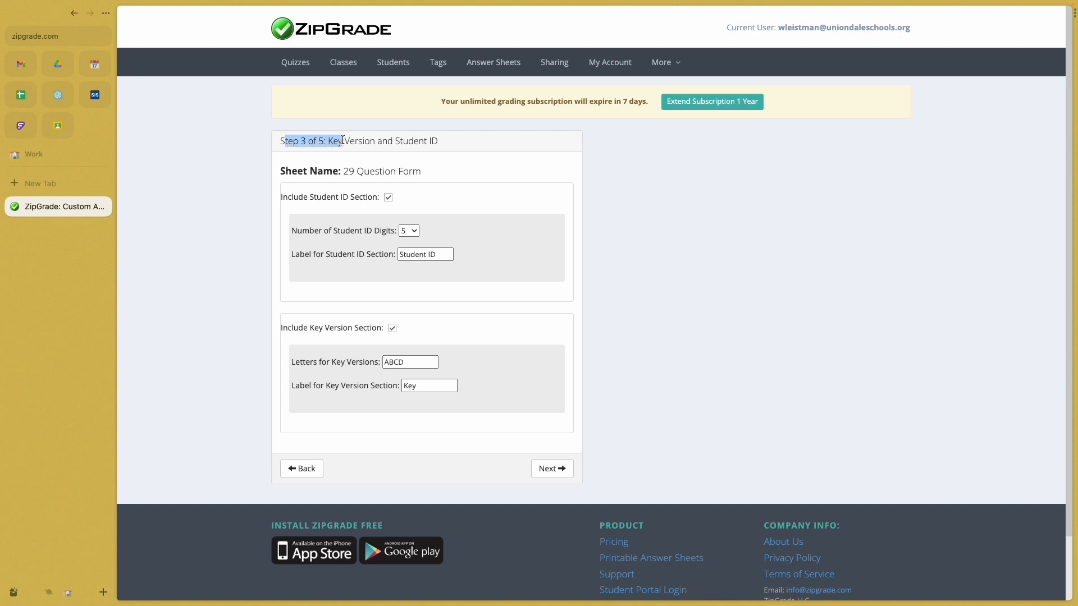
pyautogui.moveTo(344, 141); pyautogui.dragTo(437, 142)
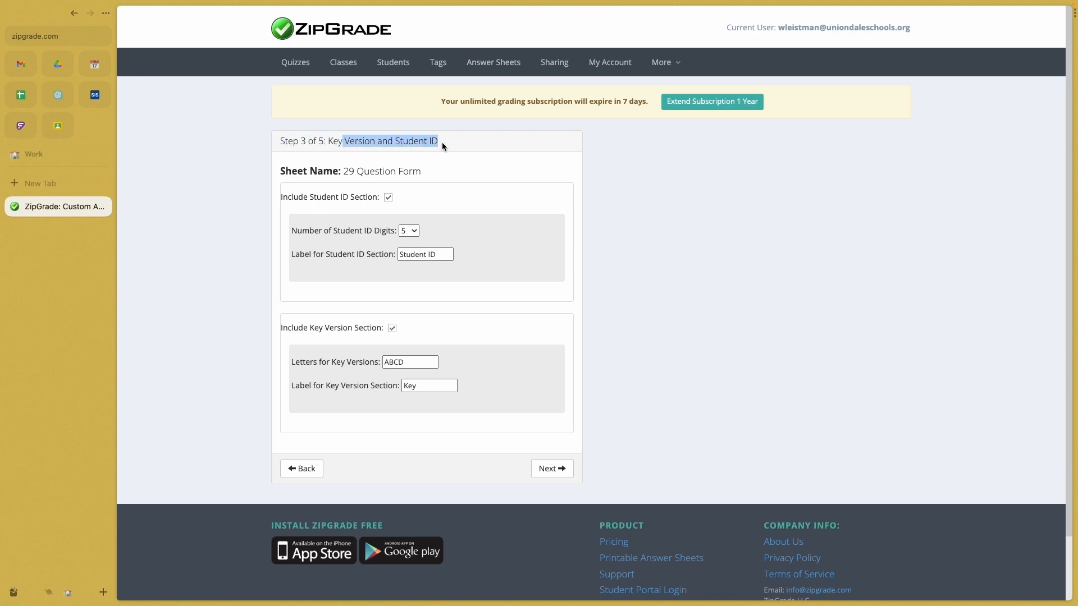
pyautogui.click(388, 198)
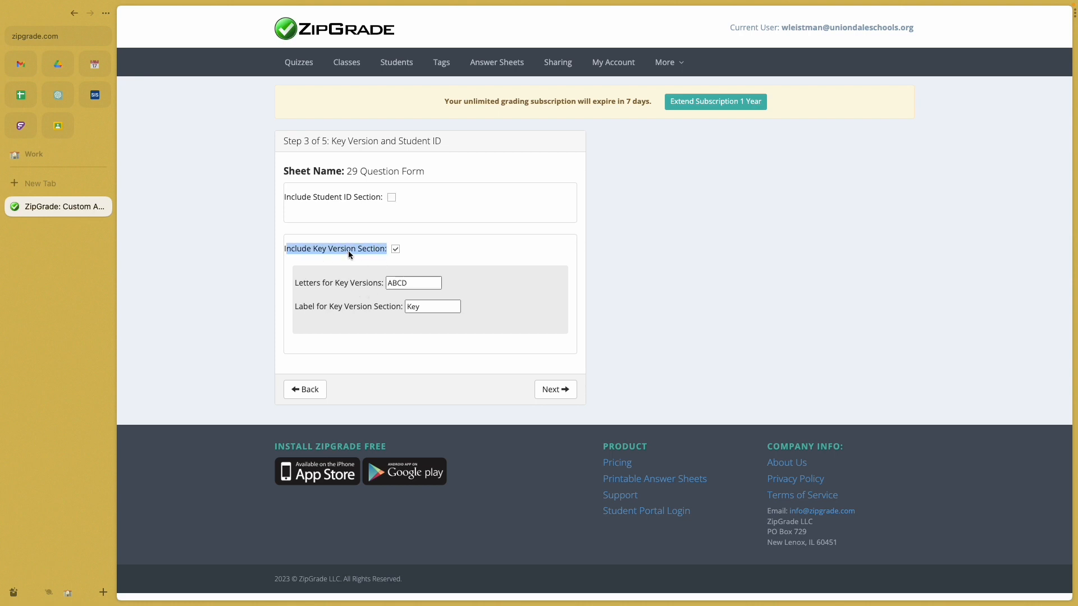
pyautogui.moveTo(583, 391)
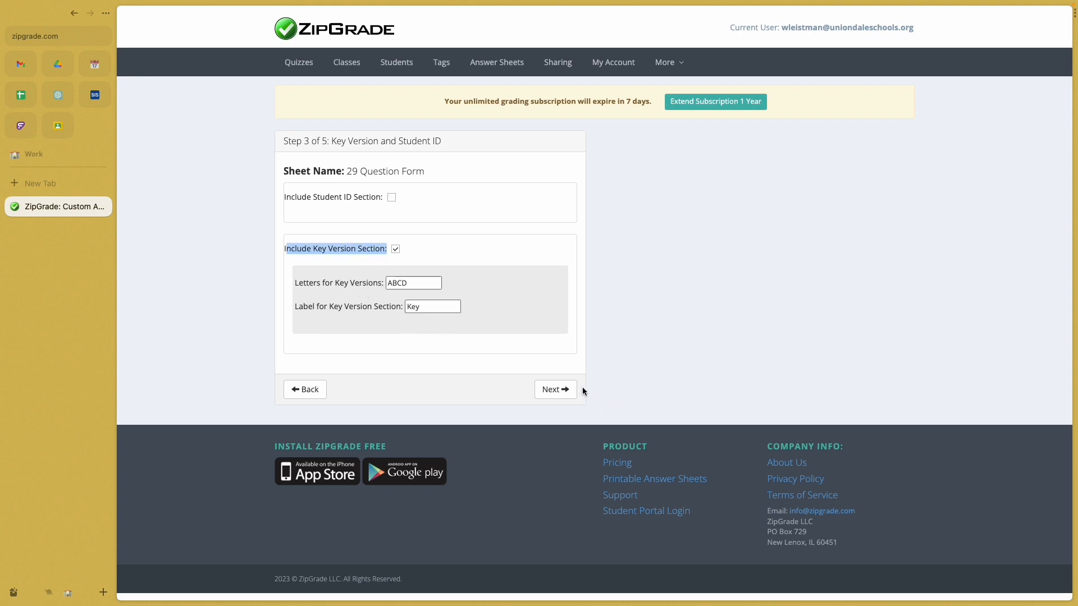
pyautogui.moveTo(593, 385)
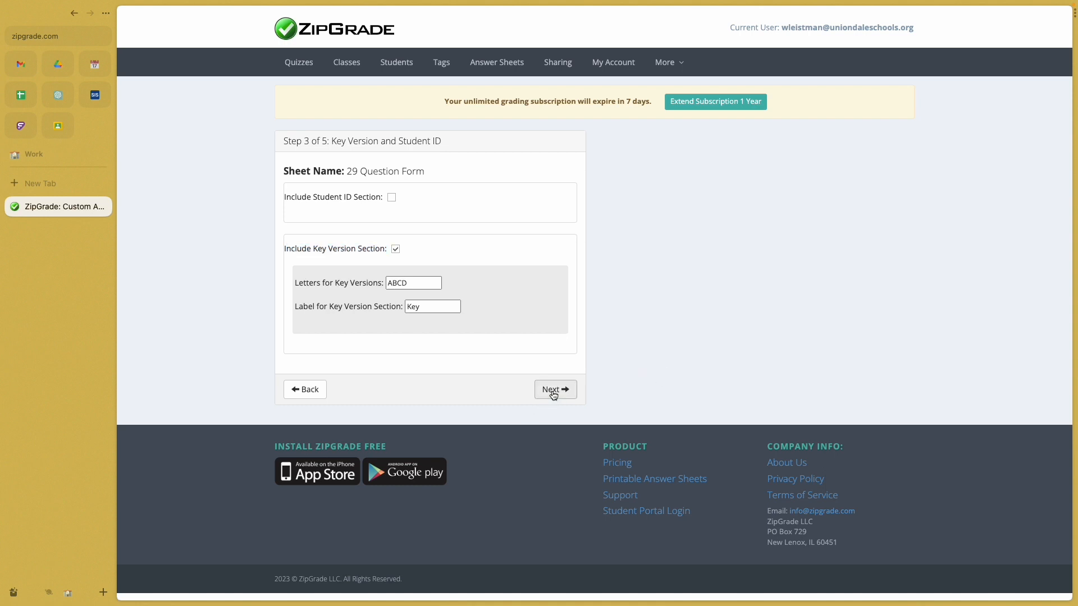
# Prepare 29 multiple-choice questions with answer letters ABCDE on the define-questions step.
pyautogui.click(554, 390)
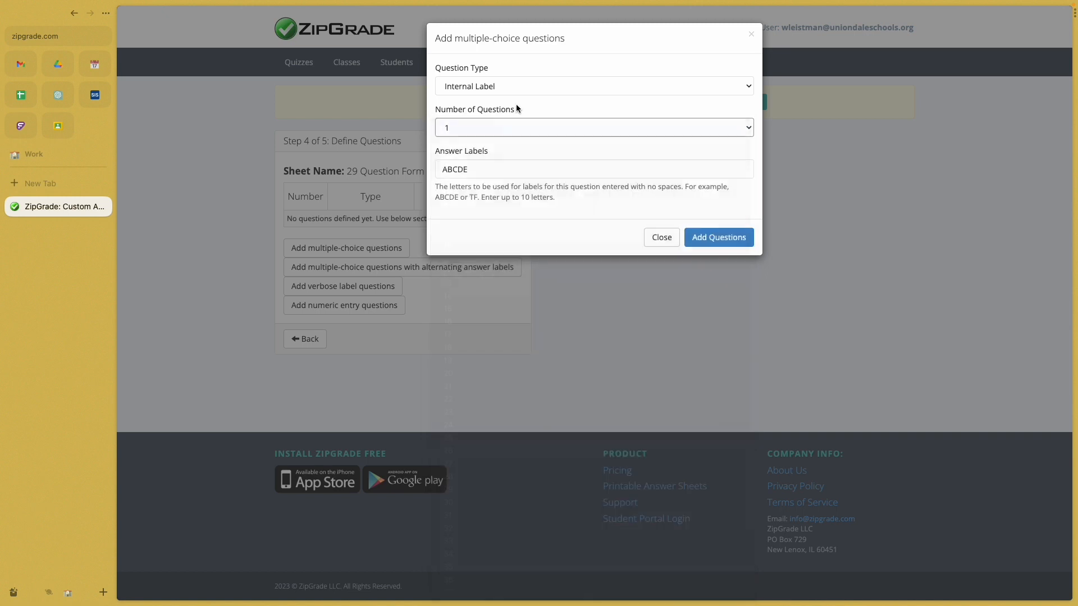
pyautogui.doubleClick(455, 169)
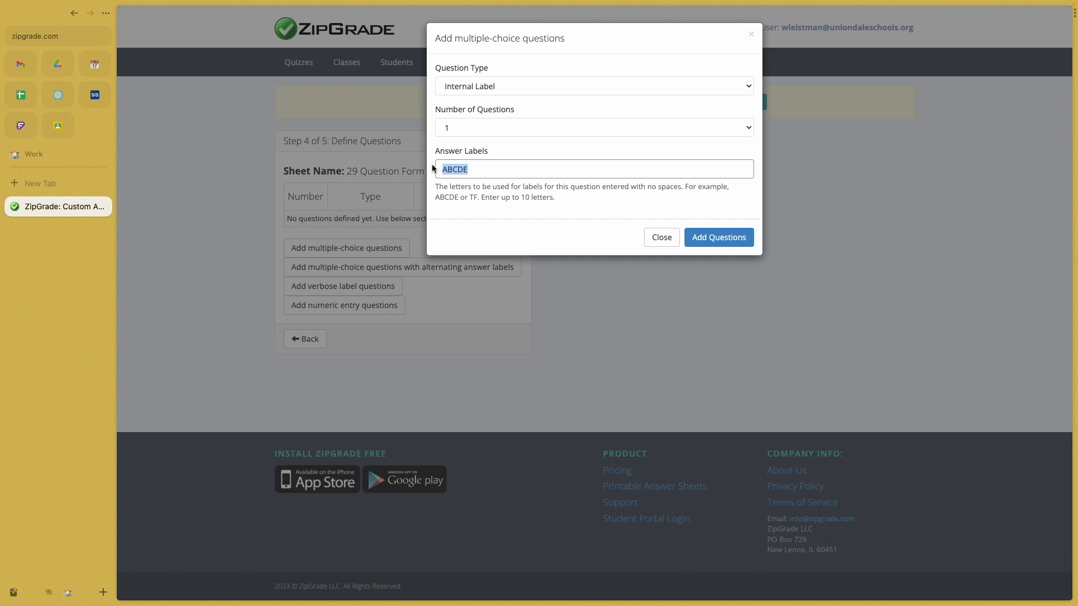
pyautogui.click(462, 169)
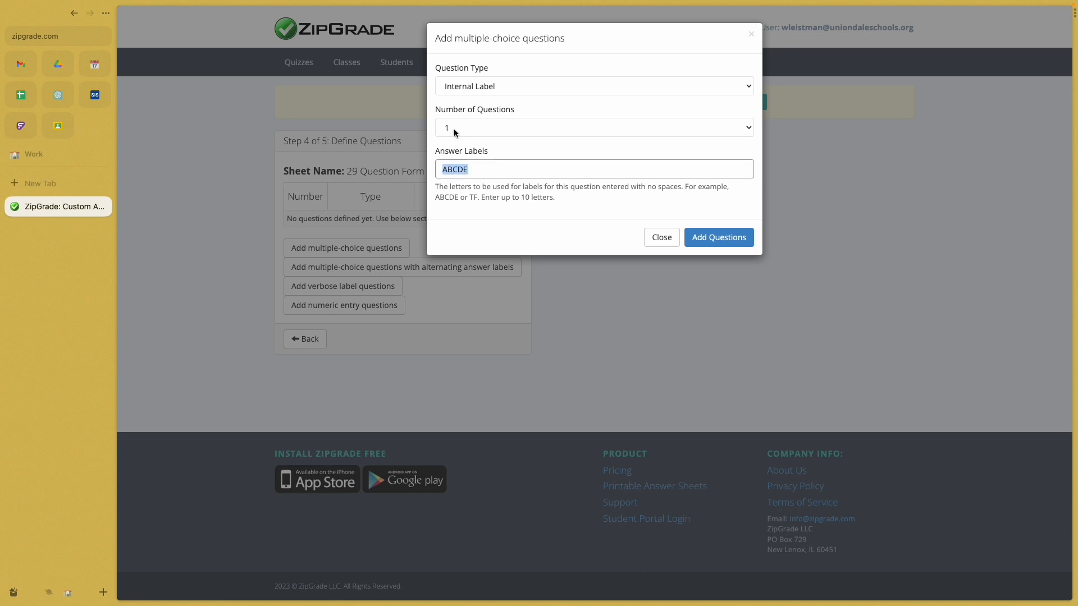
pyautogui.click(593, 126)
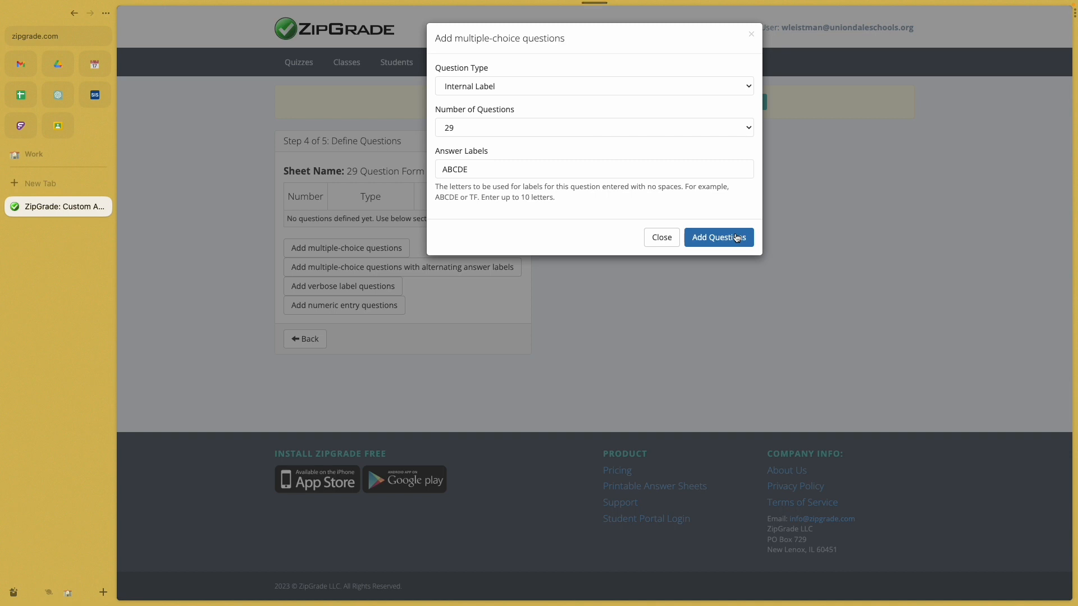
pyautogui.click(718, 237)
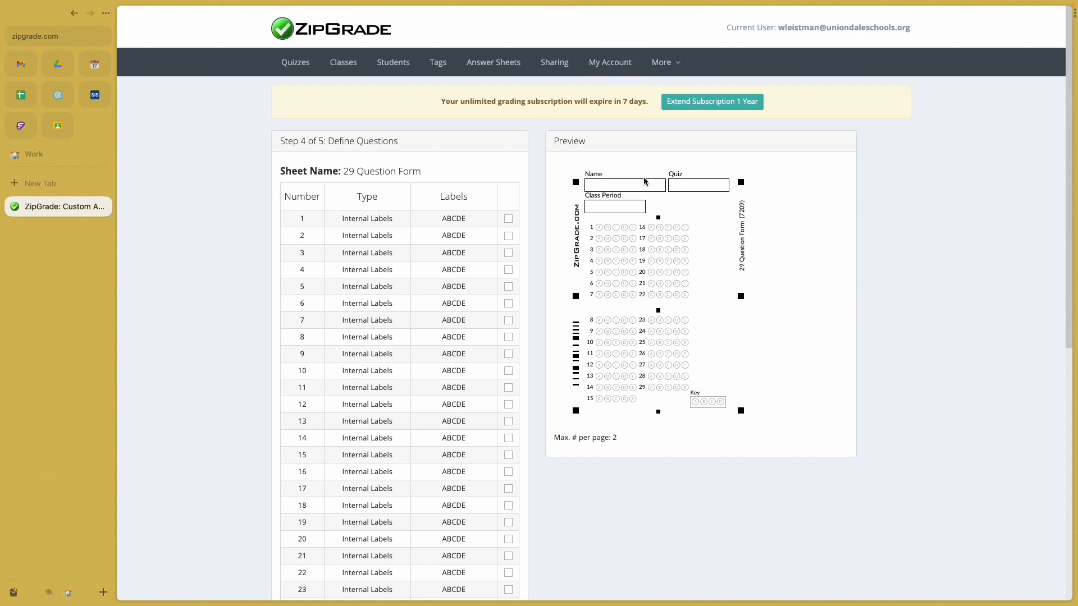
pyautogui.moveTo(685, 147)
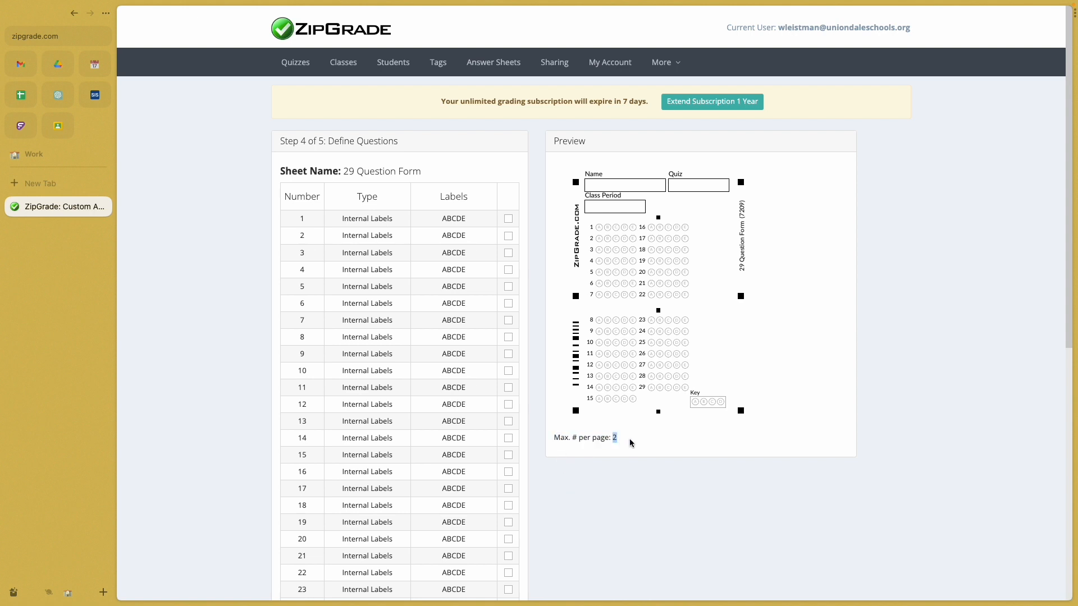
pyautogui.scroll(-3)
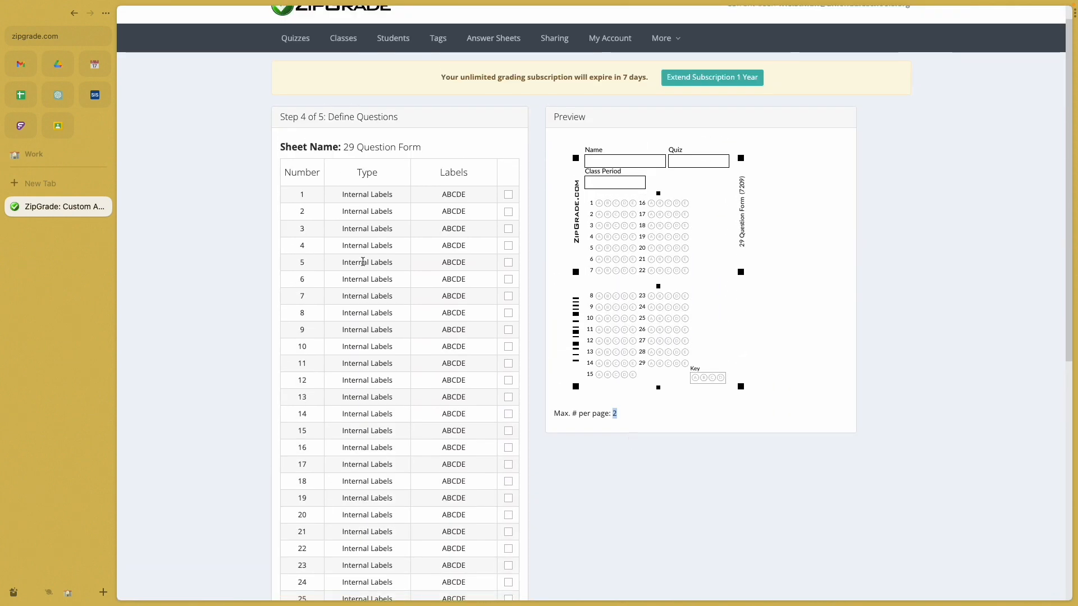
pyautogui.scroll(-3)
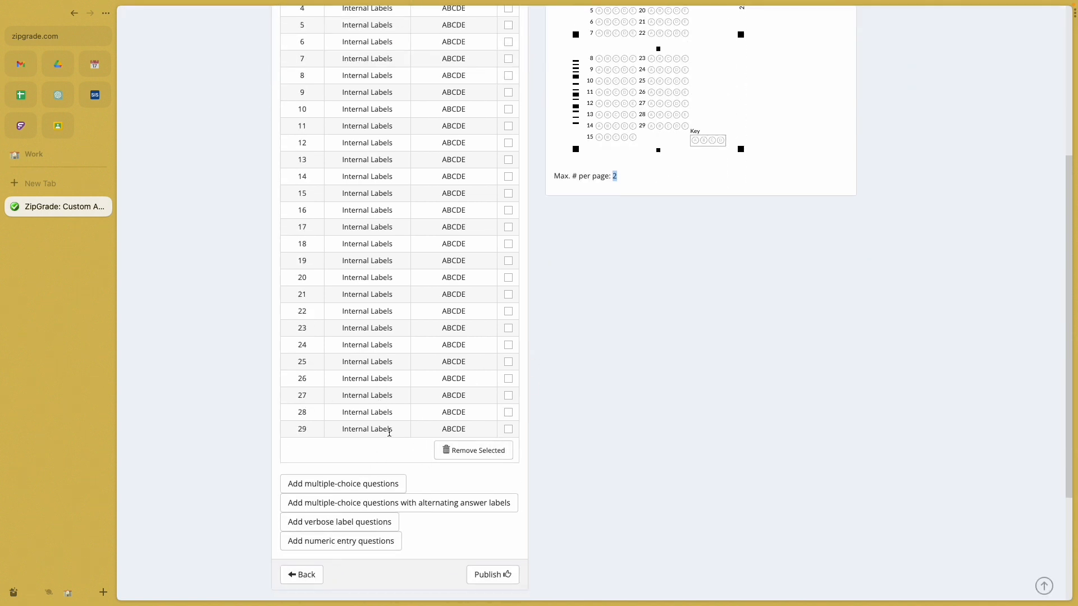
pyautogui.scroll(-3)
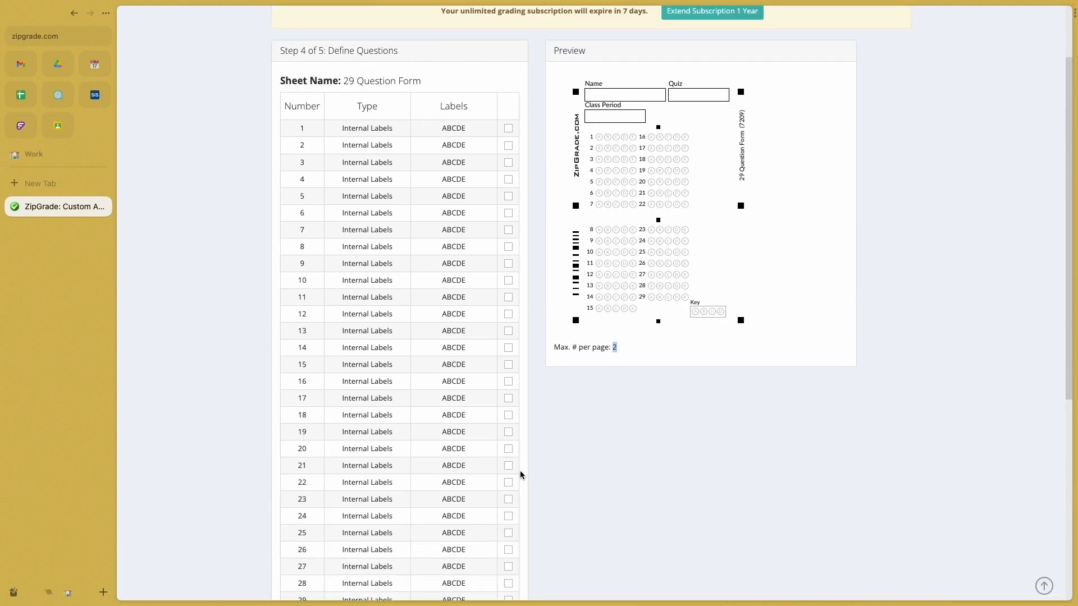
pyautogui.moveTo(583, 203)
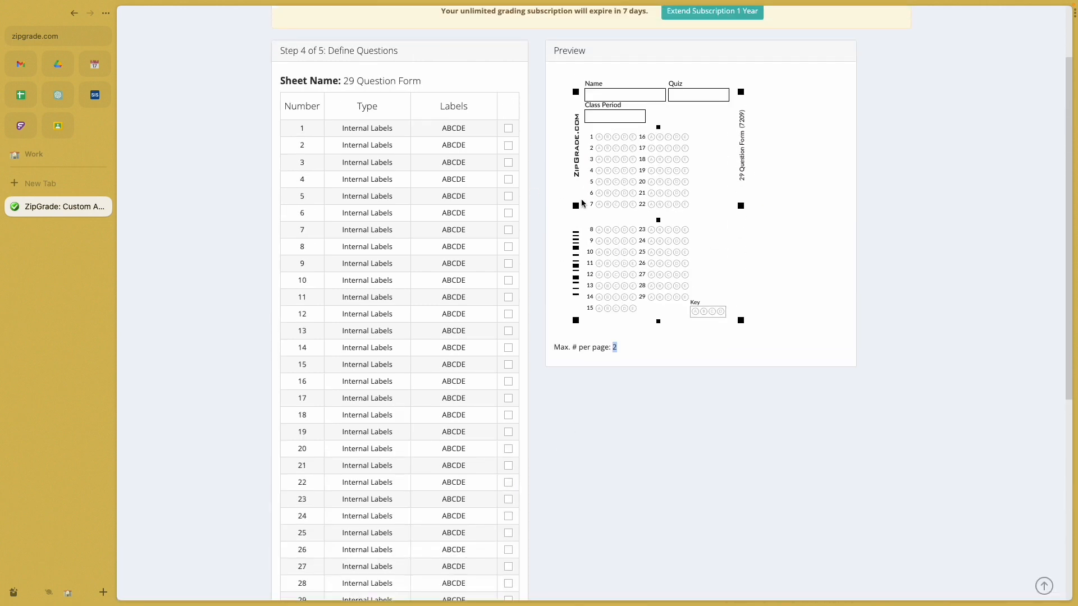
pyautogui.moveTo(619, 239)
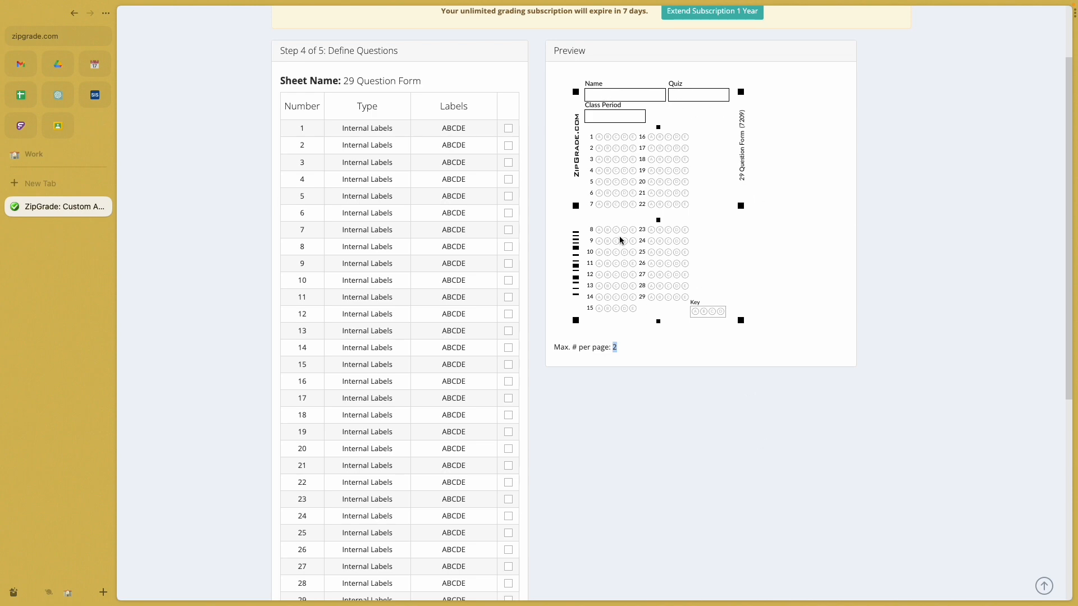
pyautogui.scroll(-3)
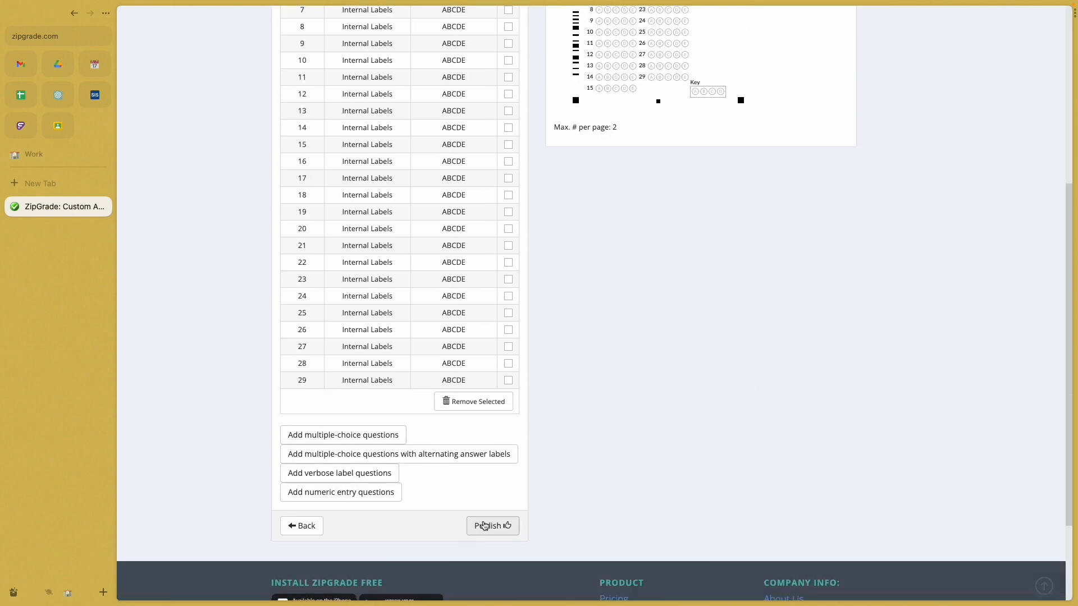
# Publish the 29-question custom form and confirm.
pyautogui.click(492, 525)
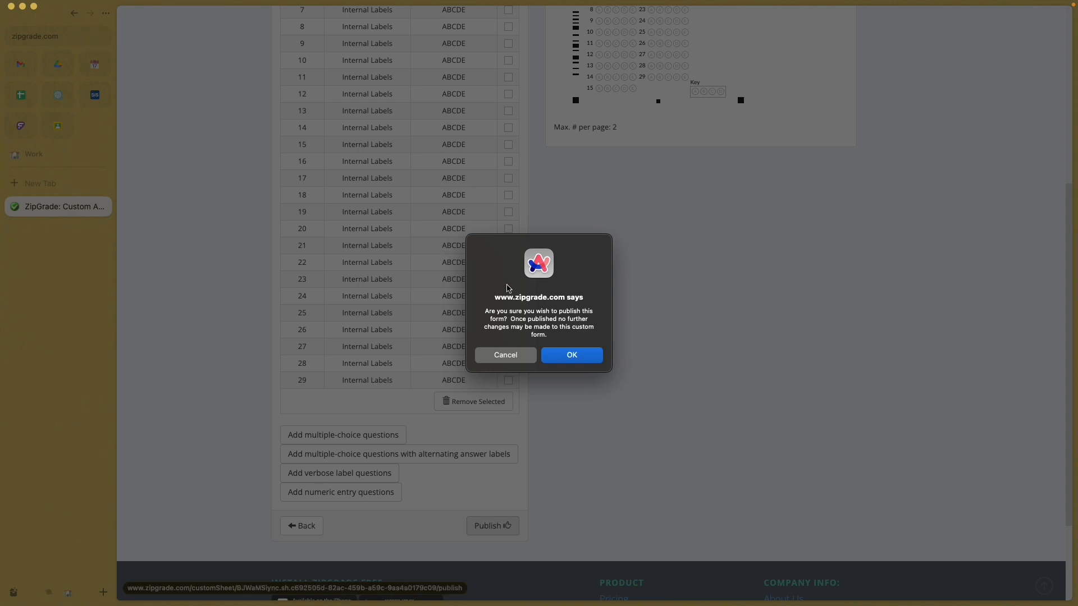
pyautogui.moveTo(482, 310); pyautogui.dragTo(593, 334)
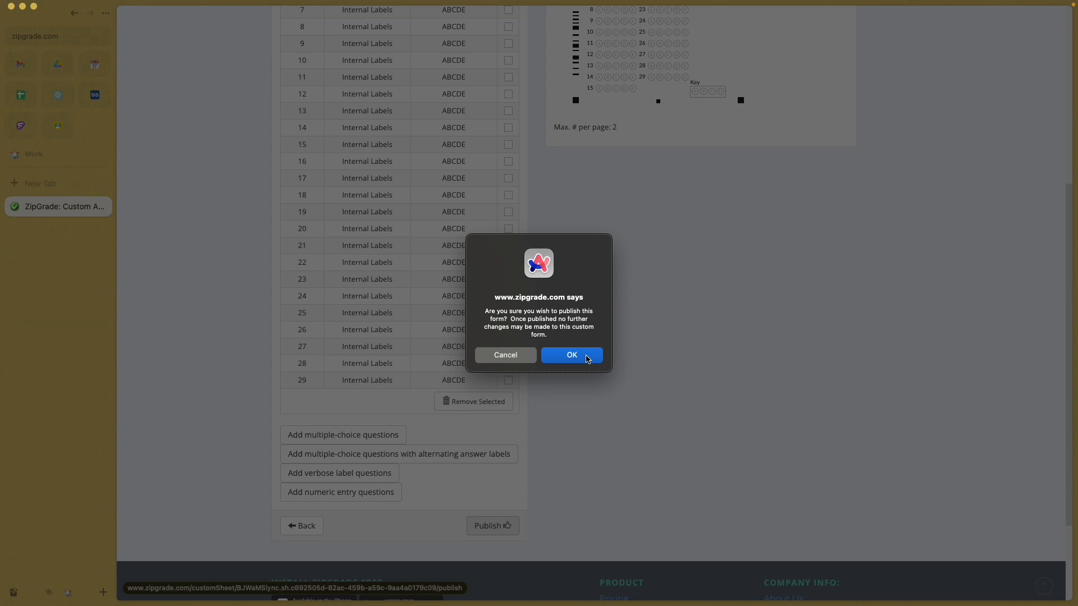
pyautogui.moveTo(571, 356)
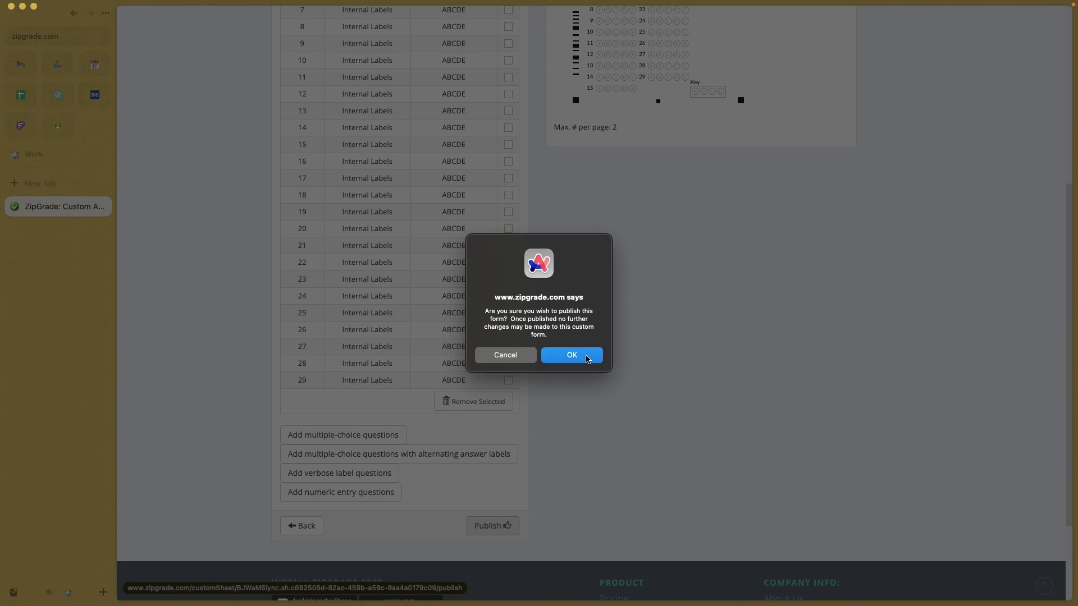
pyautogui.click(572, 356)
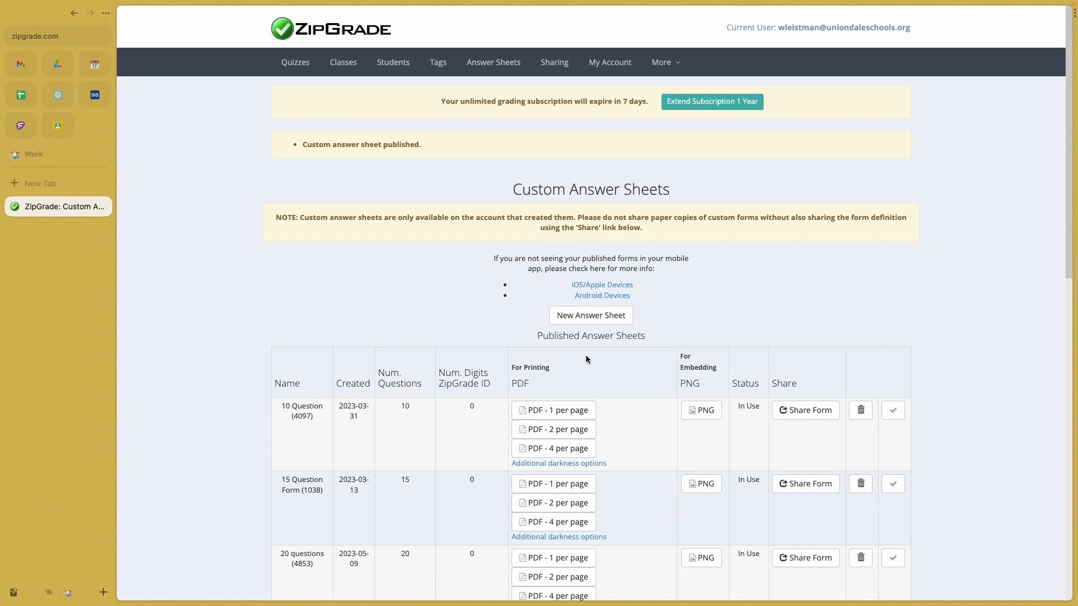
# Locate the 29 Question Form row marked Published in the custom answer sheets list.
pyautogui.scroll(-3)
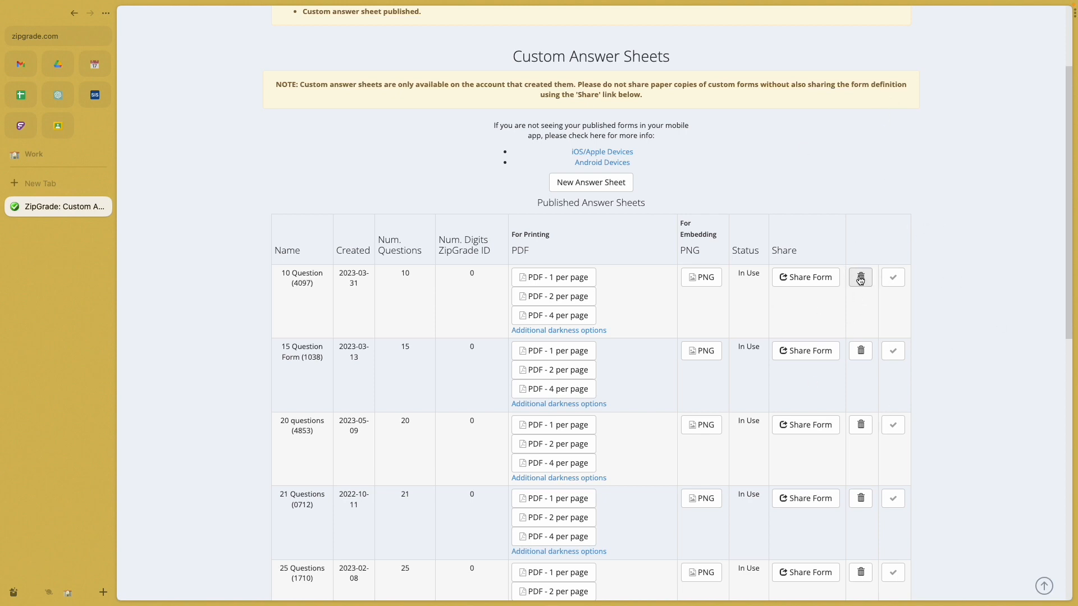
pyautogui.scroll(-3)
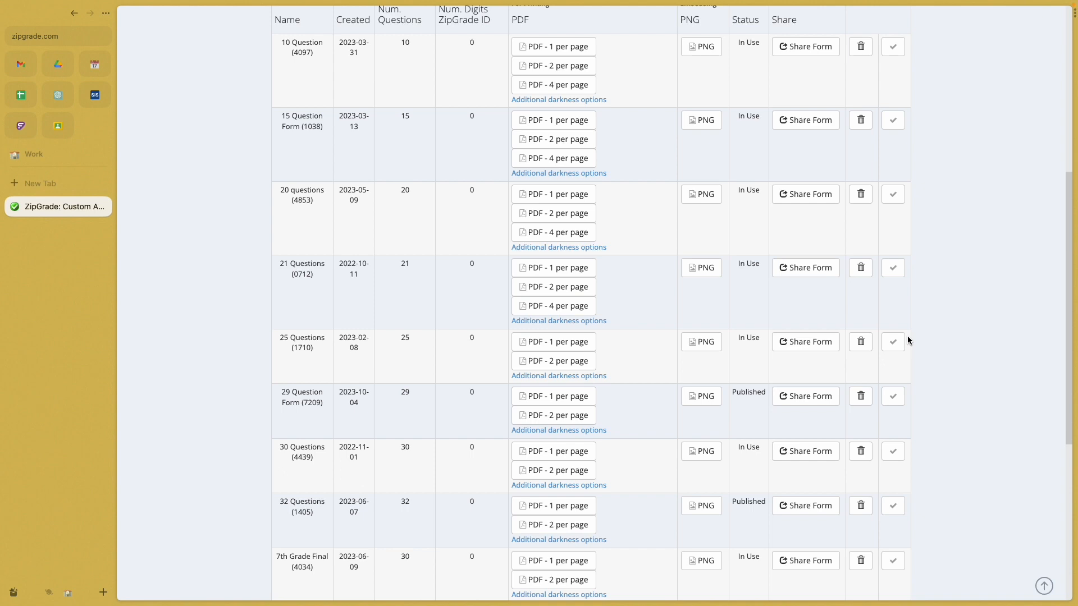
pyautogui.moveTo(658, 331)
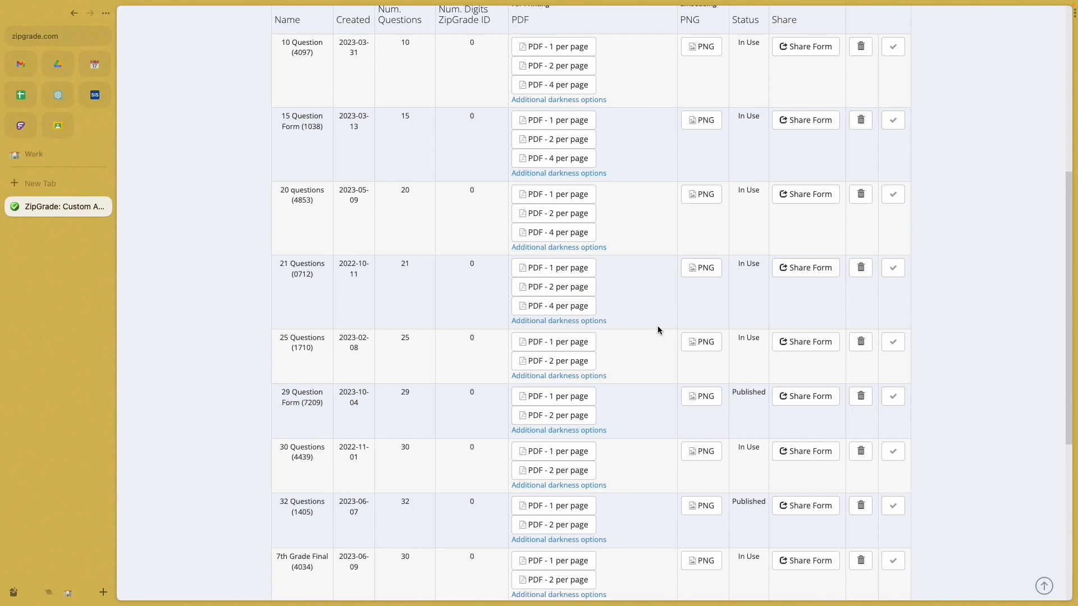
pyautogui.scroll(-3)
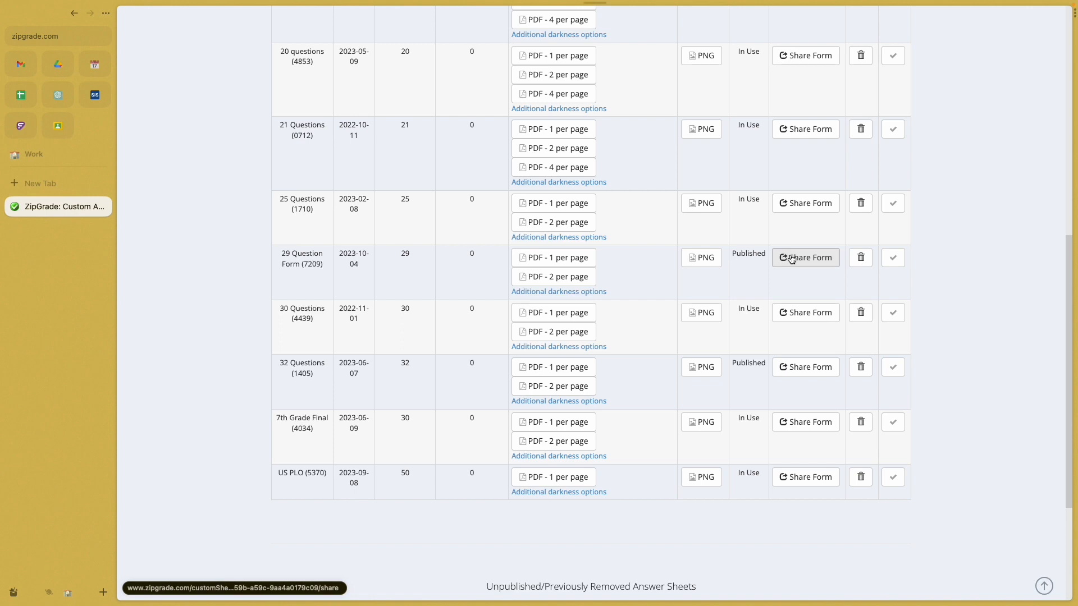
pyautogui.click(805, 257)
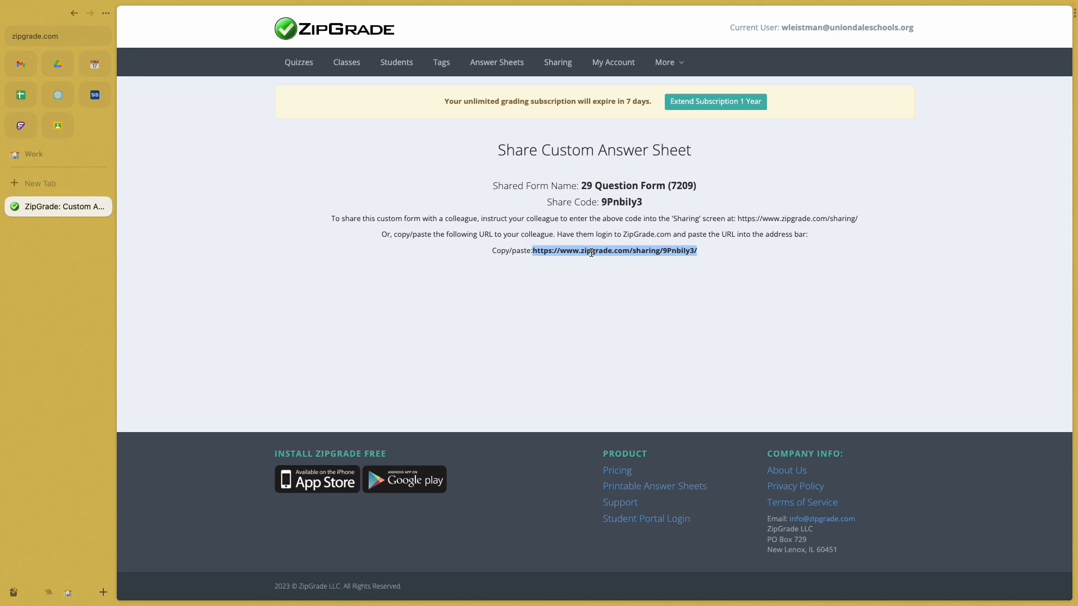
pyautogui.click(749, 369)
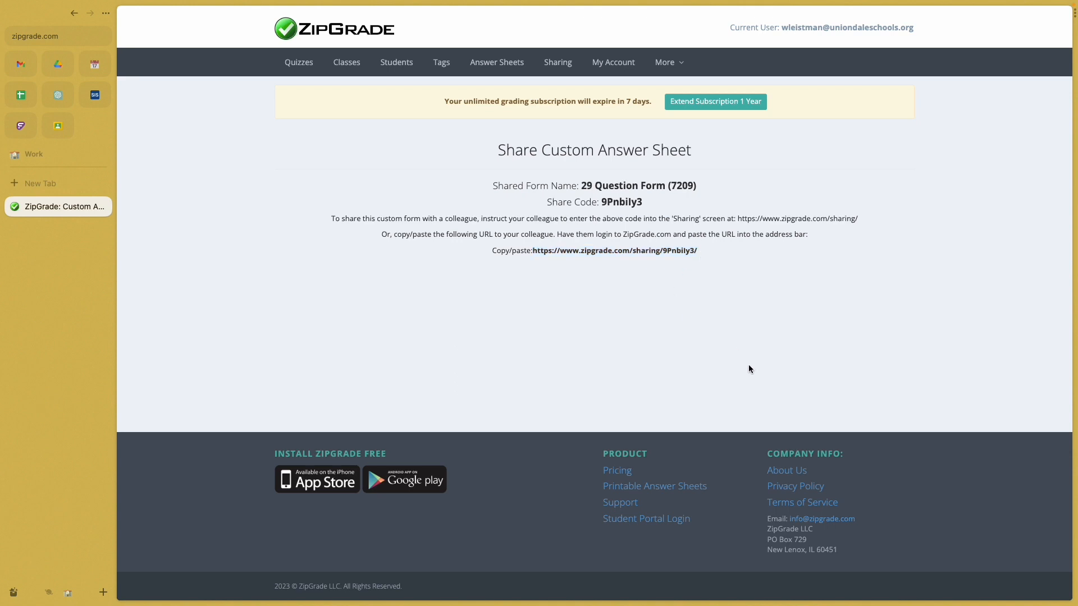
pyautogui.moveTo(311, 176)
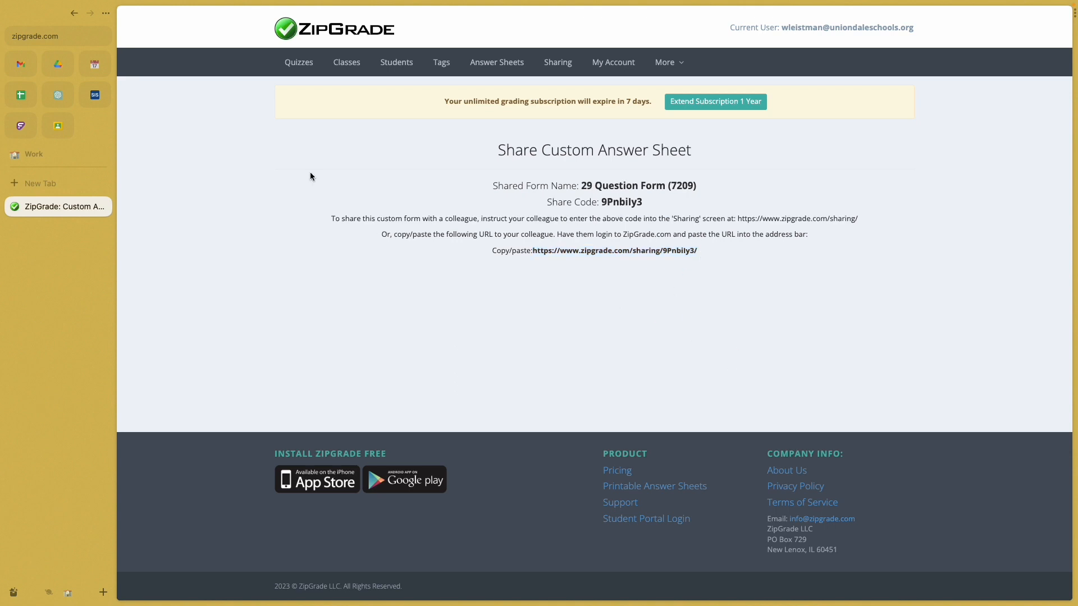
pyautogui.moveTo(351, 171)
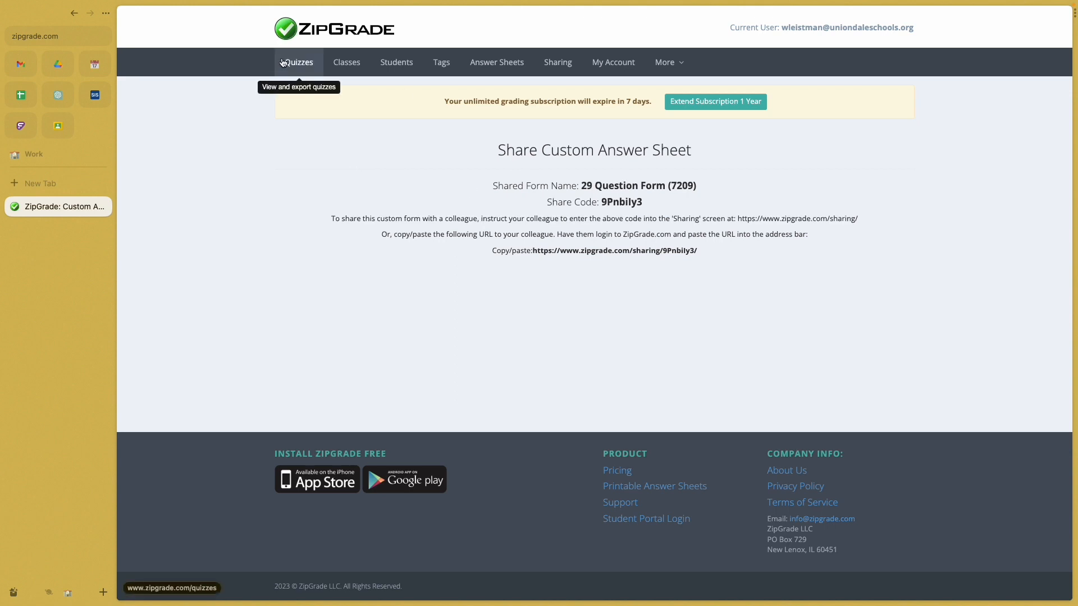
# Create a new quiz named Quarterly #1 using the 29 Question Form (7209) answer sheet.
pyautogui.click(299, 62)
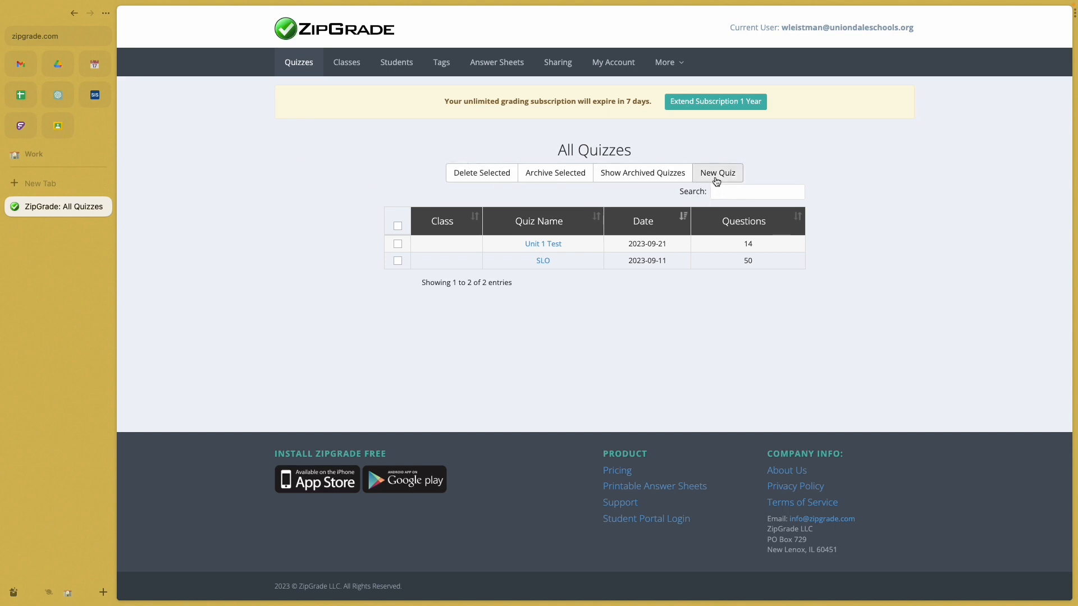
pyautogui.click(716, 173)
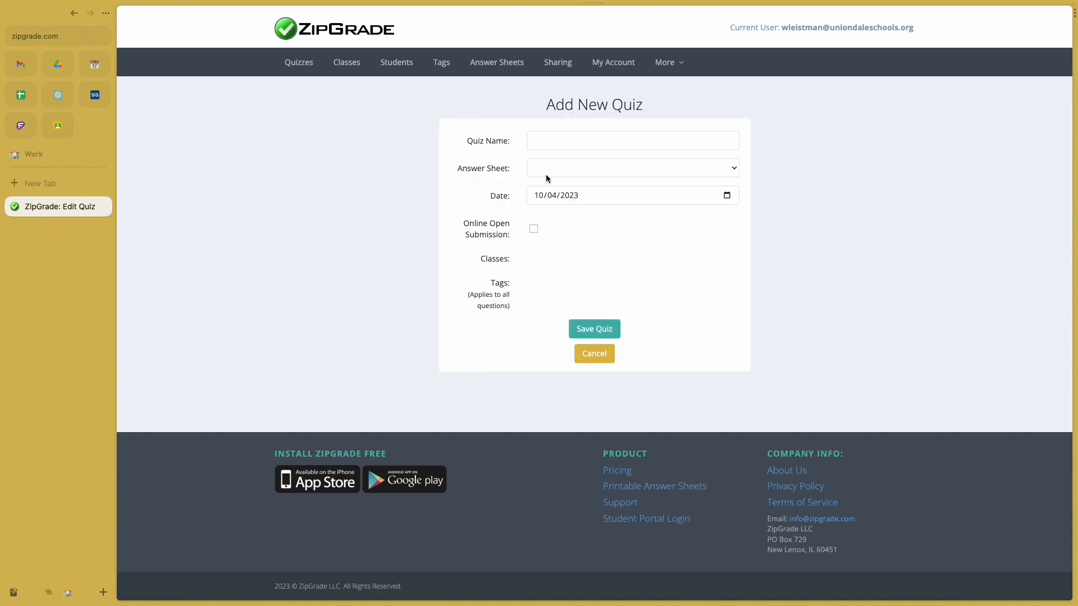
pyautogui.click(631, 140)
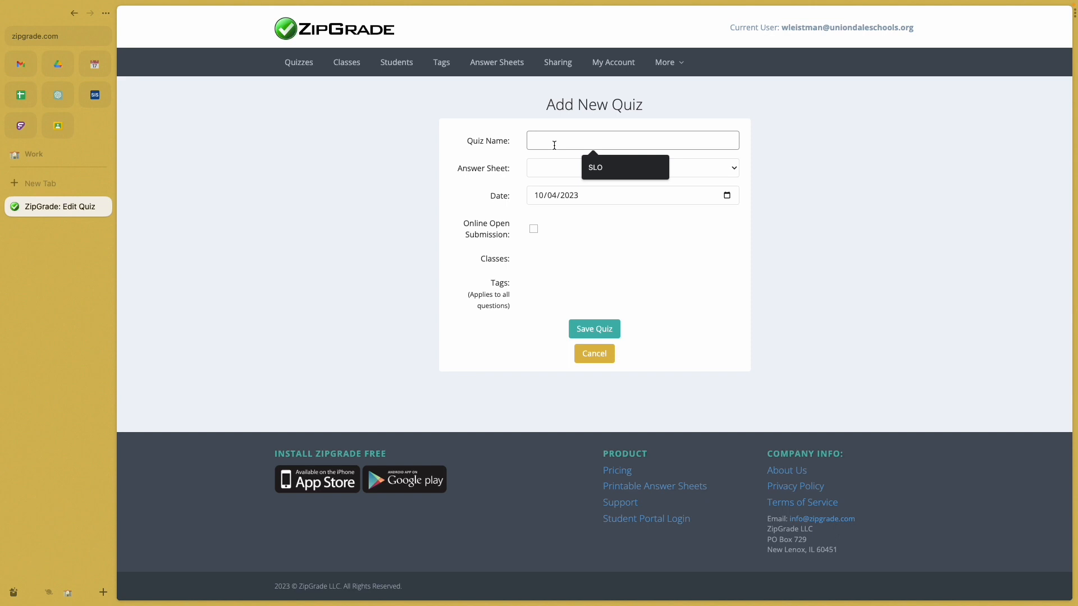
pyautogui.write('Quarterly #1')
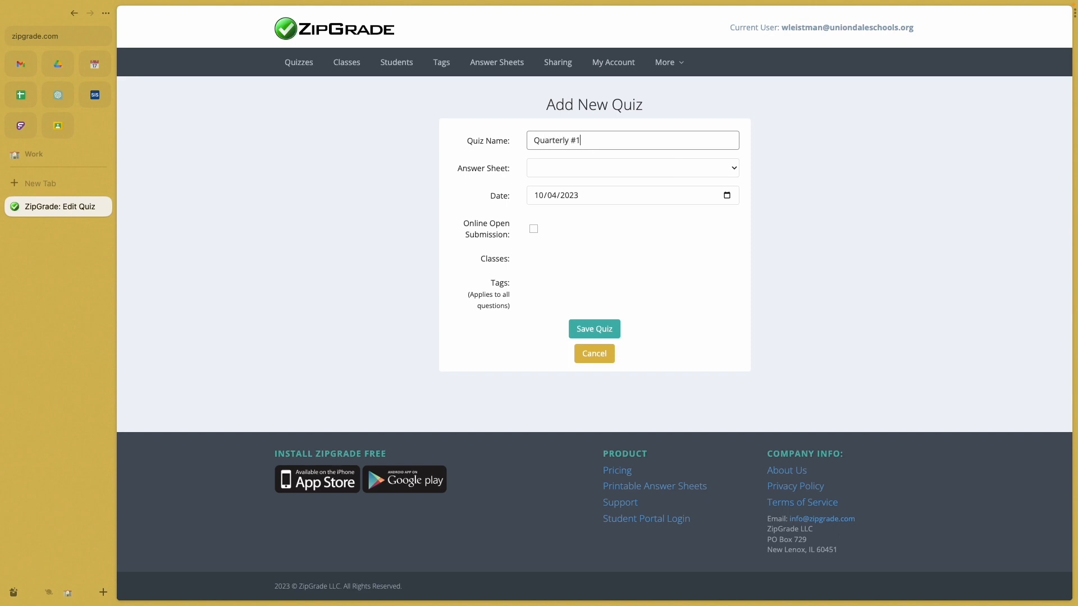
pyautogui.moveTo(607, 178)
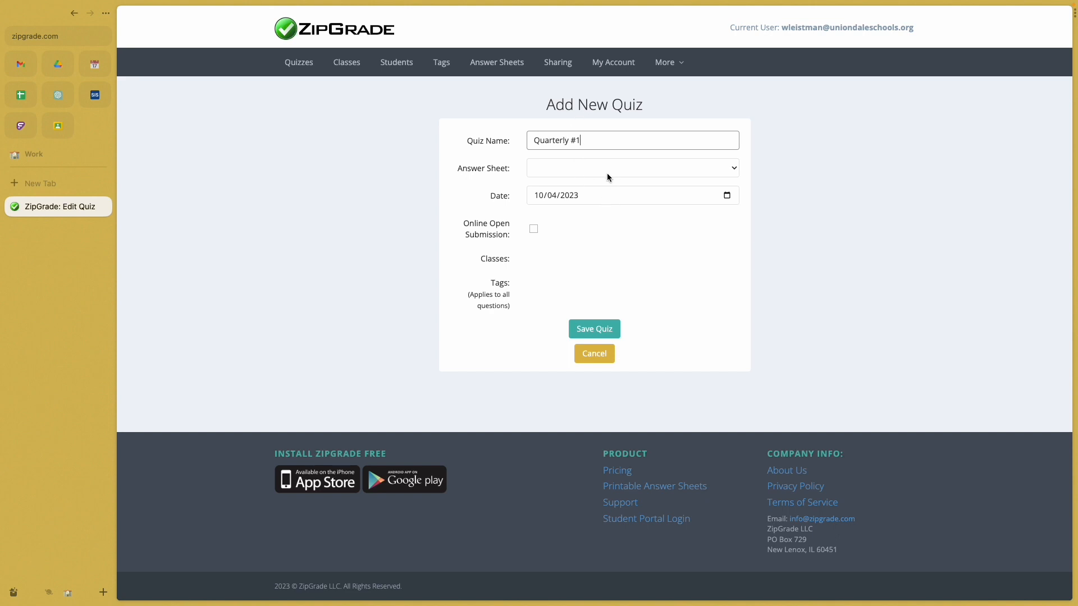
pyautogui.moveTo(486, 170)
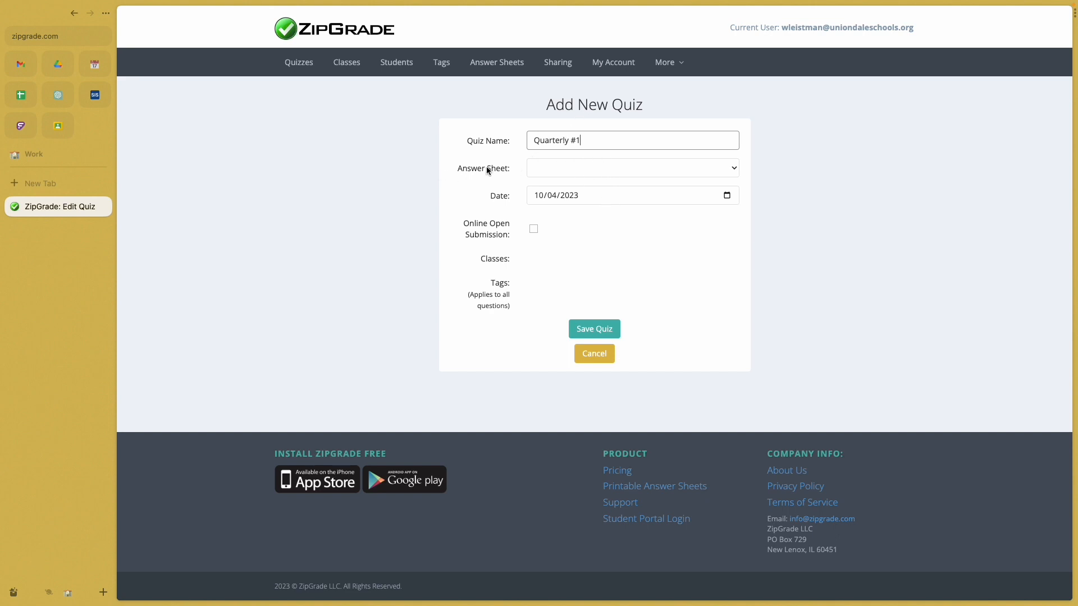
pyautogui.click(630, 168)
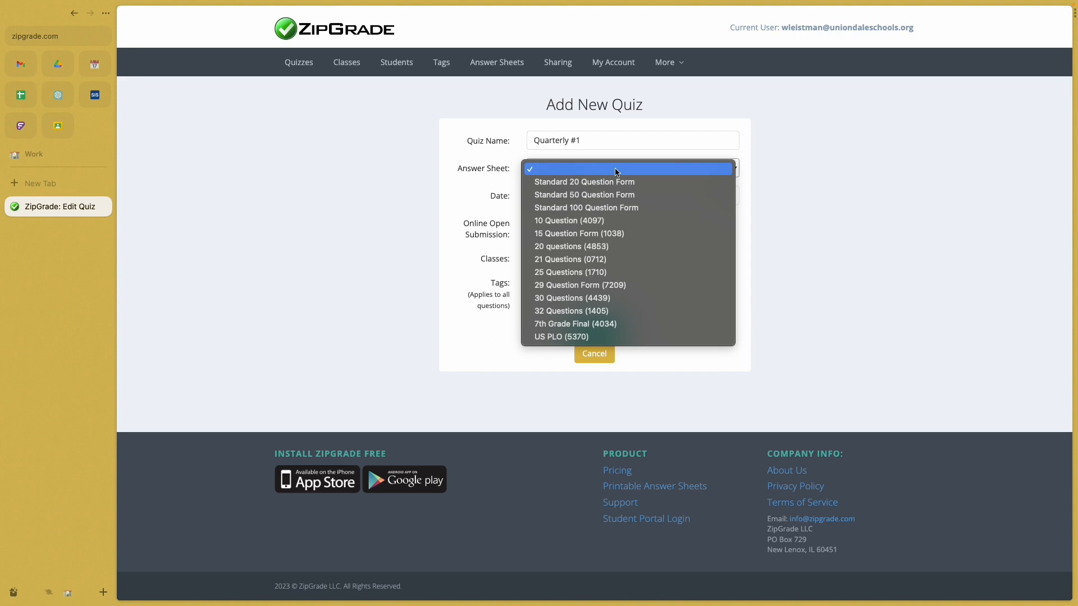
pyautogui.moveTo(626, 285)
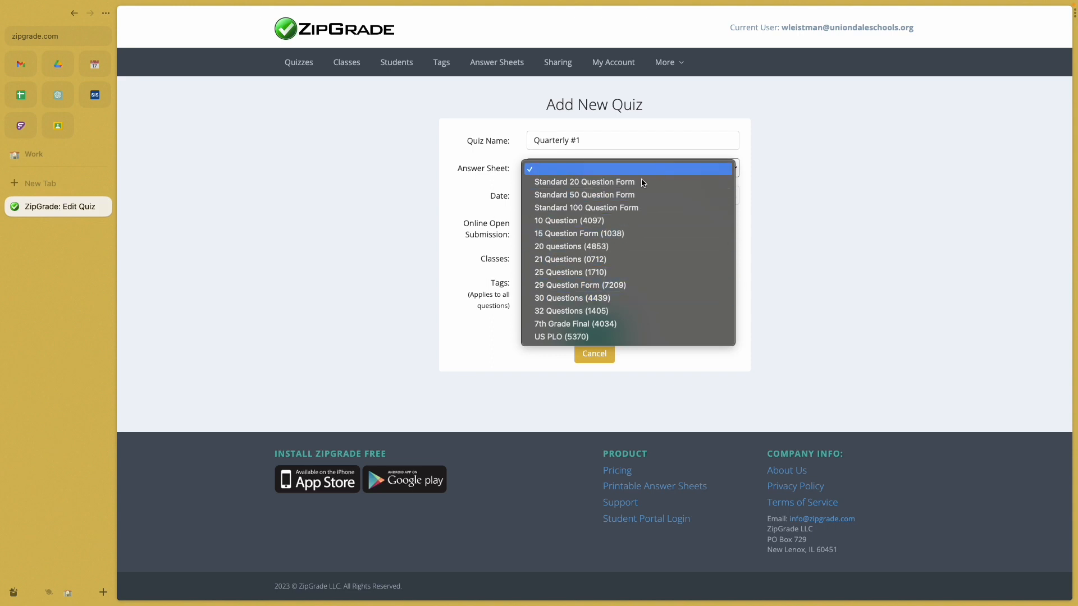
pyautogui.moveTo(582, 194)
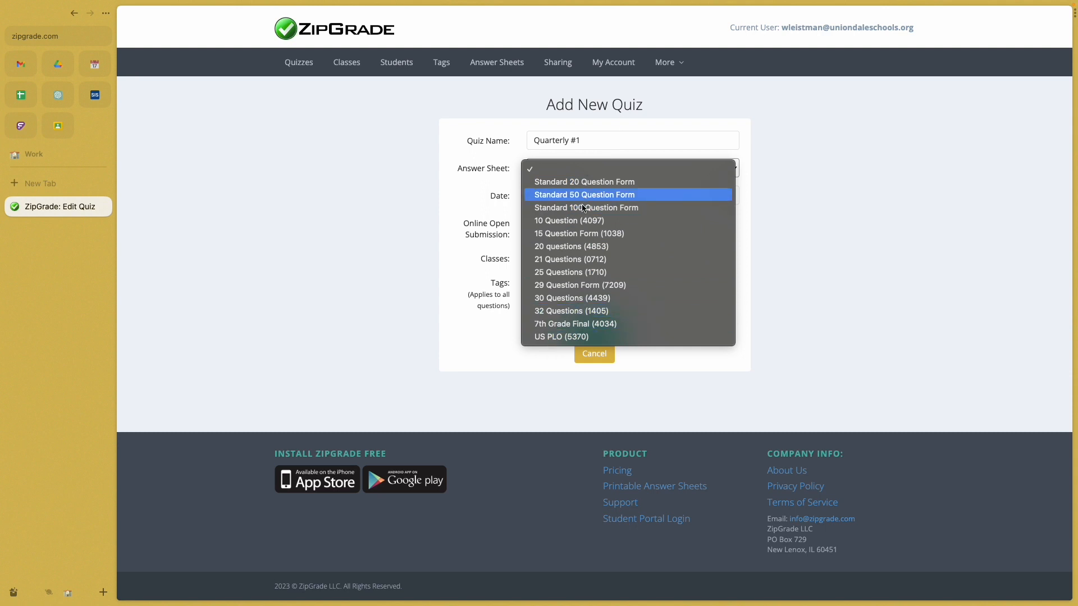
pyautogui.moveTo(584, 182)
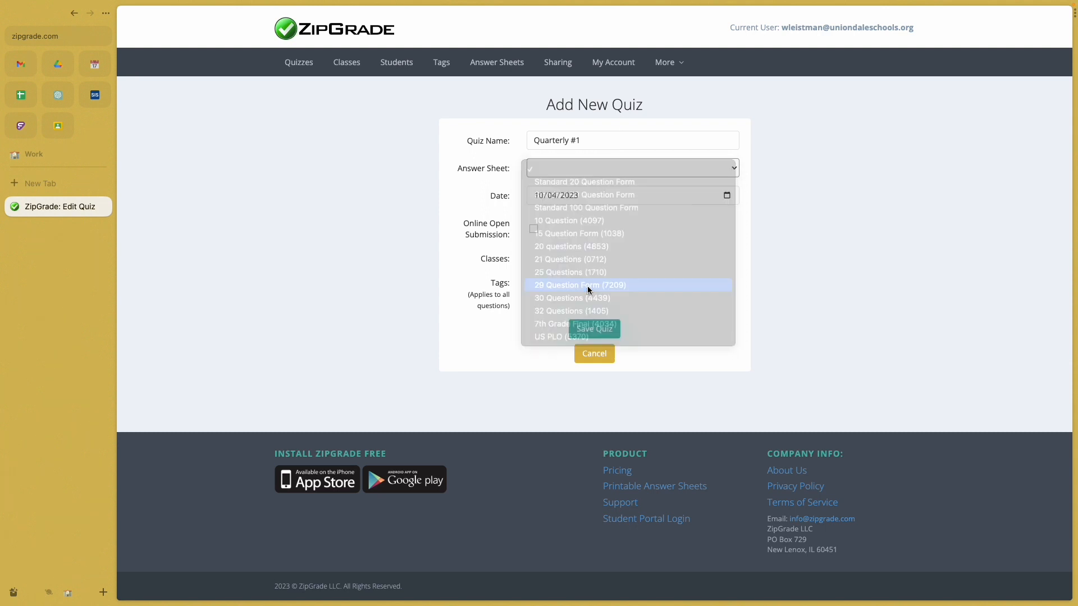
pyautogui.click(580, 284)
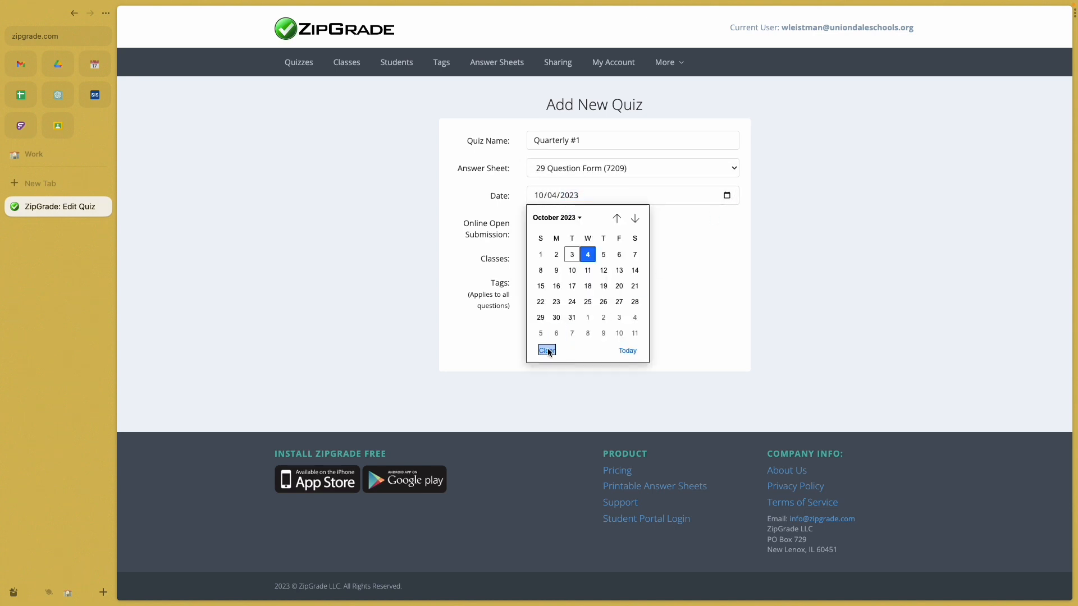
# Change the quiz date to 10/13/2023.
pyautogui.click(547, 350)
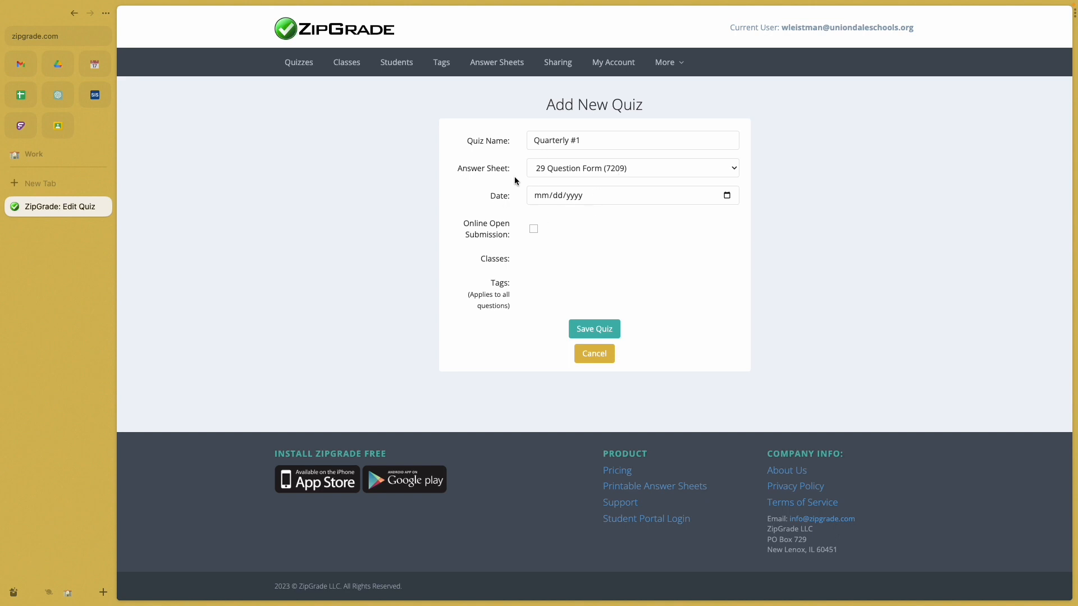
pyautogui.moveTo(631, 196)
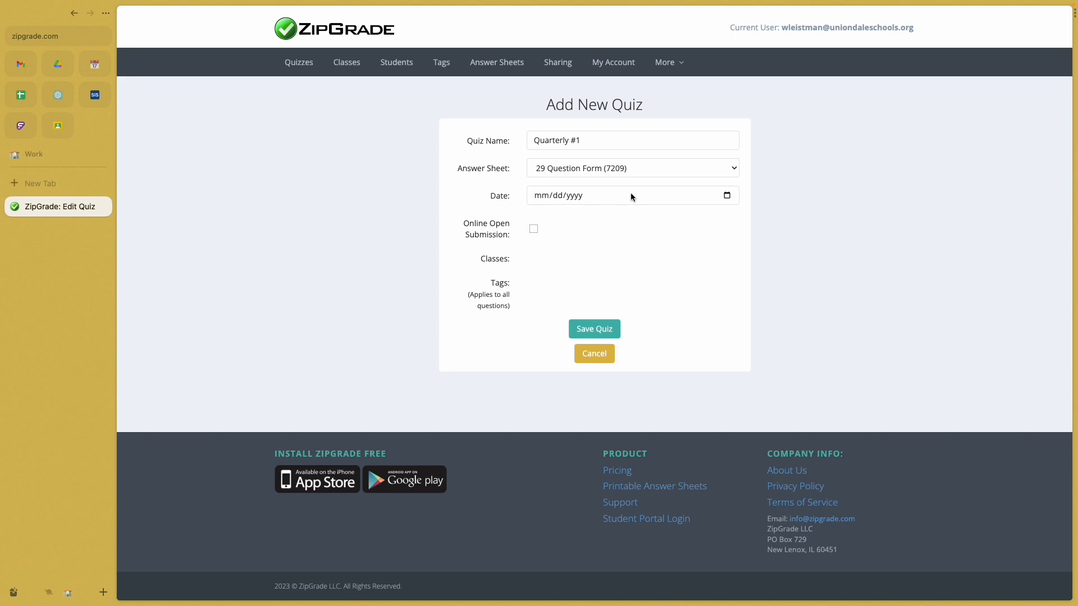
pyautogui.moveTo(479, 226)
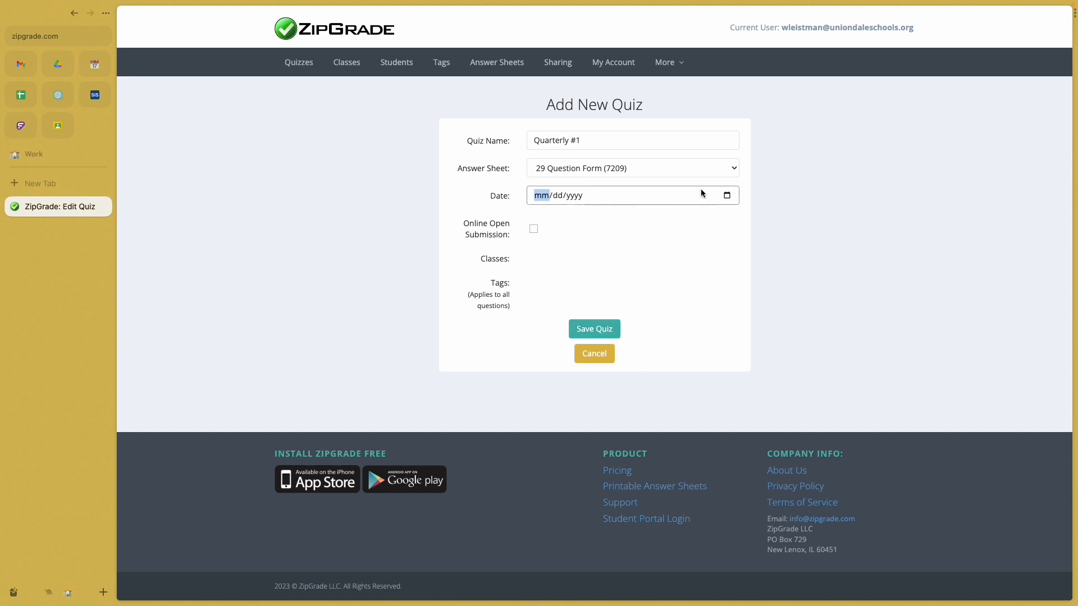
pyautogui.click(619, 195)
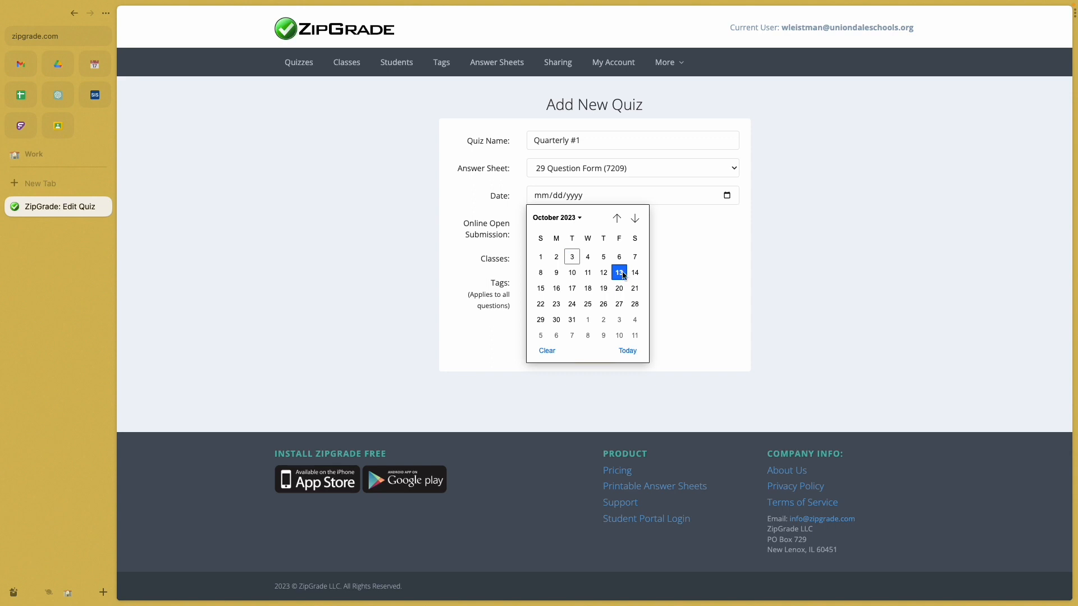
pyautogui.click(618, 272)
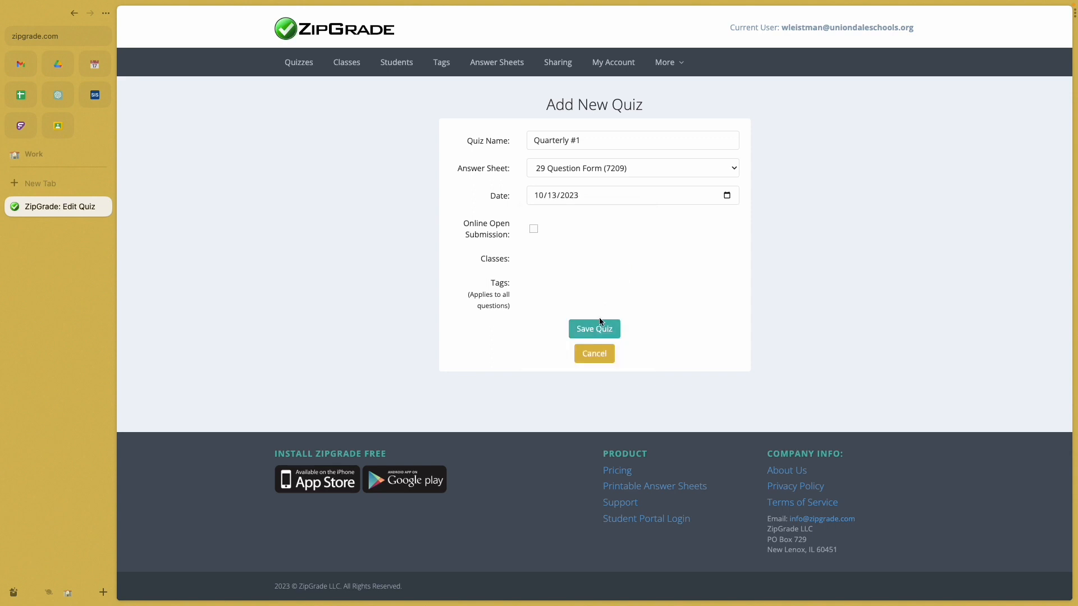
# Save the new Quarterly #1 quiz and review its detail page with key and empty statistics.
pyautogui.click(593, 329)
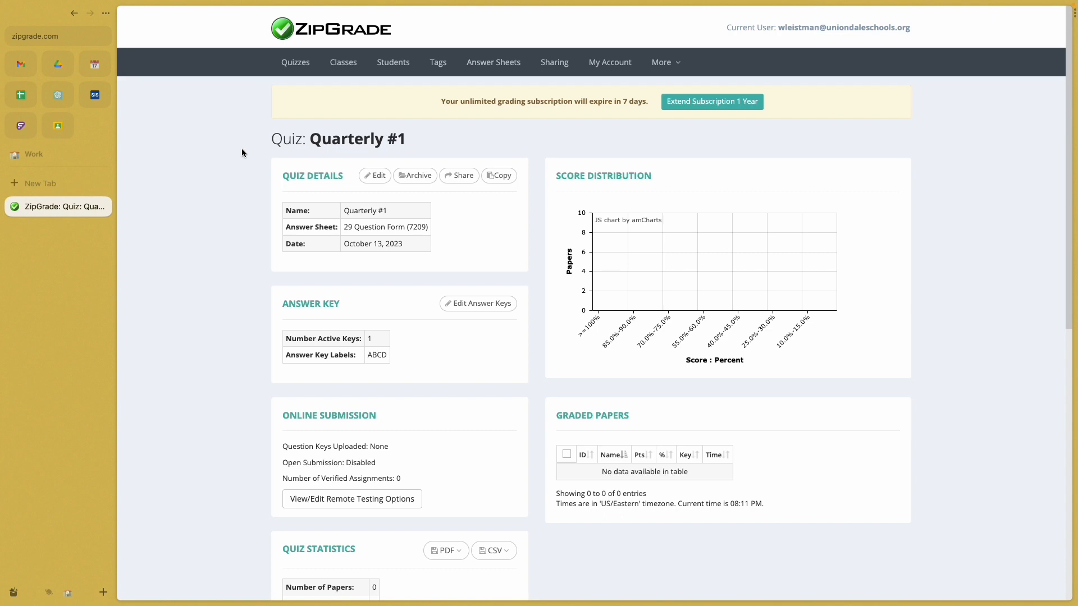
pyautogui.moveTo(664, 182)
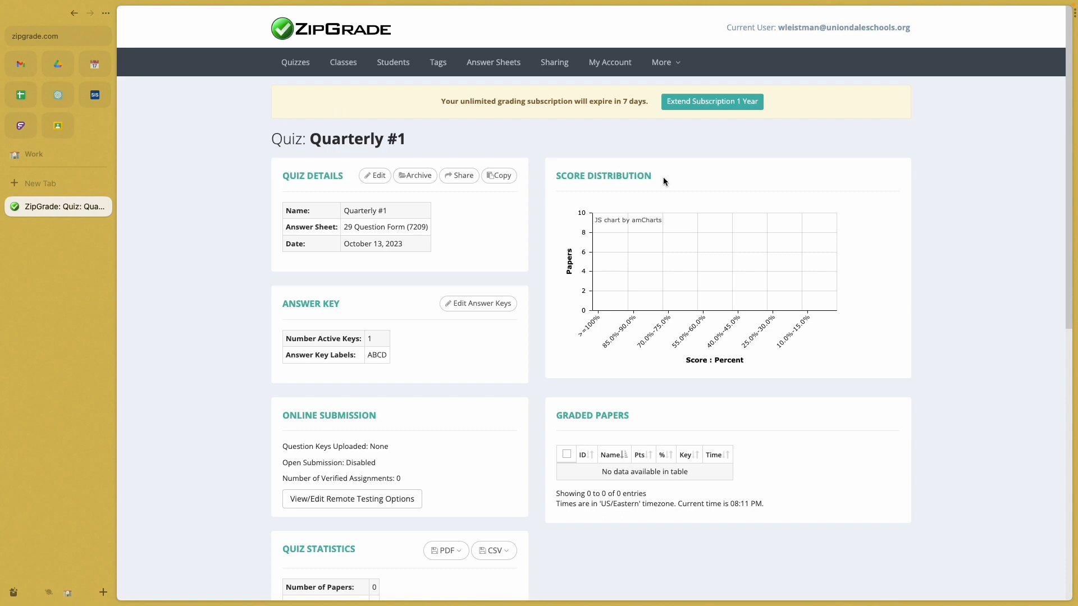
pyautogui.moveTo(130, 395)
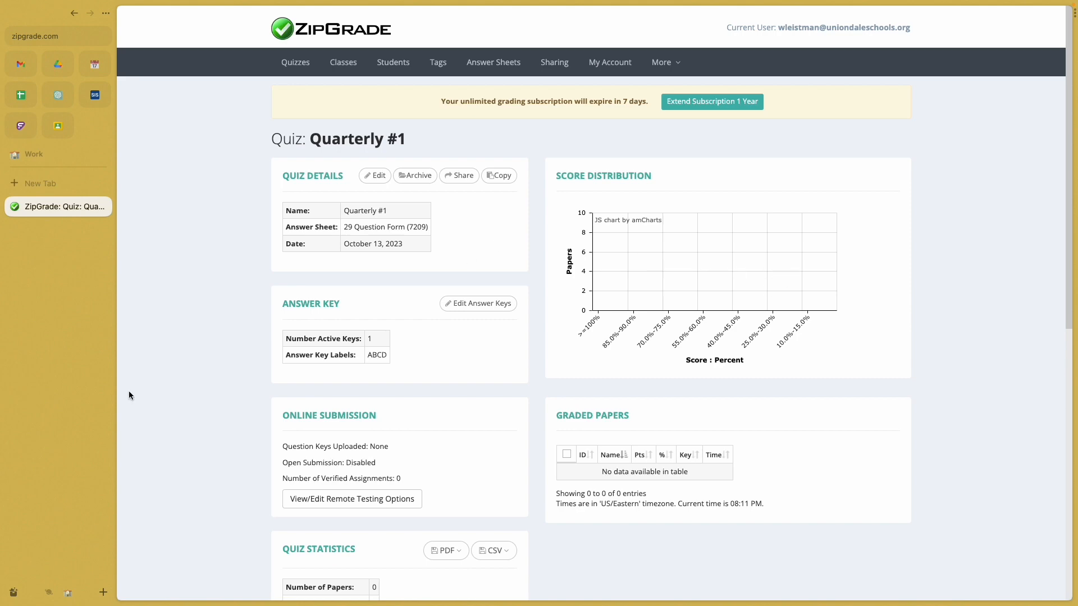
pyautogui.scroll(-3)
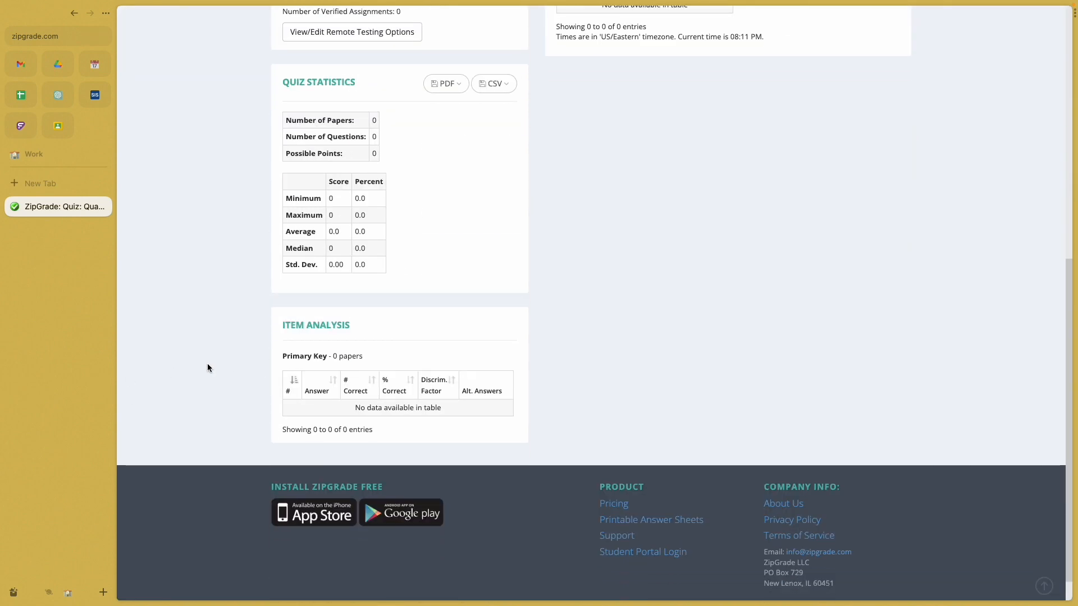
pyautogui.scroll(3)
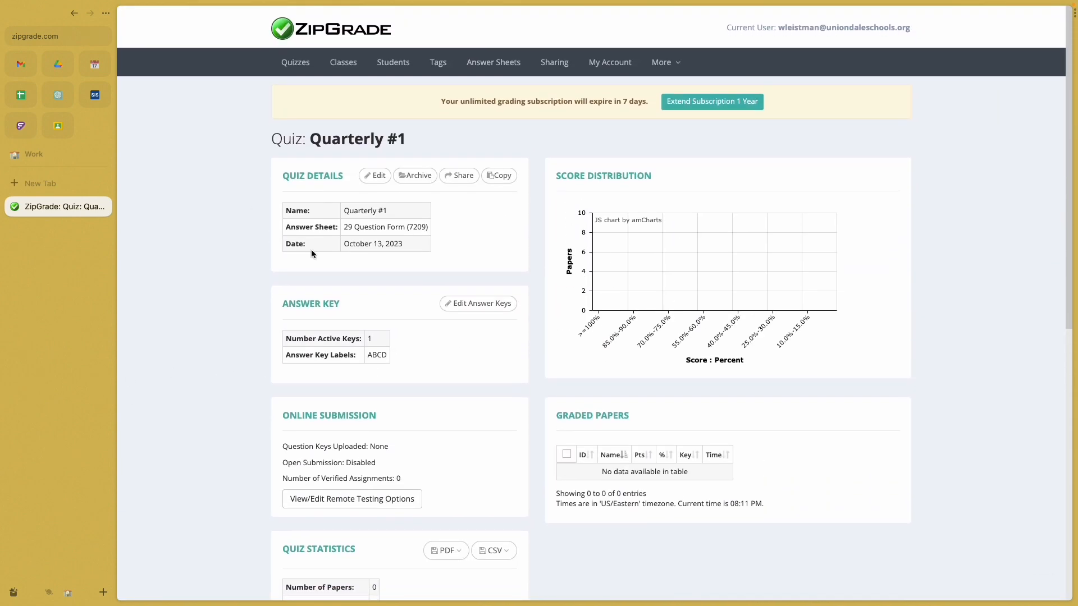
pyautogui.doubleClick(394, 244)
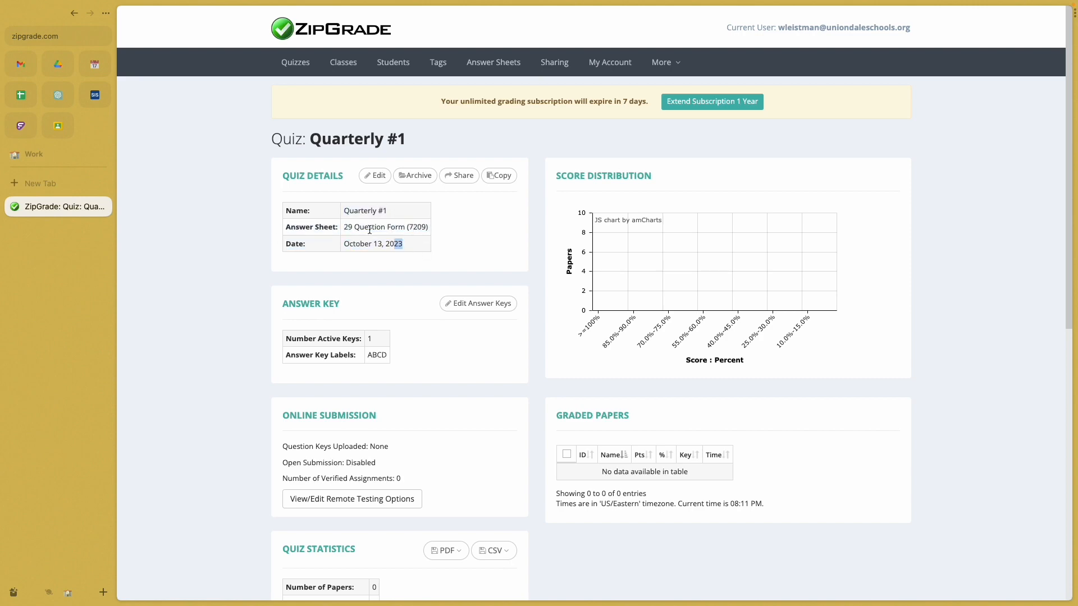
pyautogui.scroll(-3)
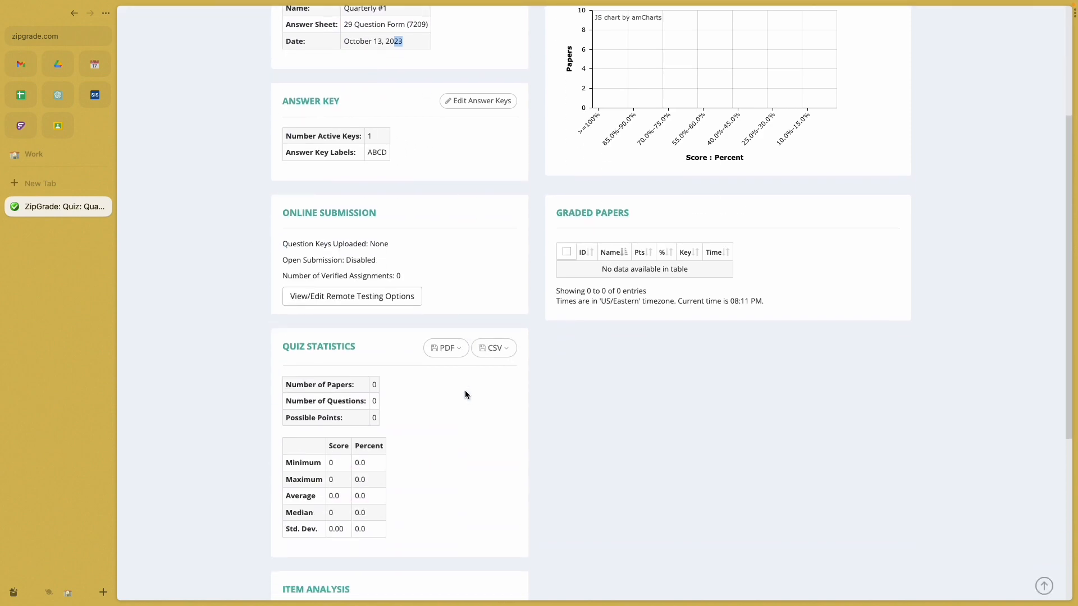
pyautogui.scroll(-3)
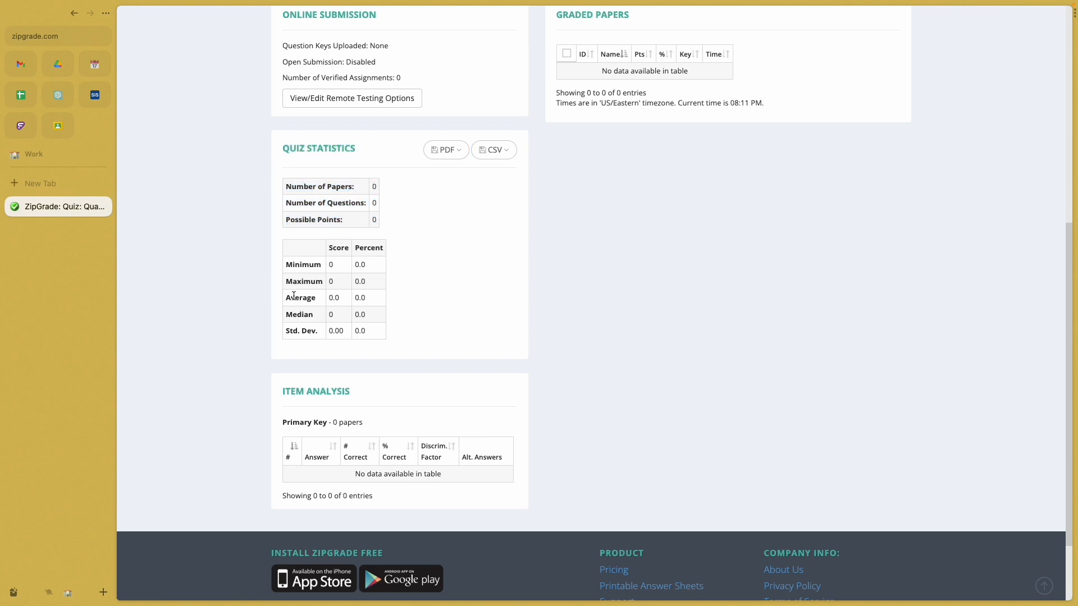
pyautogui.moveTo(311, 249)
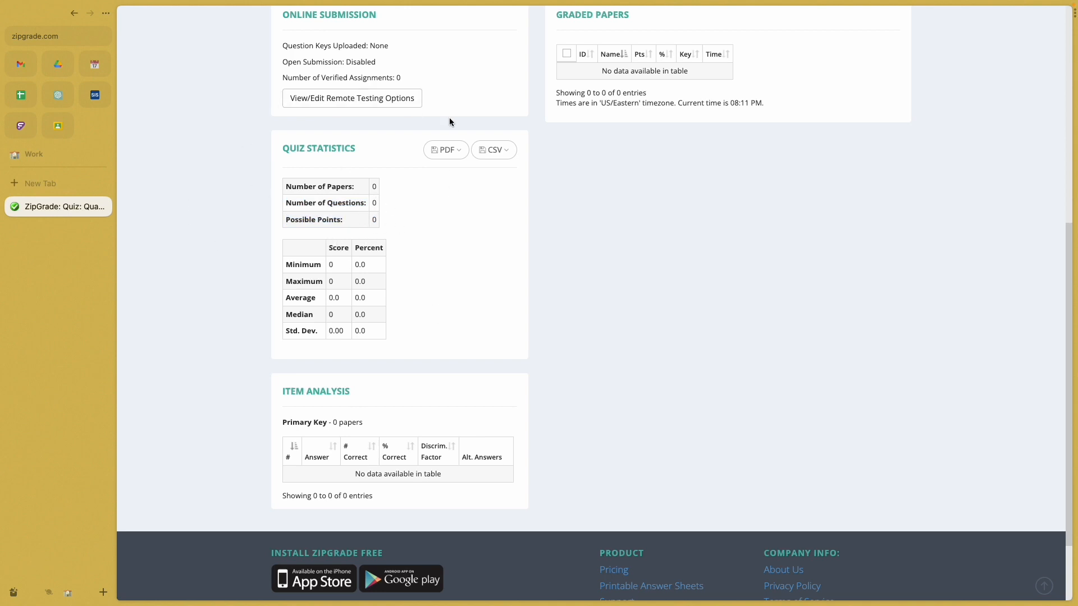
# Review the PDF report and CSV export format options on the quiz page.
pyautogui.click(445, 150)
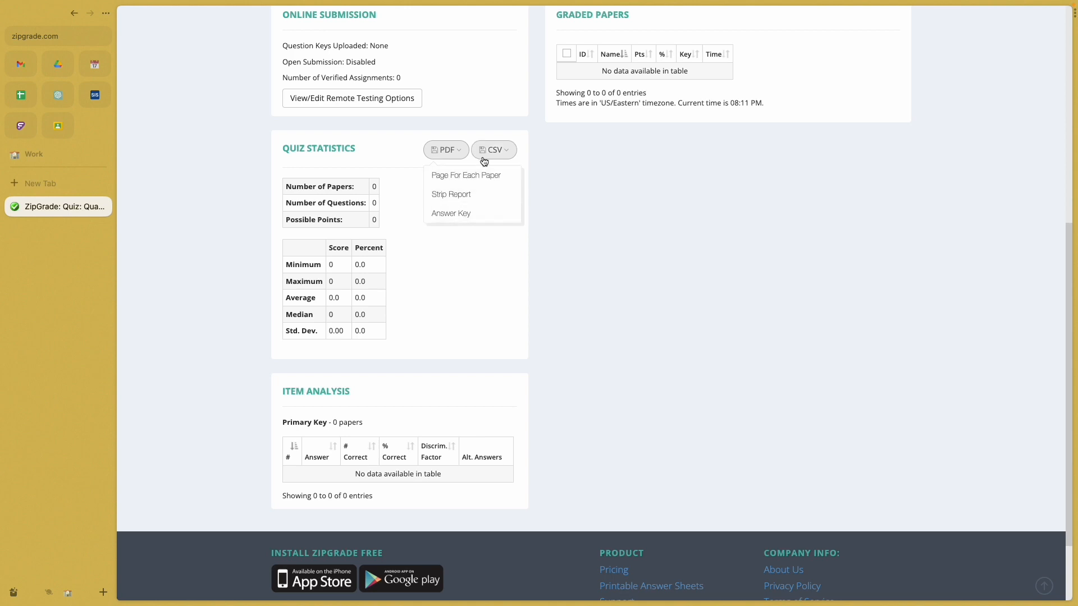
pyautogui.click(493, 150)
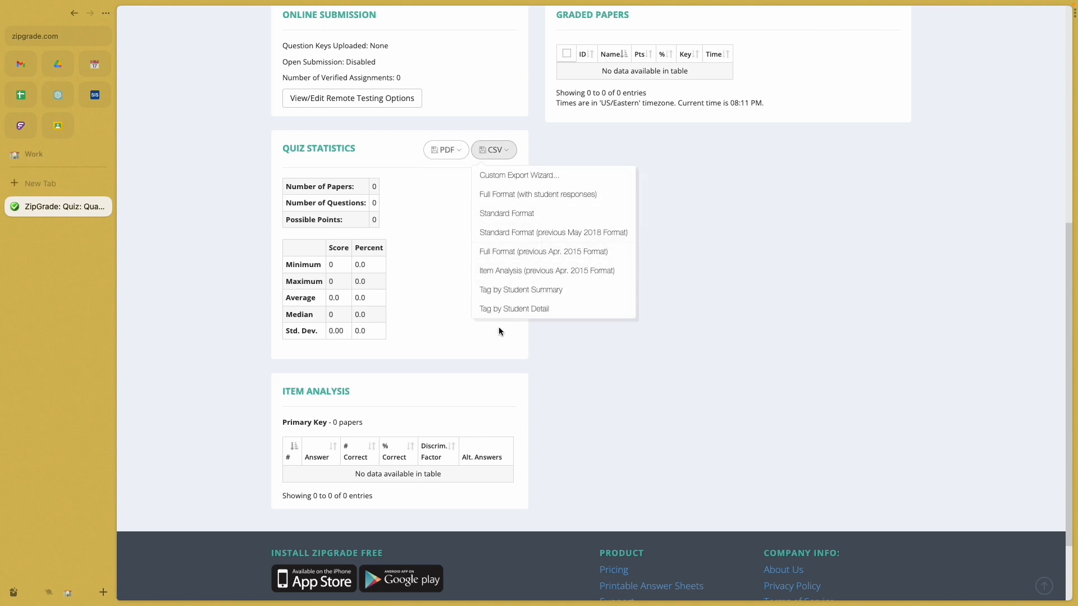
pyautogui.moveTo(420, 218)
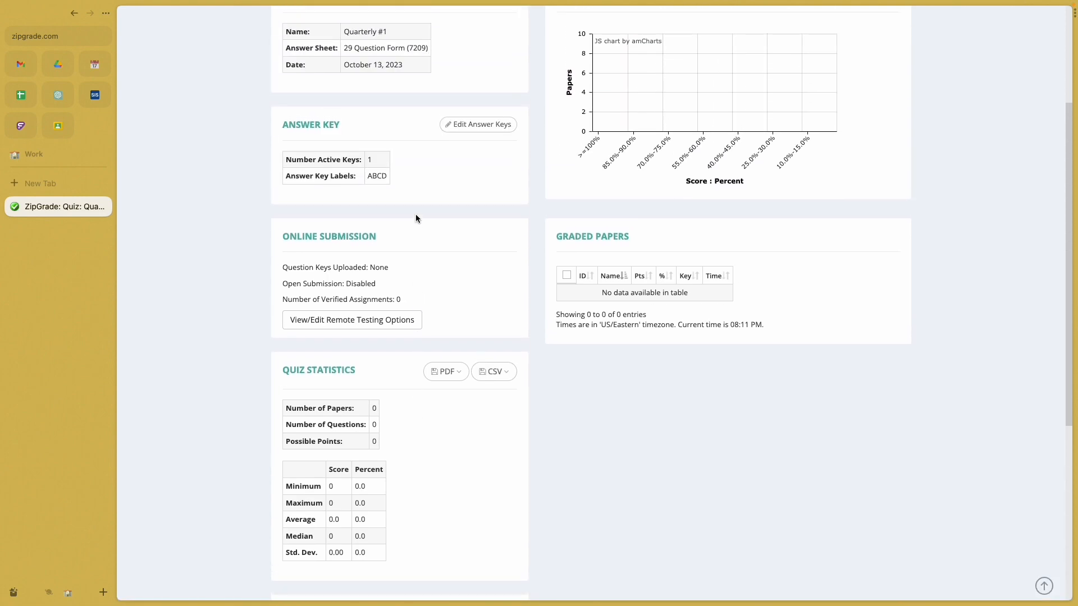
pyautogui.scroll(-3)
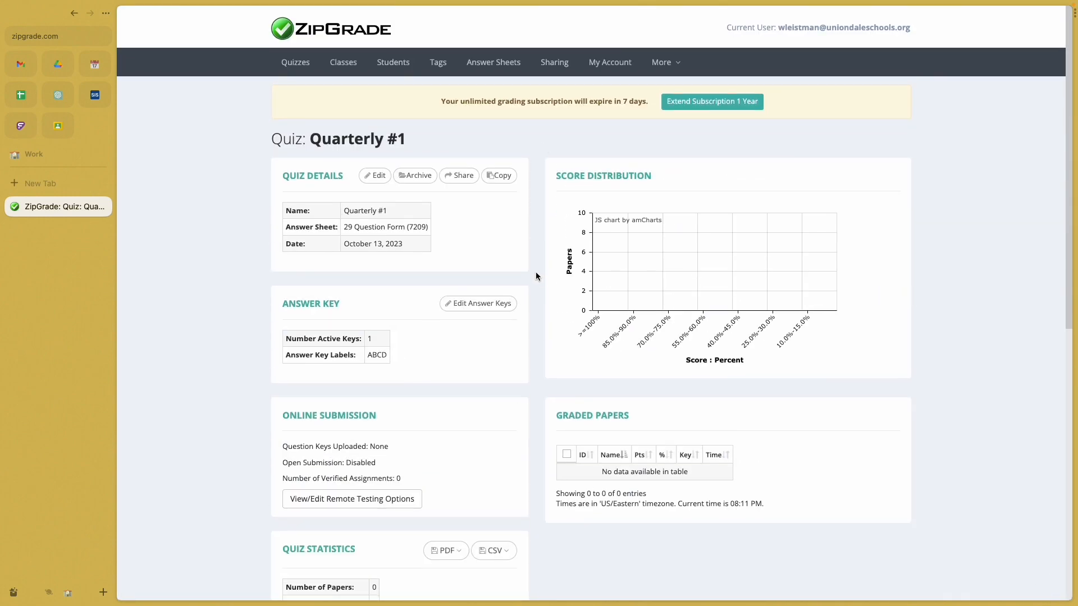
pyautogui.scroll(-3)
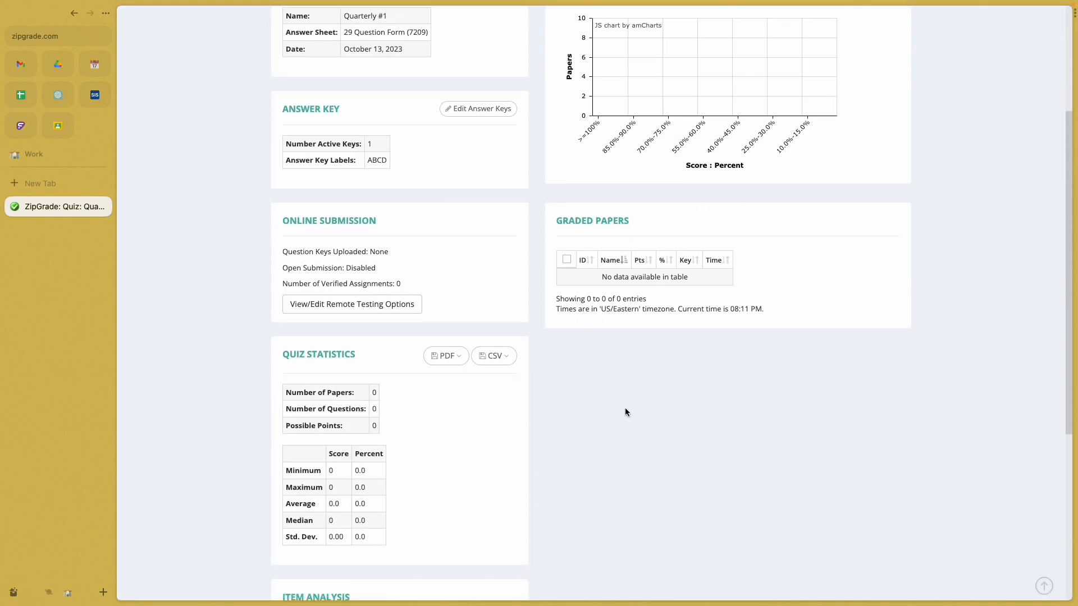
pyautogui.moveTo(644, 308)
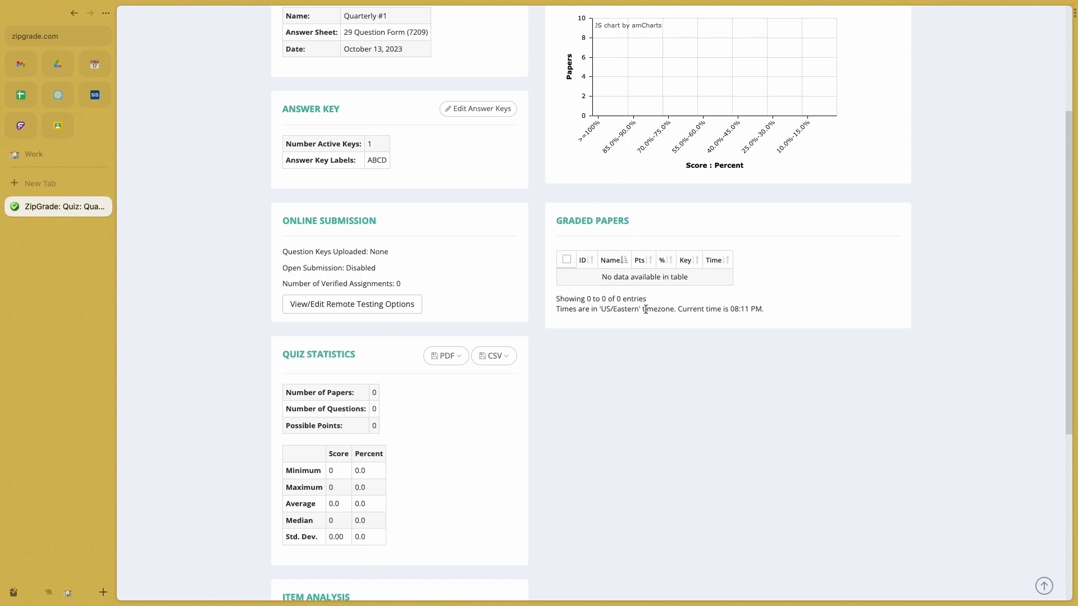
pyautogui.moveTo(659, 263)
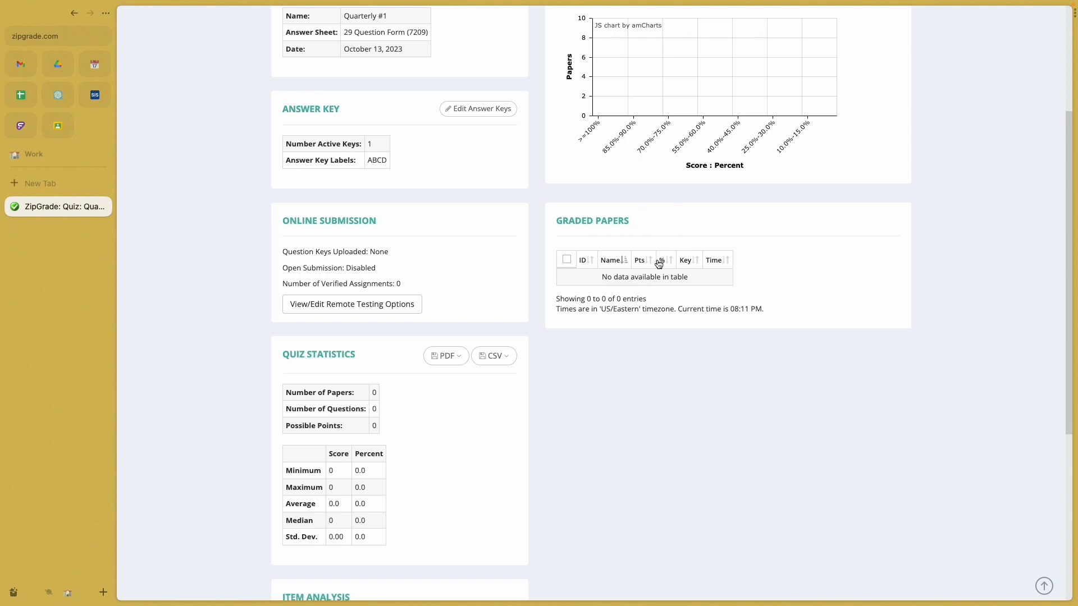
pyautogui.moveTo(756, 280)
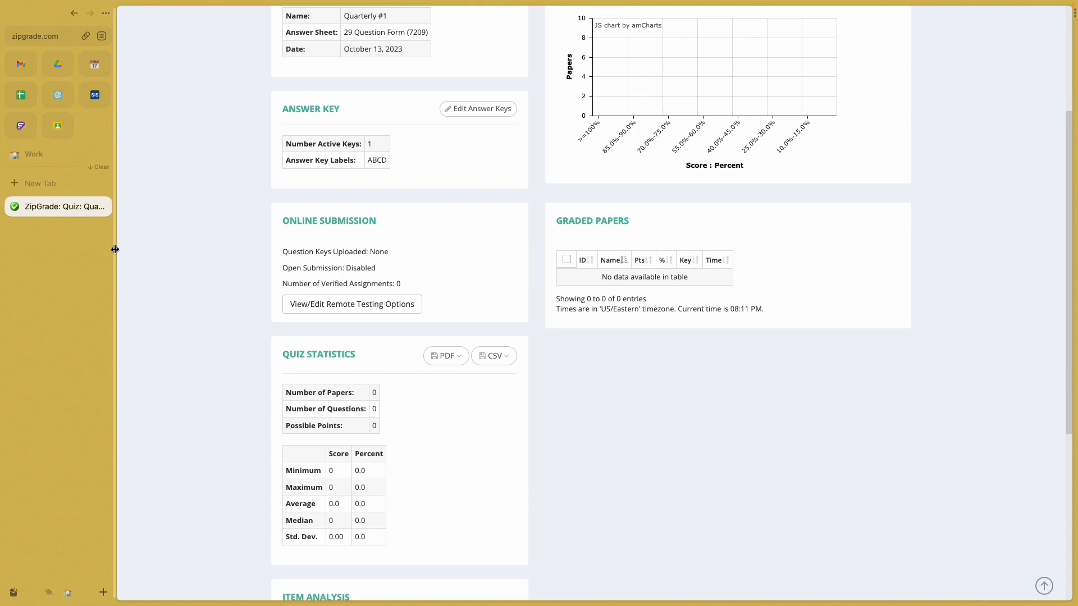
pyautogui.moveTo(158, 356)
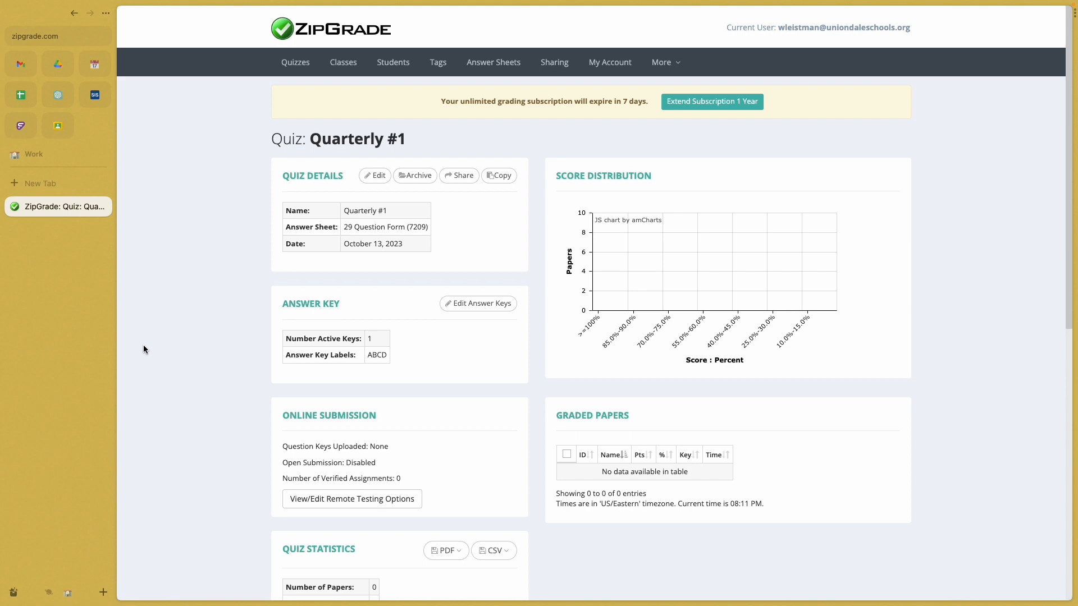
pyautogui.moveTo(191, 62)
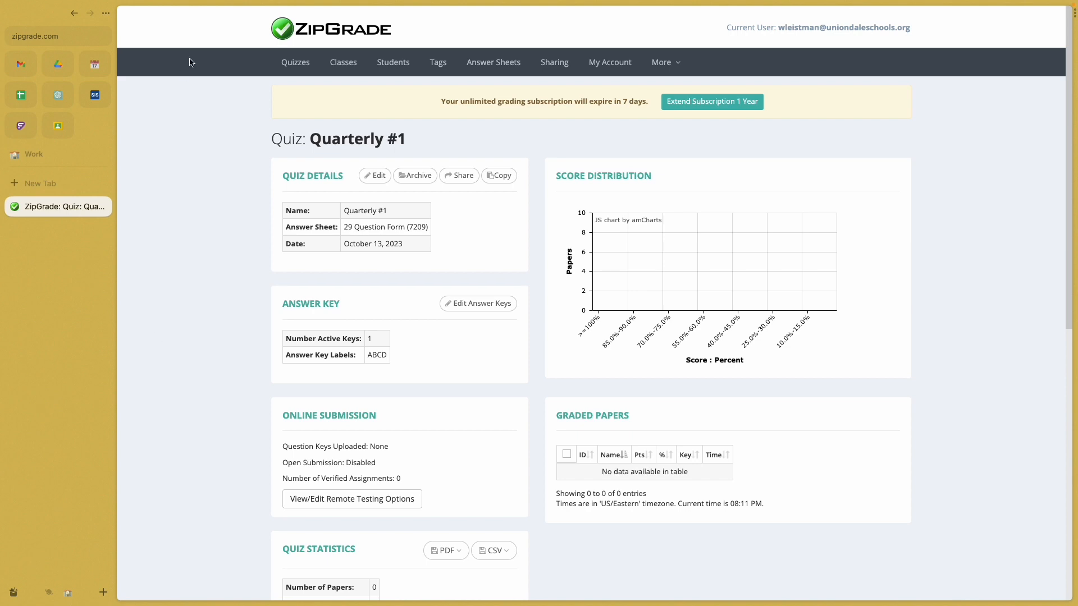
pyautogui.moveTo(258, 215)
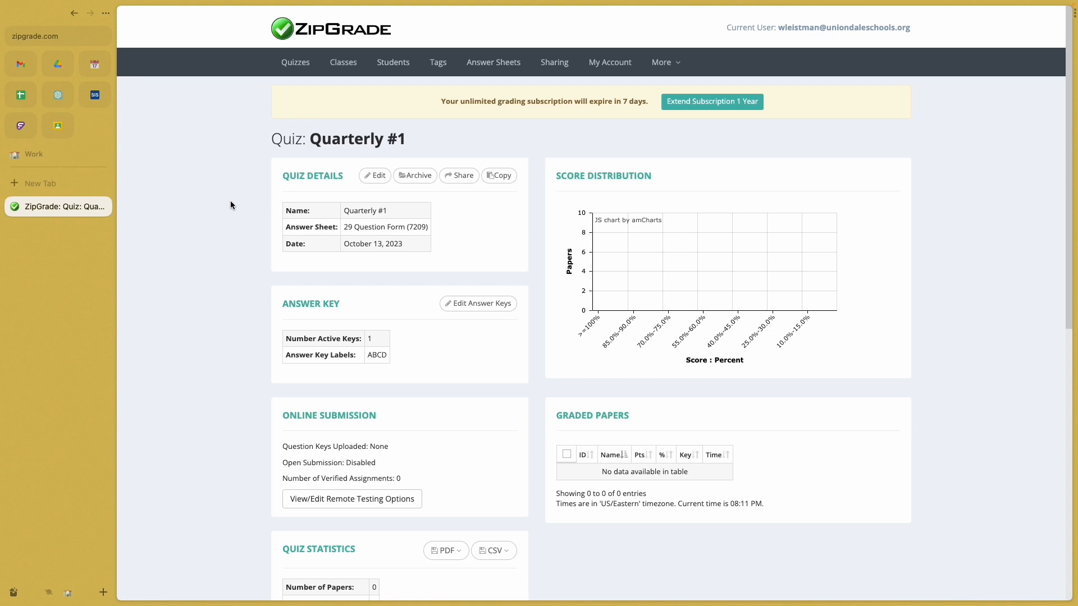
# Enter answers A, D, B, A for questions 1–4 in the Quarterly #1 key editor.
pyautogui.click(477, 303)
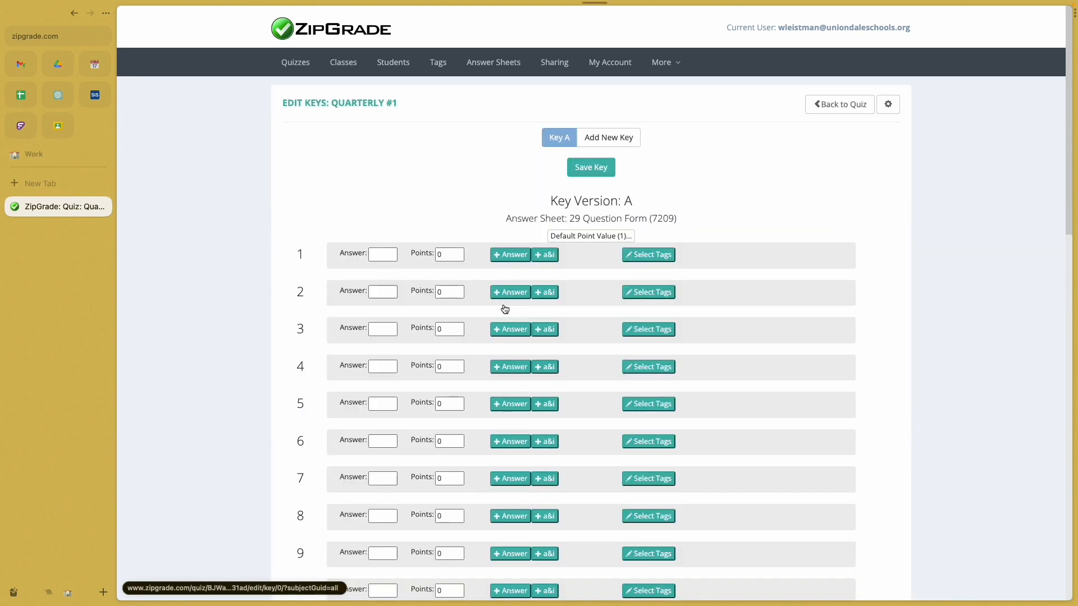
pyautogui.click(381, 253)
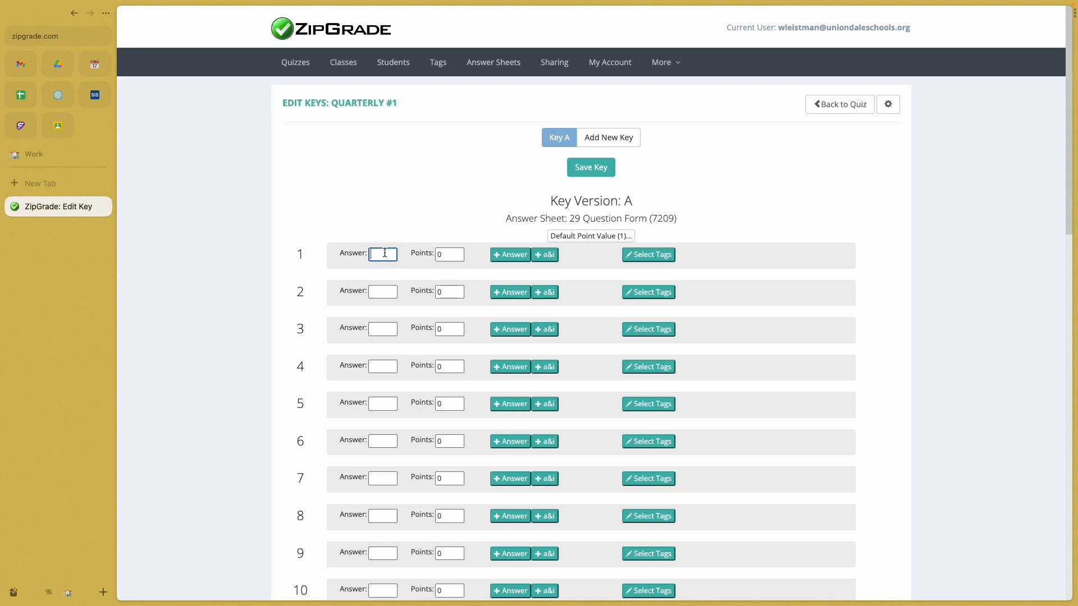
pyautogui.scroll(-3)
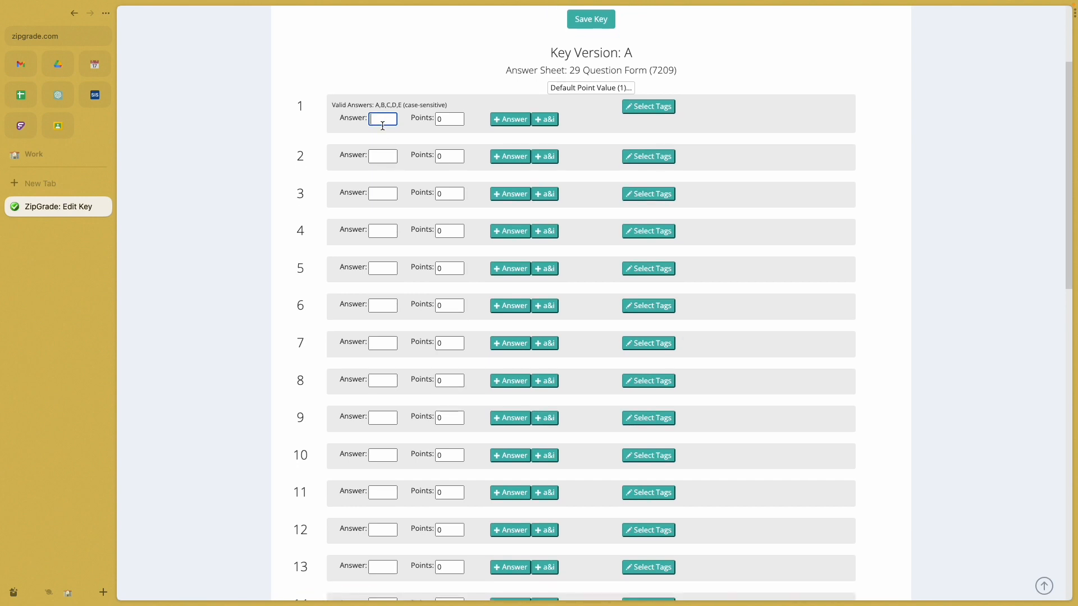
pyautogui.write('A')
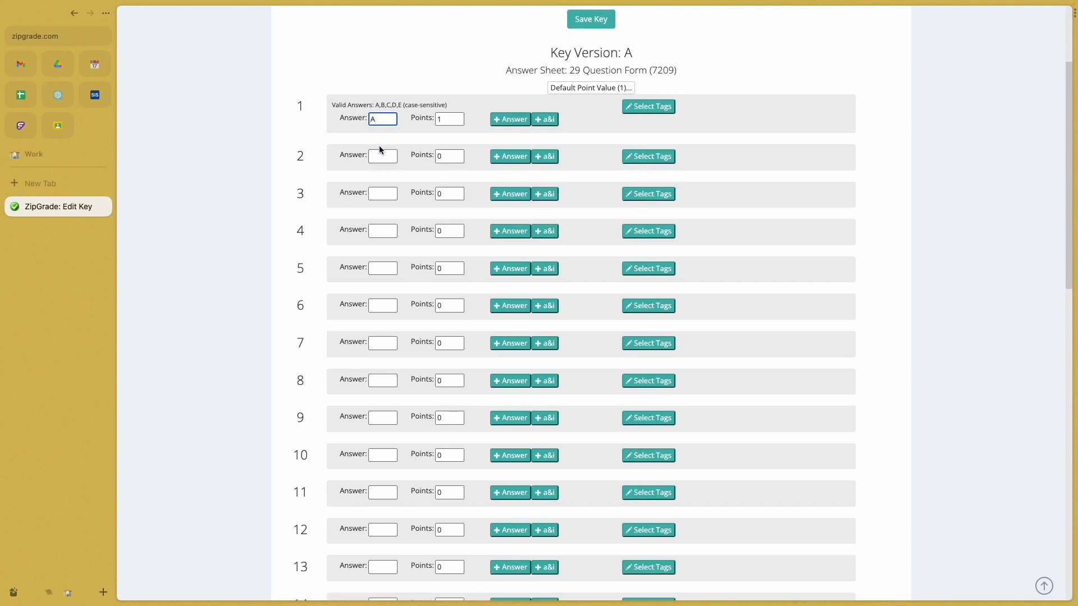
pyautogui.write('D')
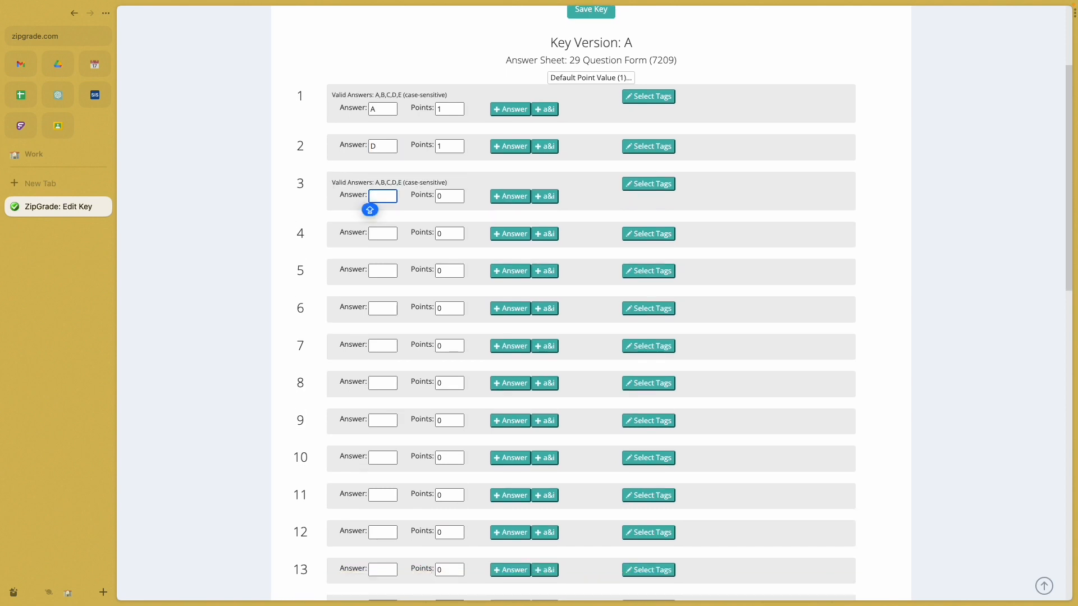
pyautogui.write('A')
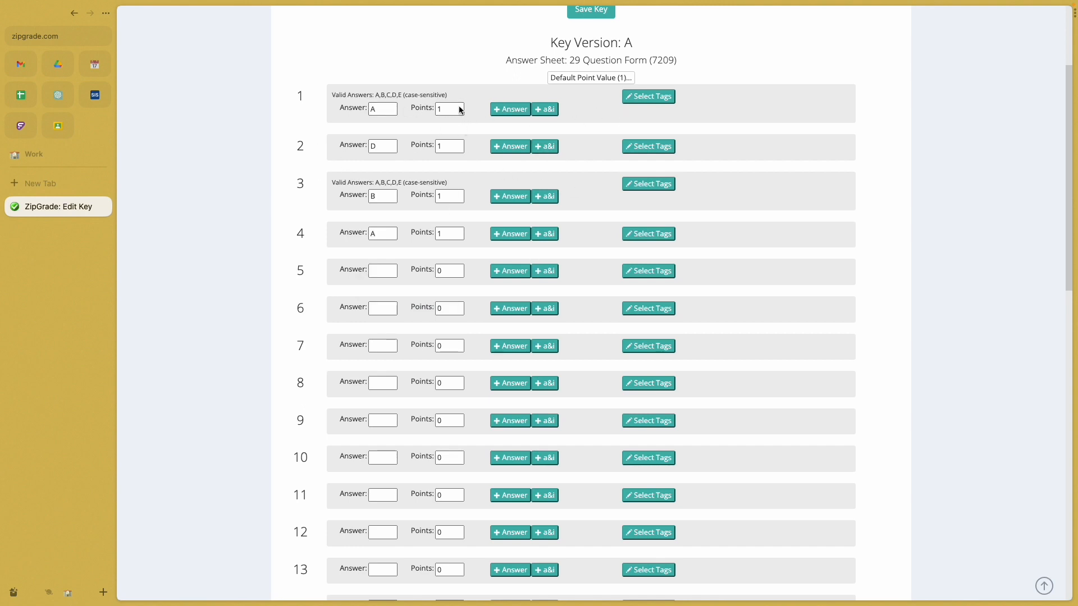
# Set question 1 to 5 points, leaving the others at 1, and save the key.
pyautogui.click(449, 109)
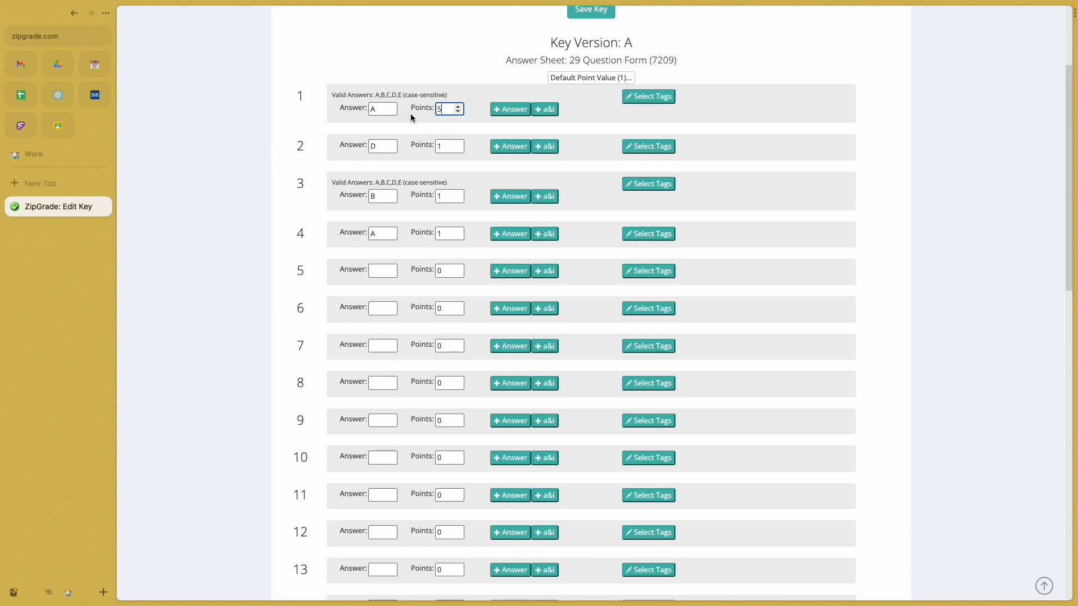
pyautogui.scroll(-3)
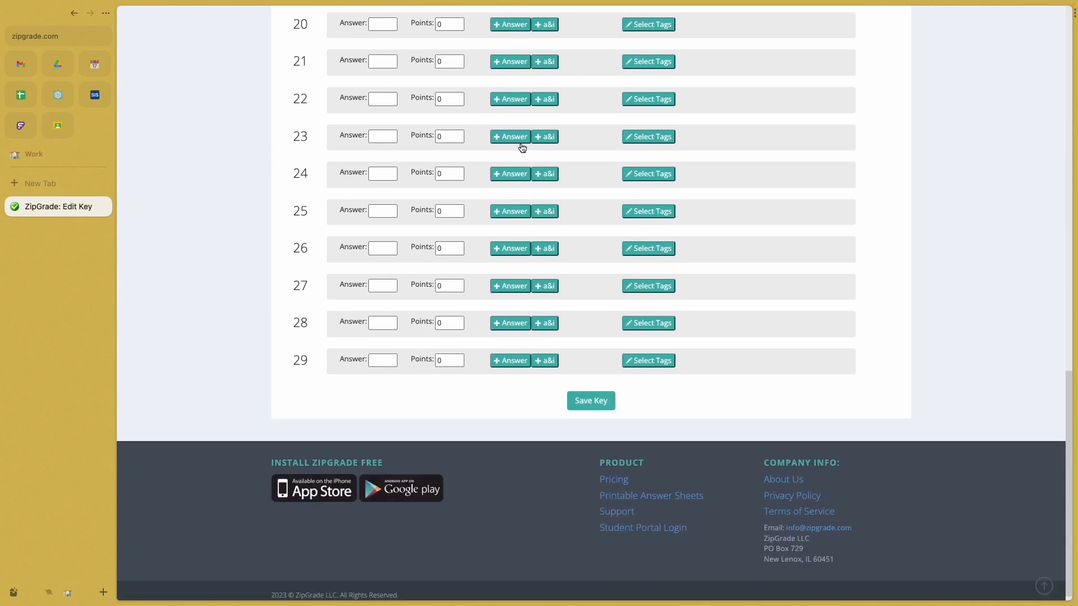
pyautogui.scroll(-3)
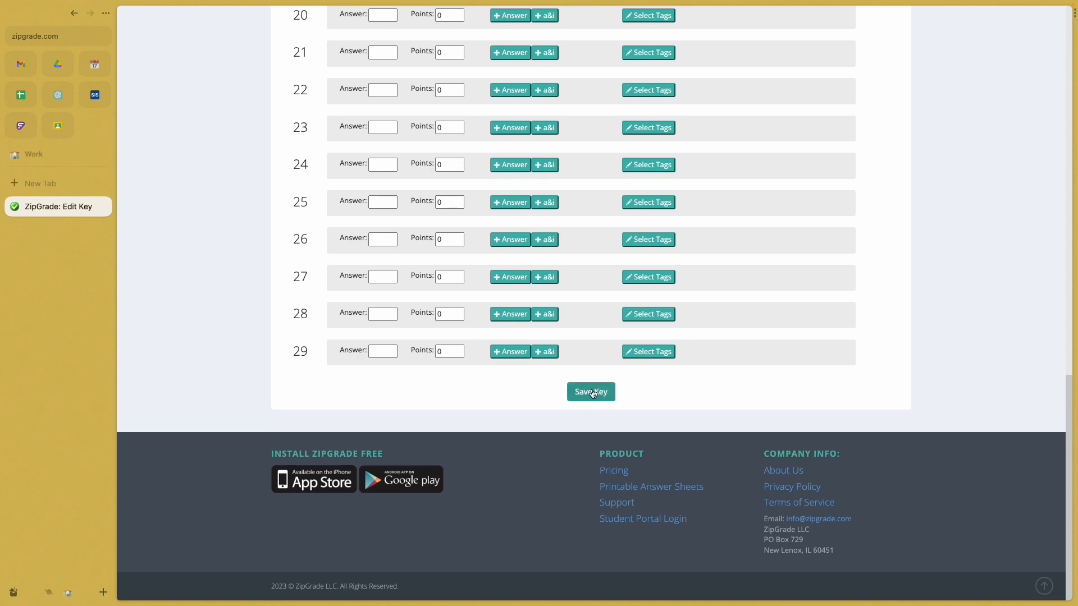
pyautogui.scroll(-3)
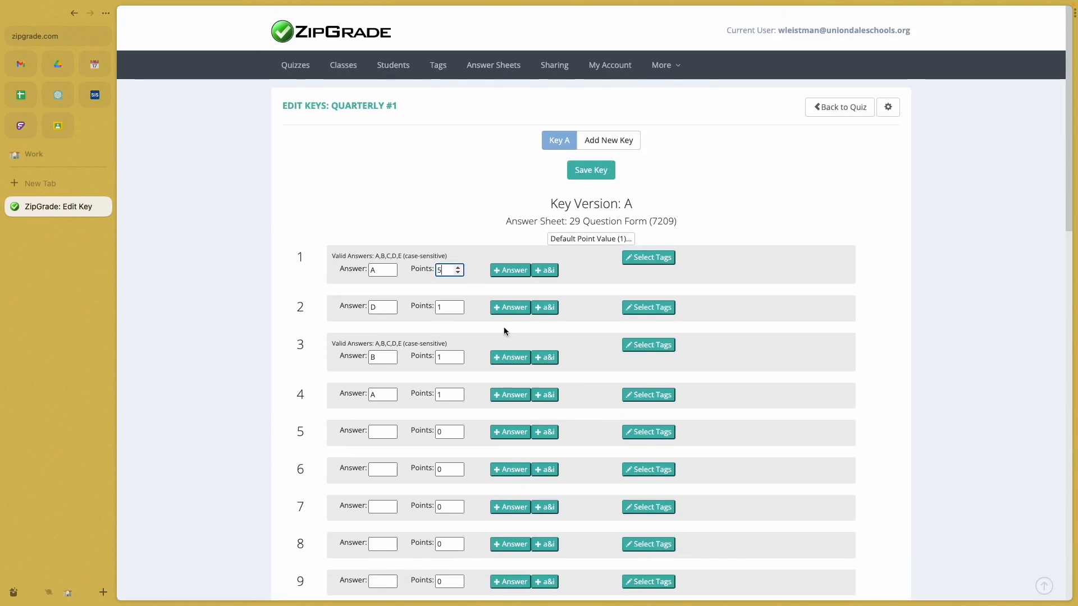
# Add partial-credit answers B, C, D, E to question 1.
pyautogui.click(510, 270)
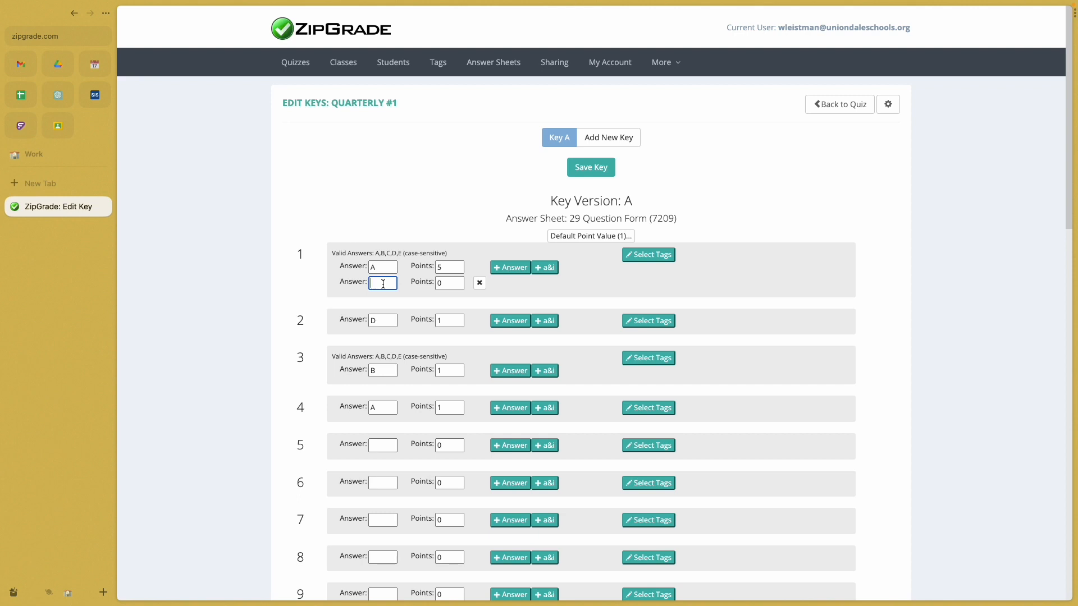
pyautogui.click(509, 267)
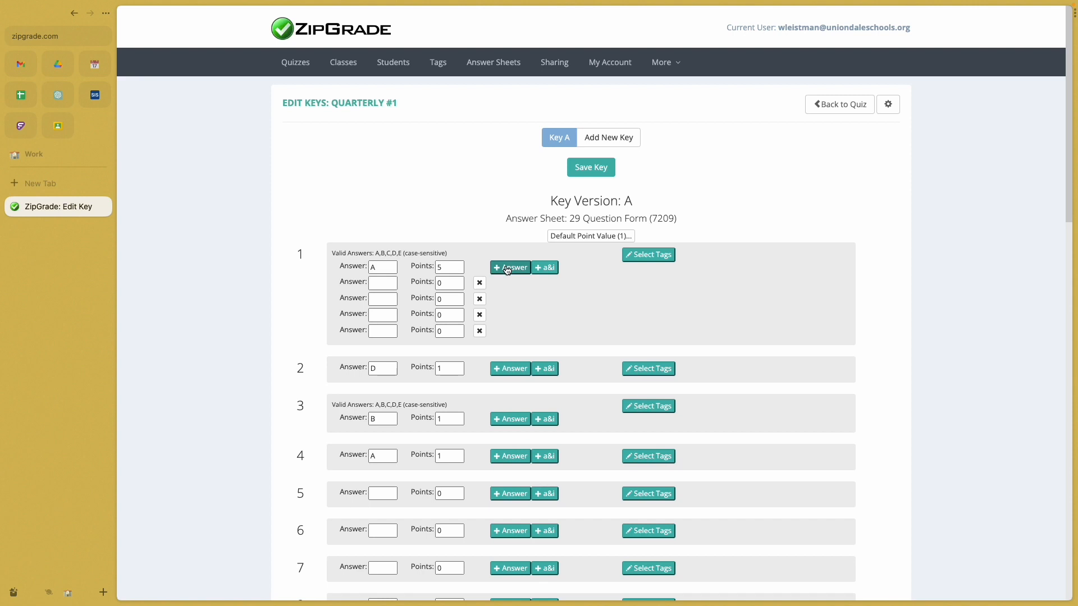
pyautogui.click(510, 267)
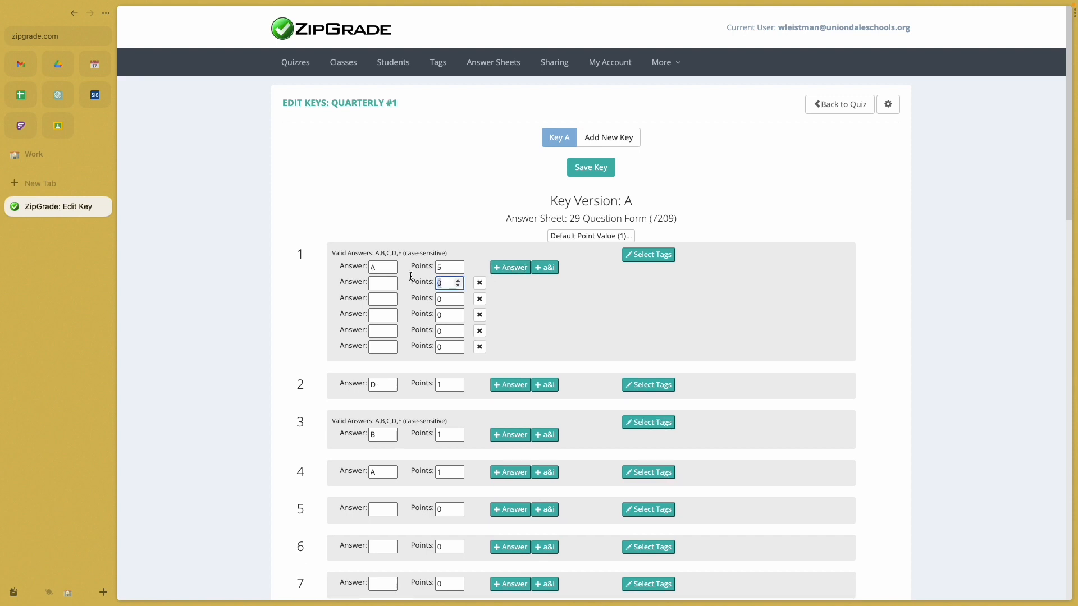
pyautogui.click(382, 283)
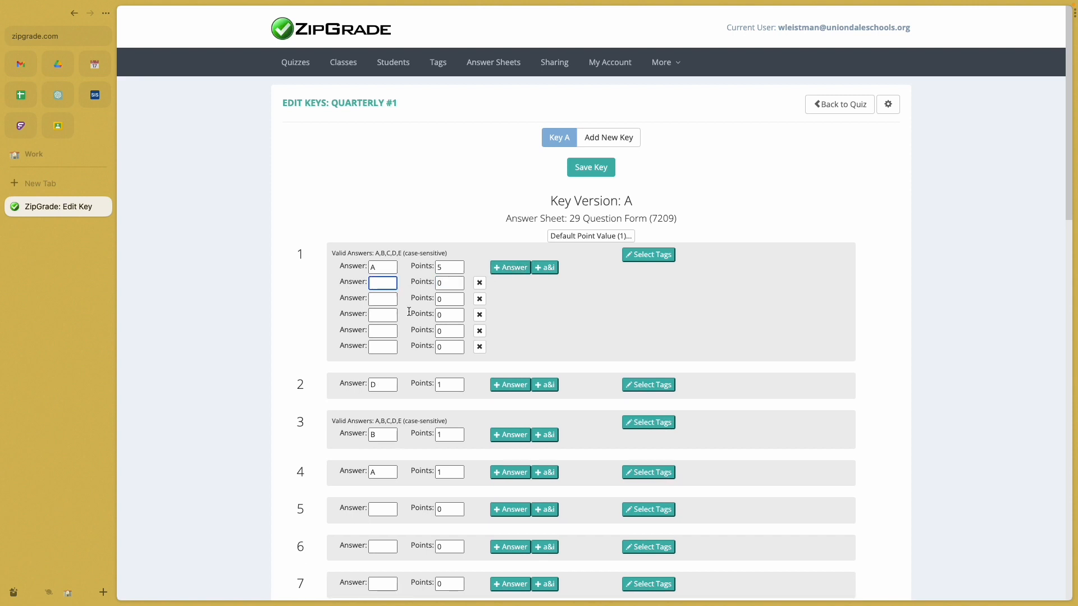
pyautogui.write('B')
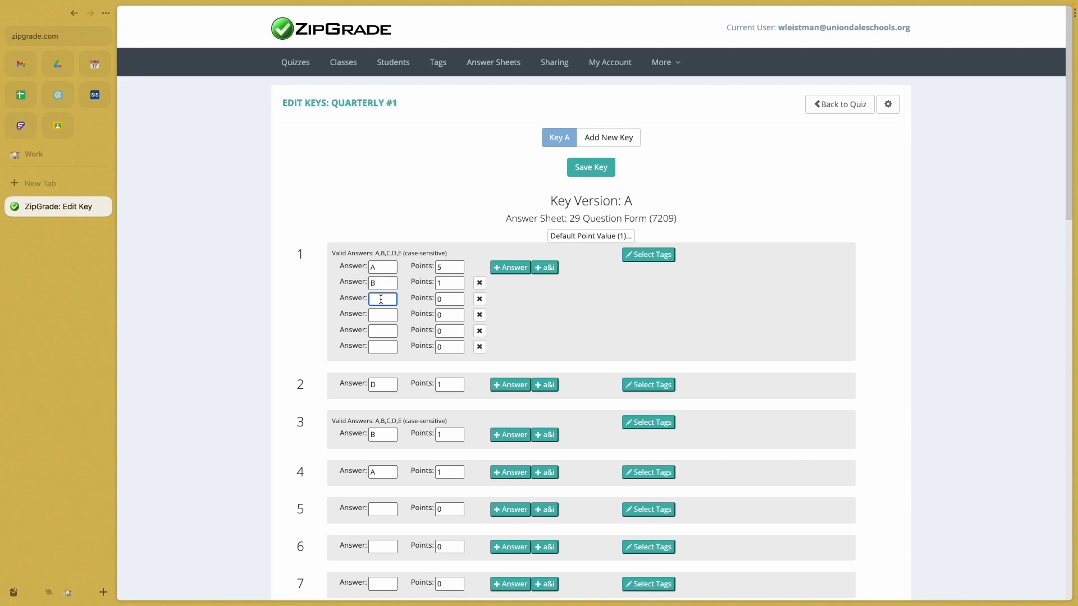
pyautogui.write('C')
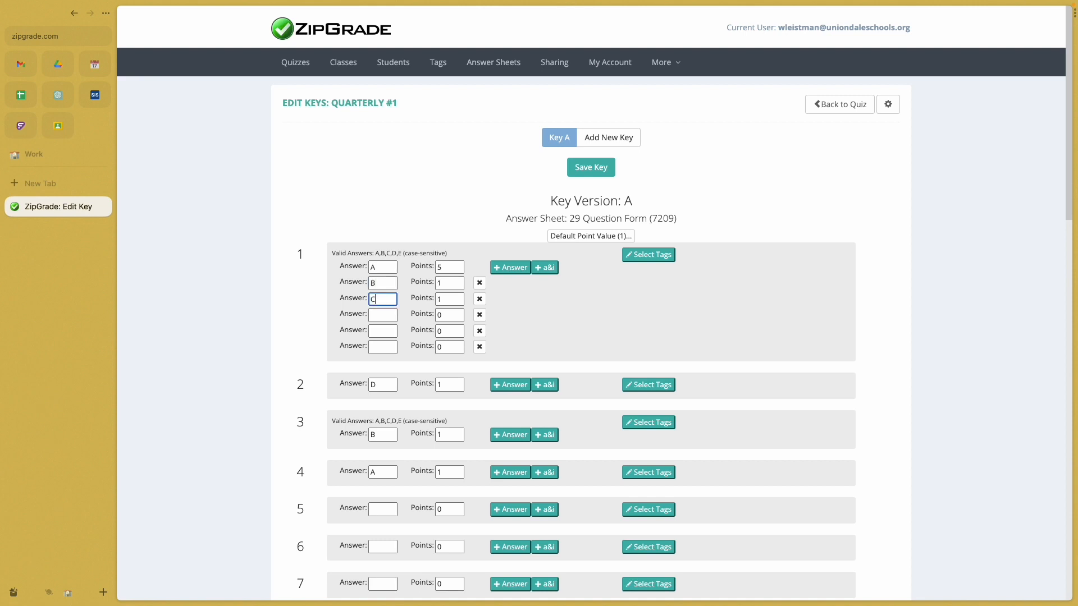
pyautogui.write('D')
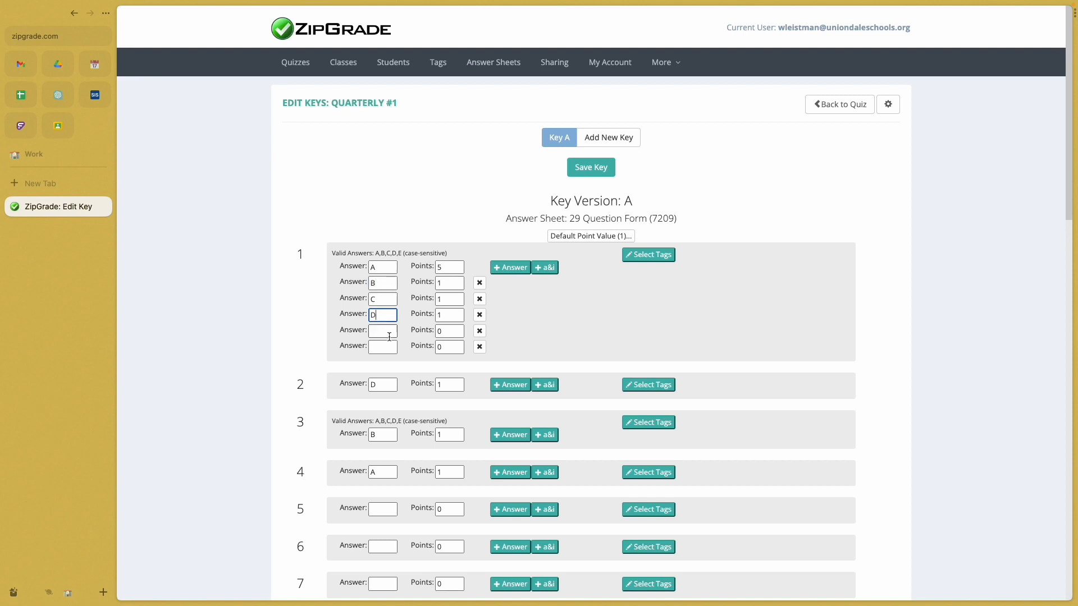
pyautogui.write('E')
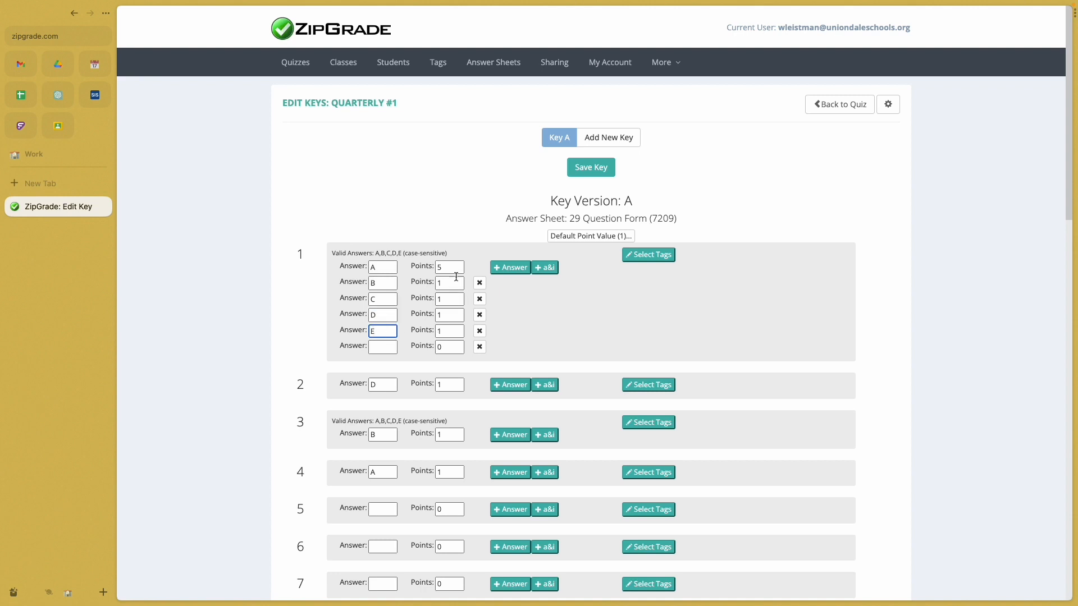
# Give those answers 4, 3, 2, 1 points, save, and return to the all-quizzes list showing Quarterly #1.
pyautogui.write('4')
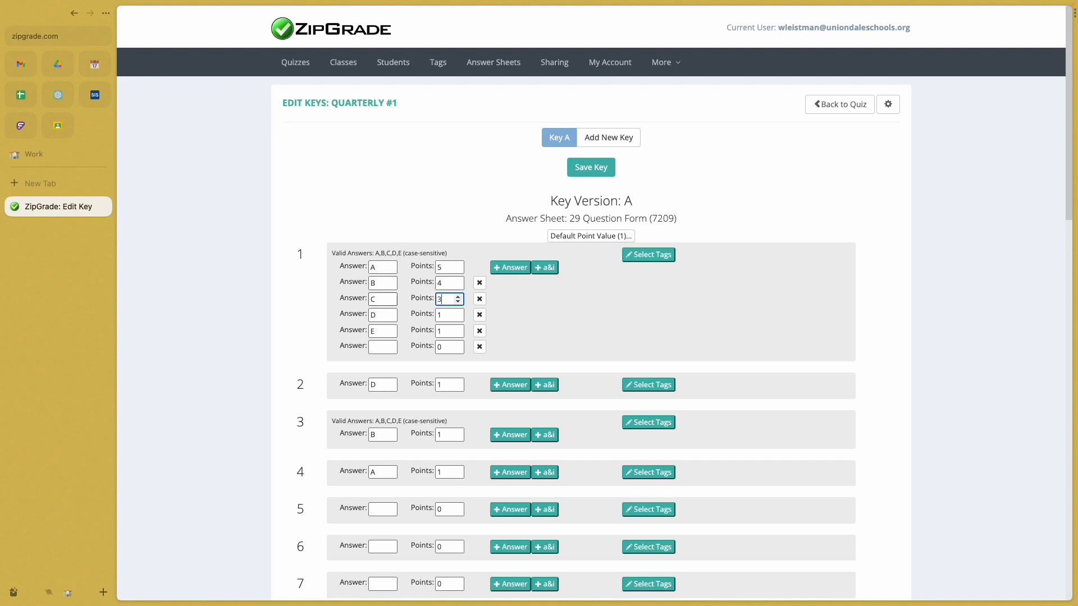
pyautogui.write('2.999')
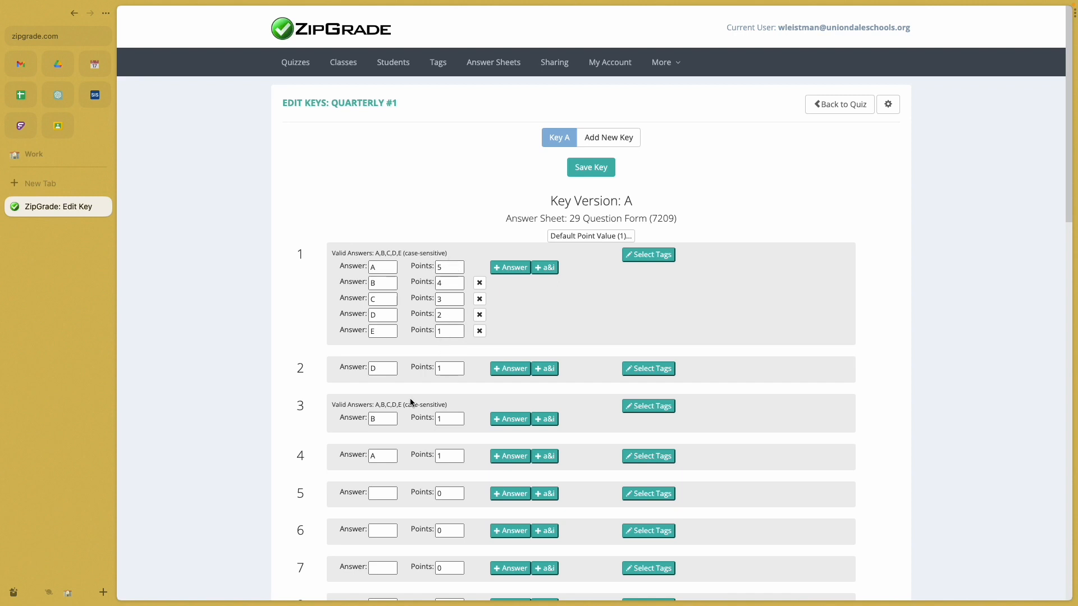
pyautogui.moveTo(538, 201)
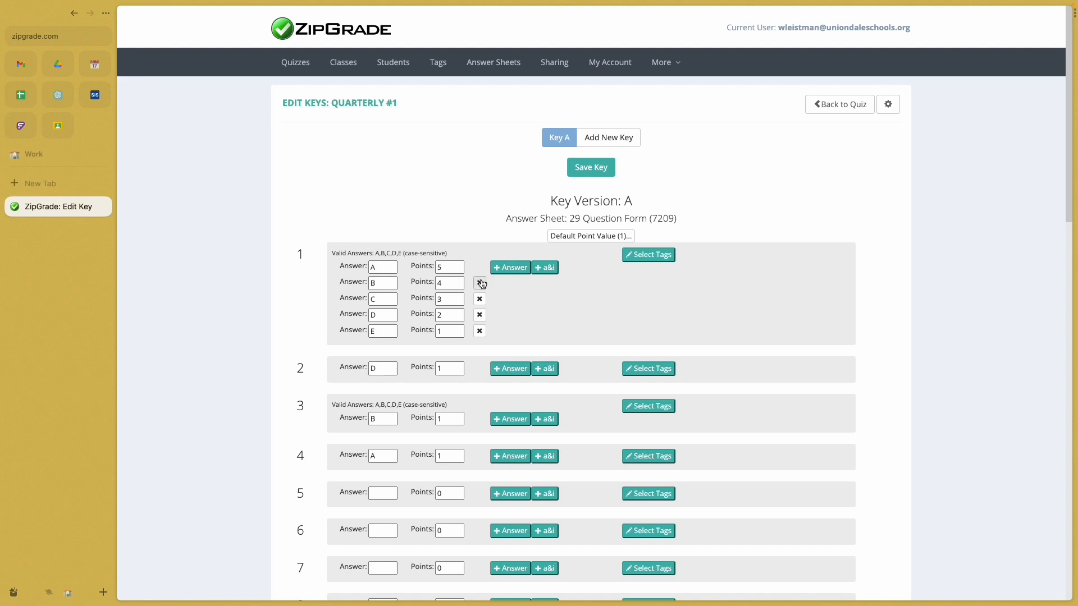
pyautogui.click(480, 283)
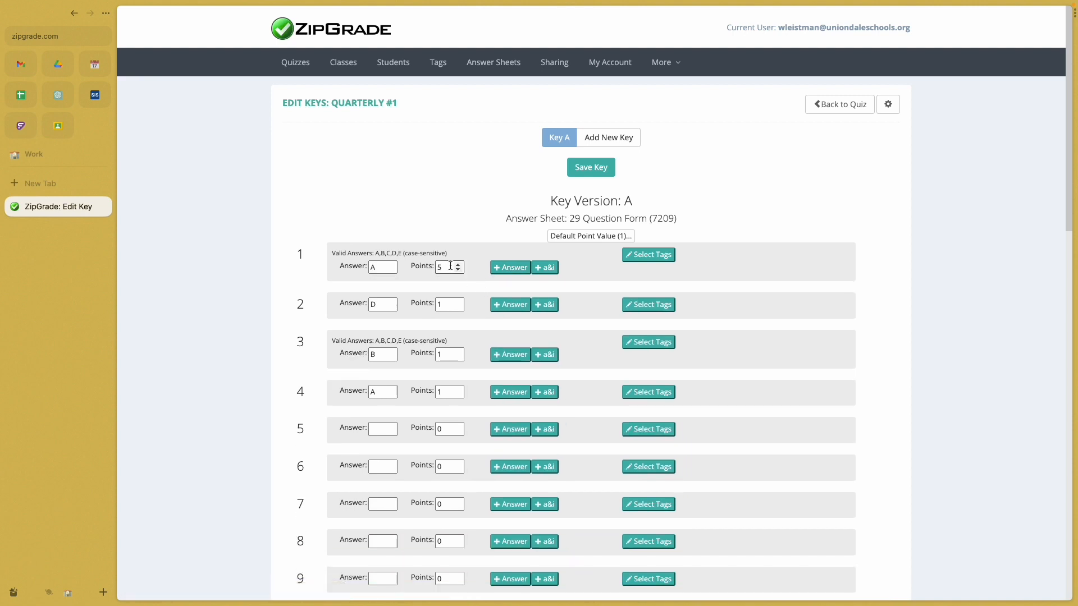
pyautogui.click(590, 167)
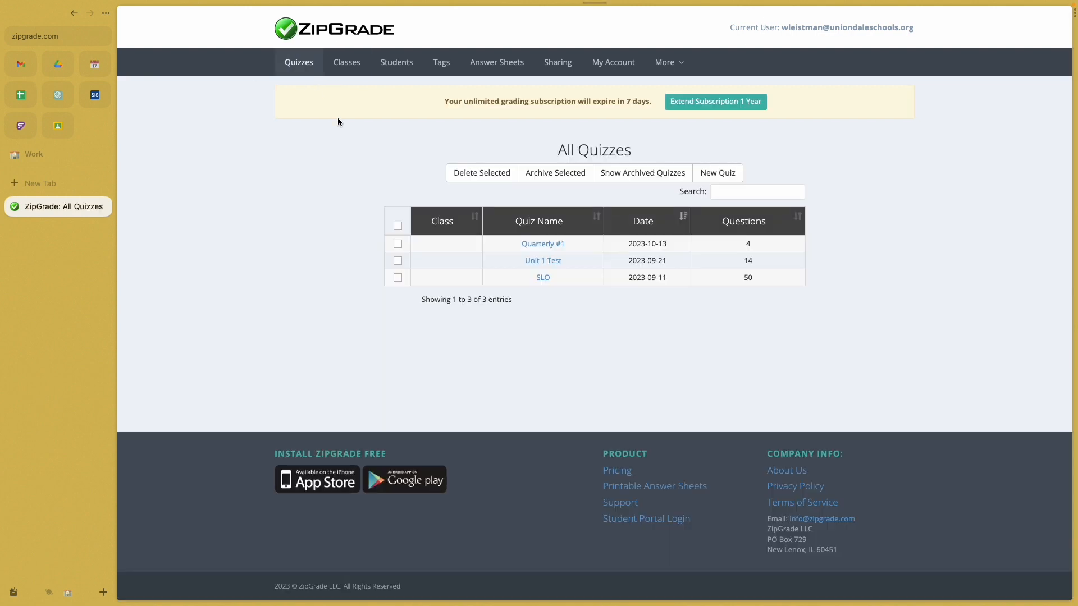
pyautogui.click(542, 243)
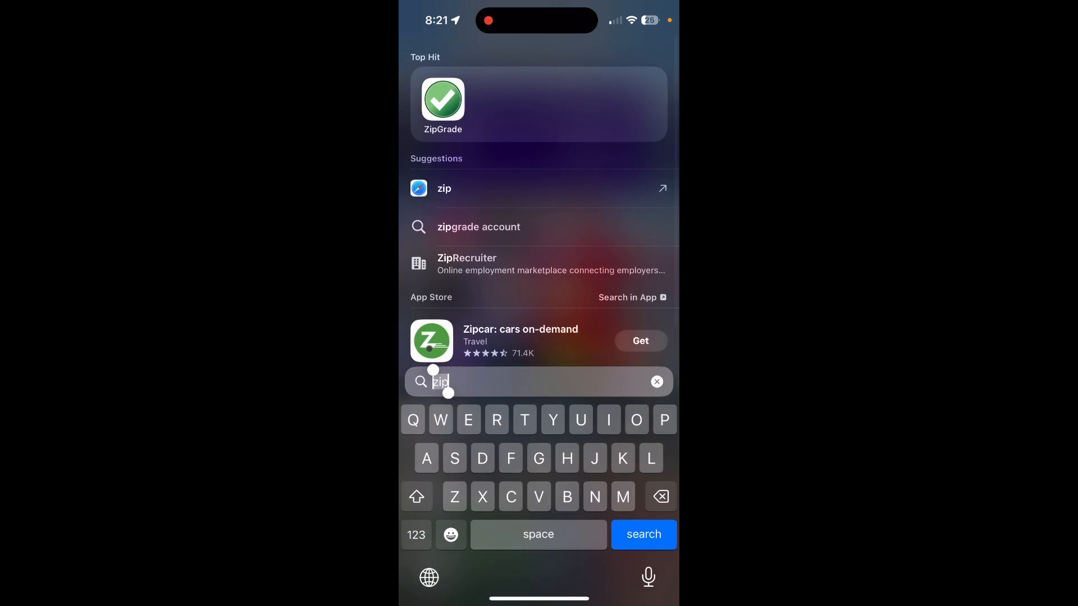
# Sync the ZipGrade phone app with the website so the quiz list shows Quarterly #1, Unit 1 Test and SLO.
pyautogui.click(443, 100)
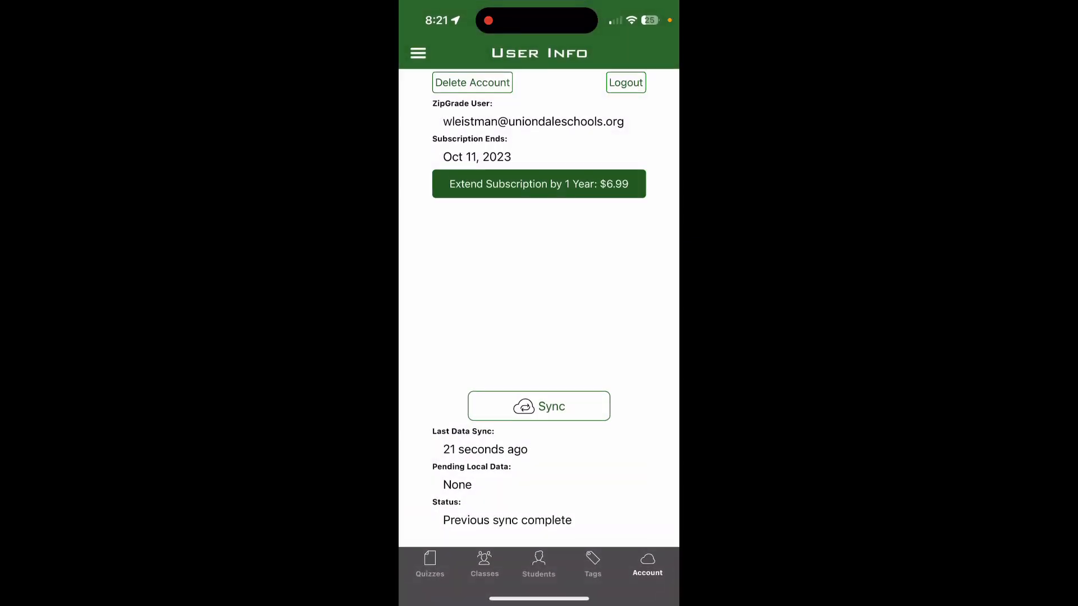
pyautogui.click(430, 564)
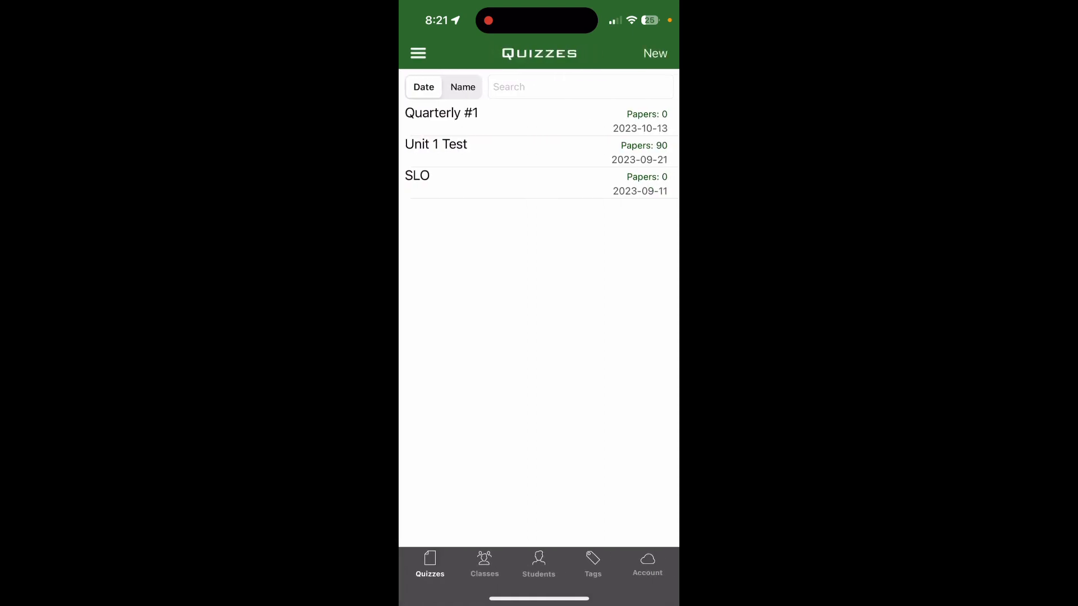
pyautogui.click(645, 564)
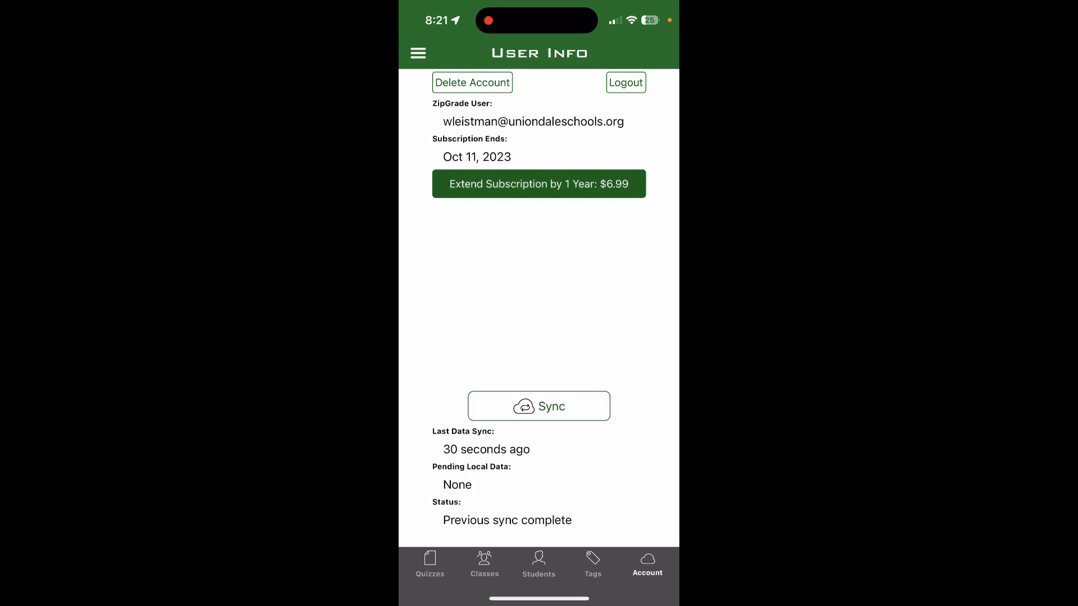
pyautogui.click(538, 406)
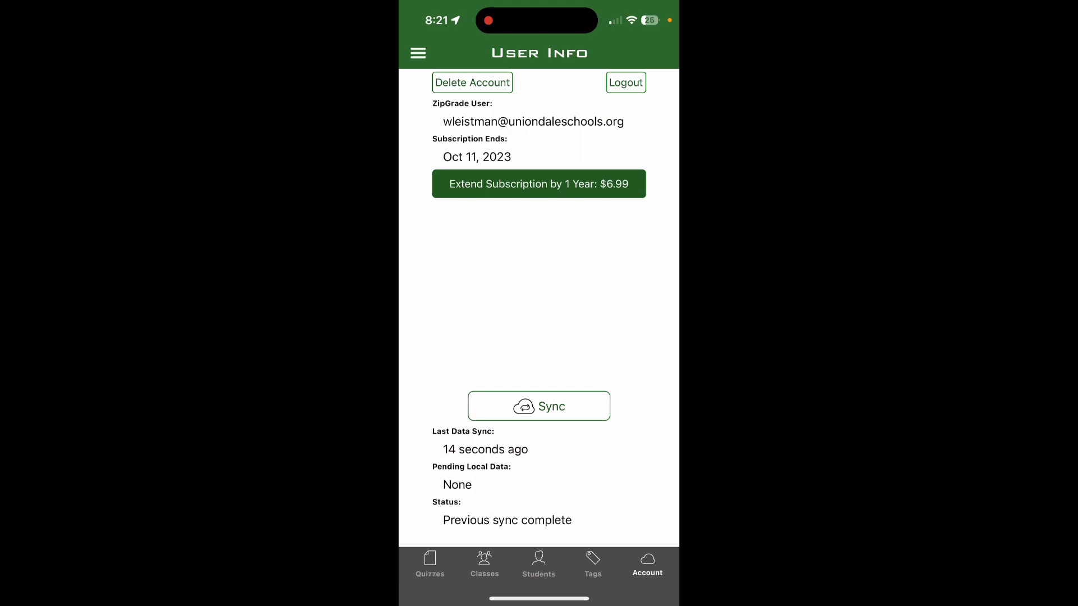
pyautogui.click(429, 563)
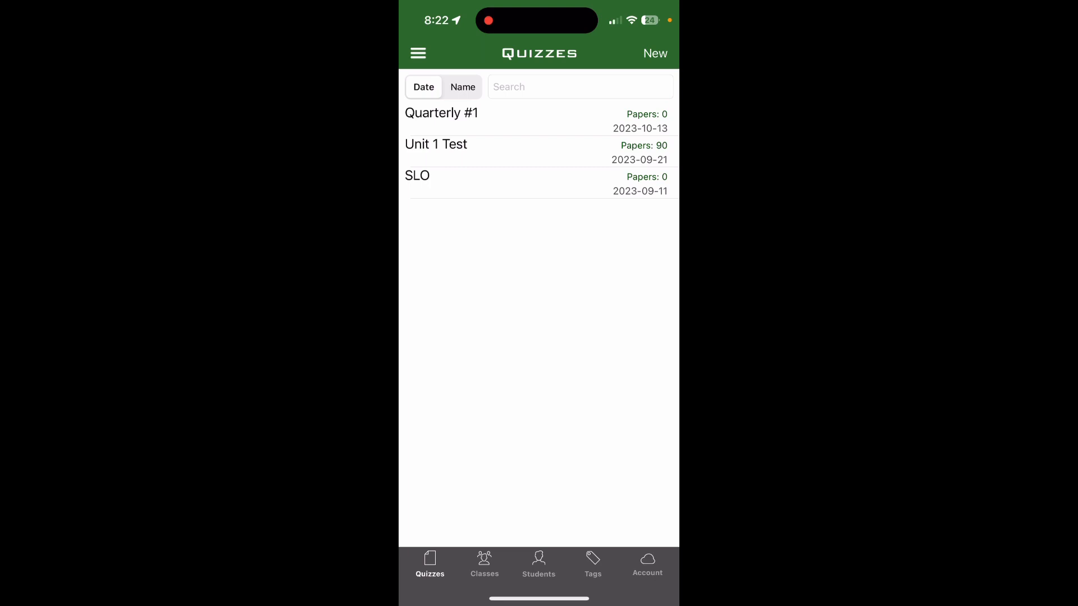
# Edit the Quarterly #1 key in the app, clear question 4 and start Scan For Key.
pyautogui.click(441, 112)
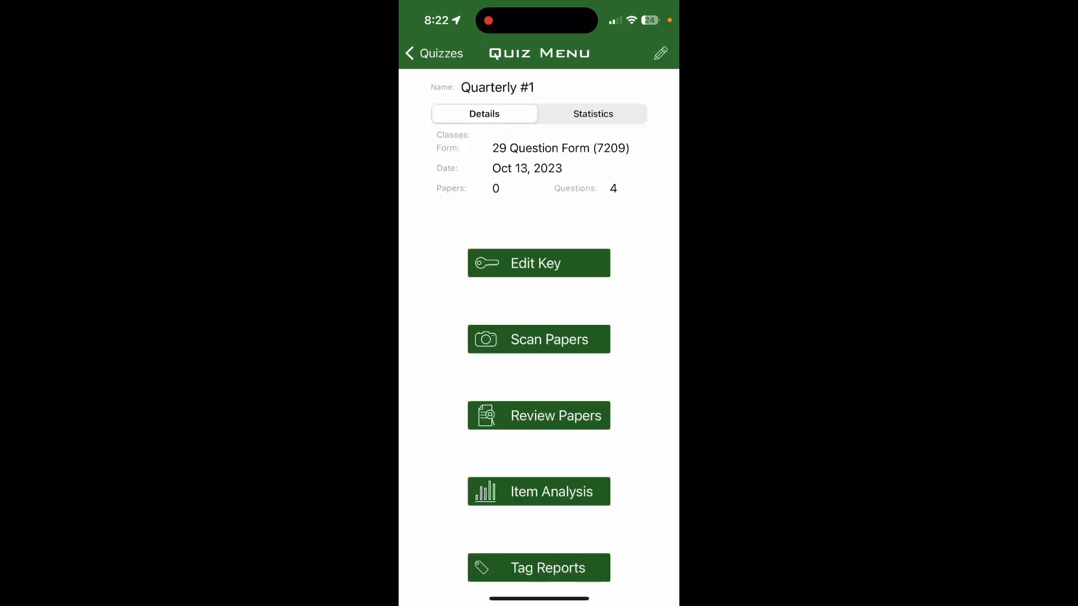
pyautogui.click(538, 263)
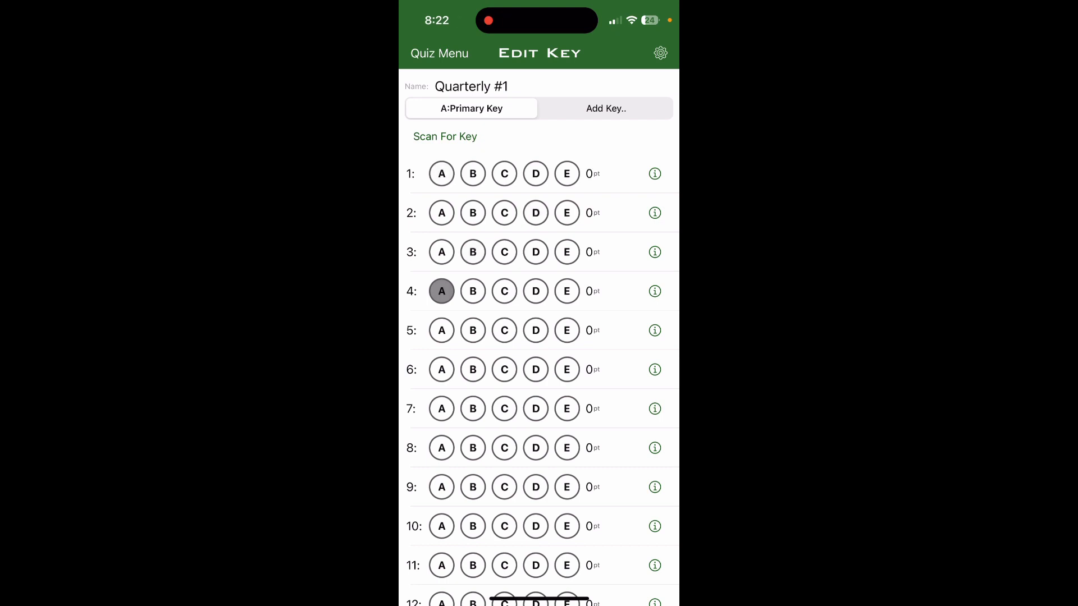
pyautogui.click(441, 291)
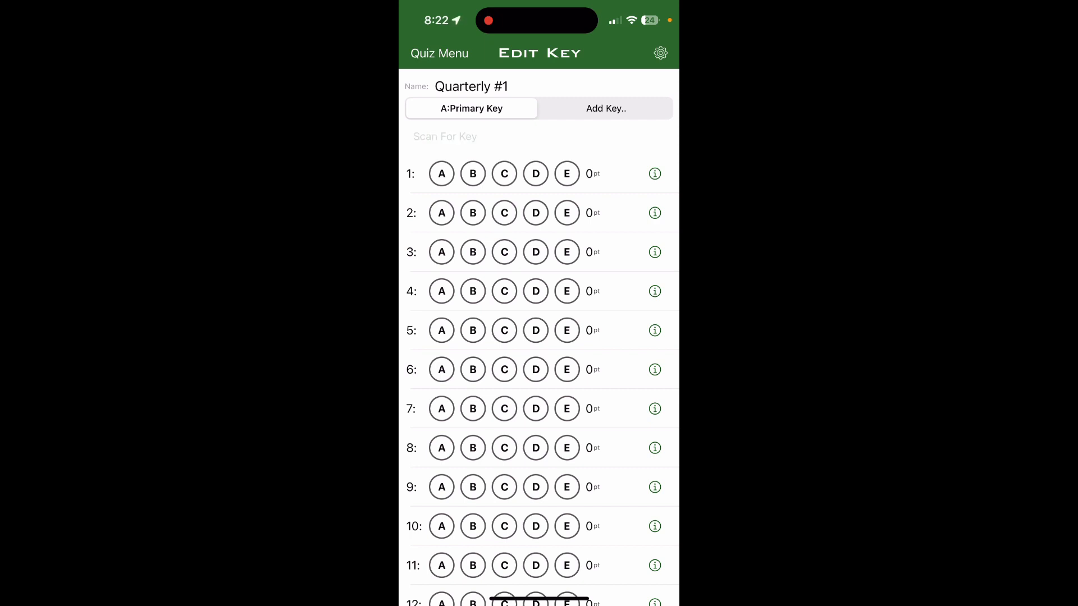
pyautogui.click(444, 136)
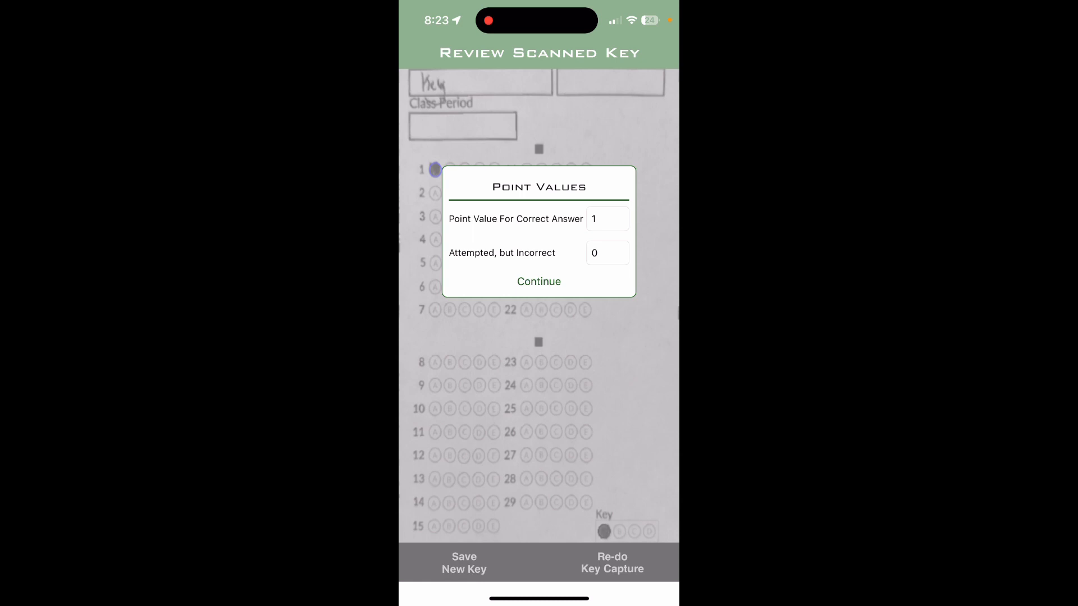
# Accept 1 point per correct answer for the scanned key and finish scanning.
pyautogui.click(539, 280)
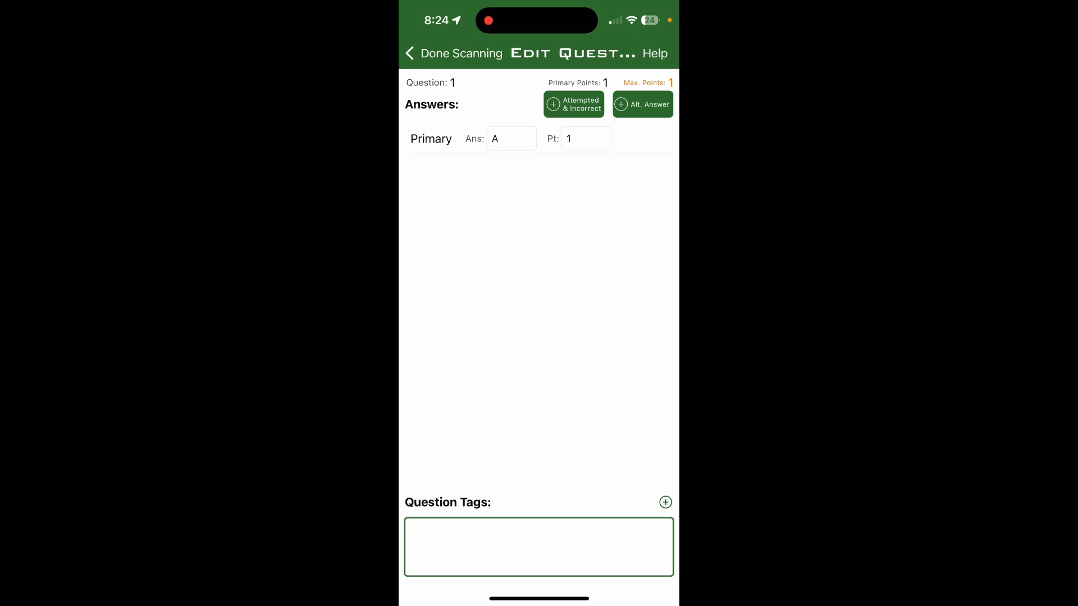
pyautogui.click(641, 104)
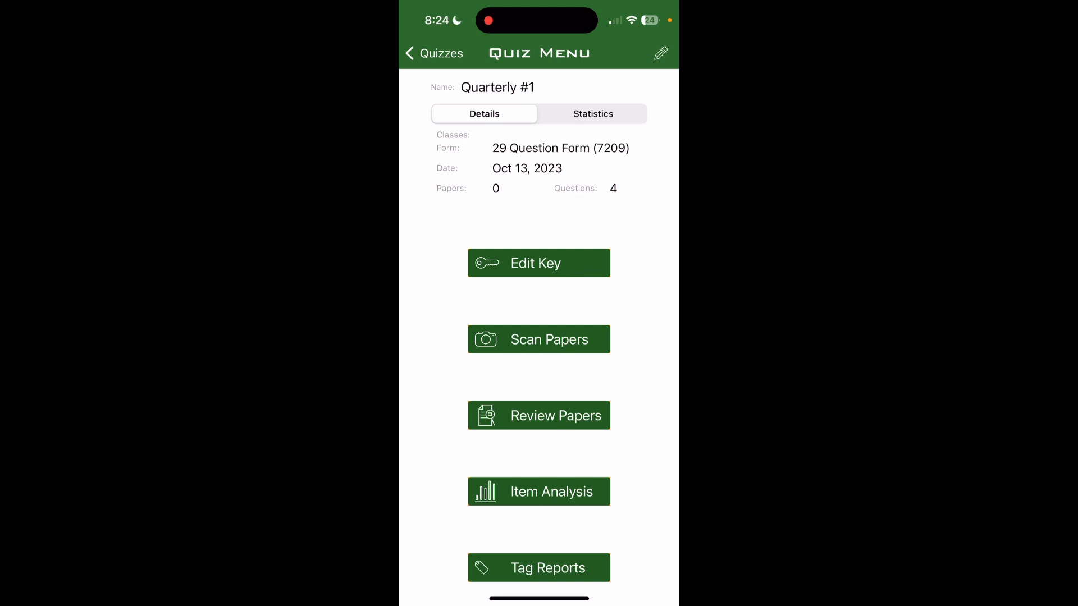
# Scan two student papers, the first scoring 4/4=100% and the second 3/4=75%.
pyautogui.click(537, 339)
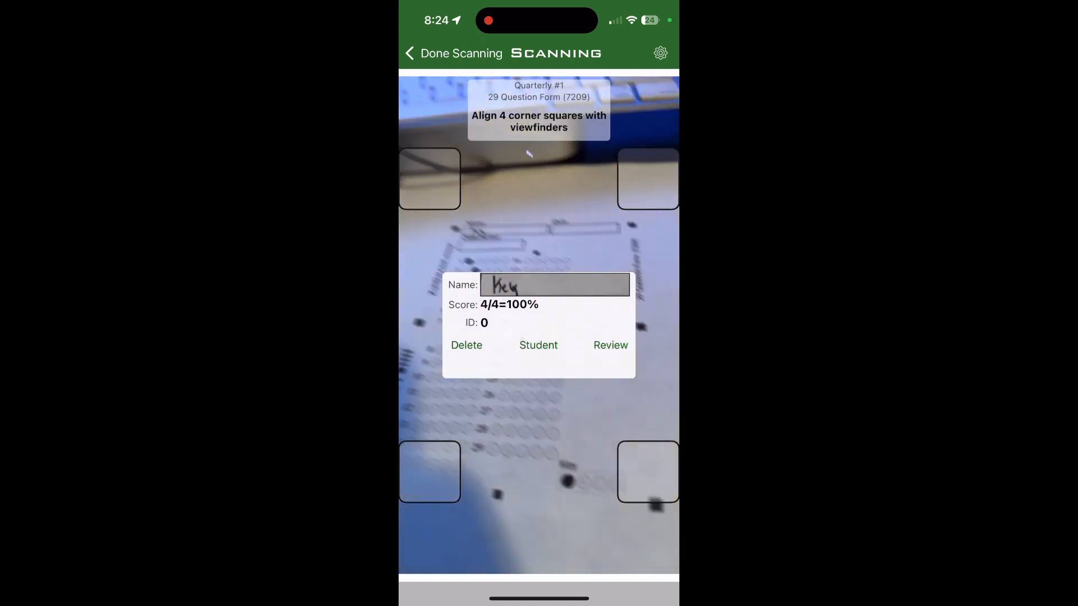
pyautogui.click(452, 52)
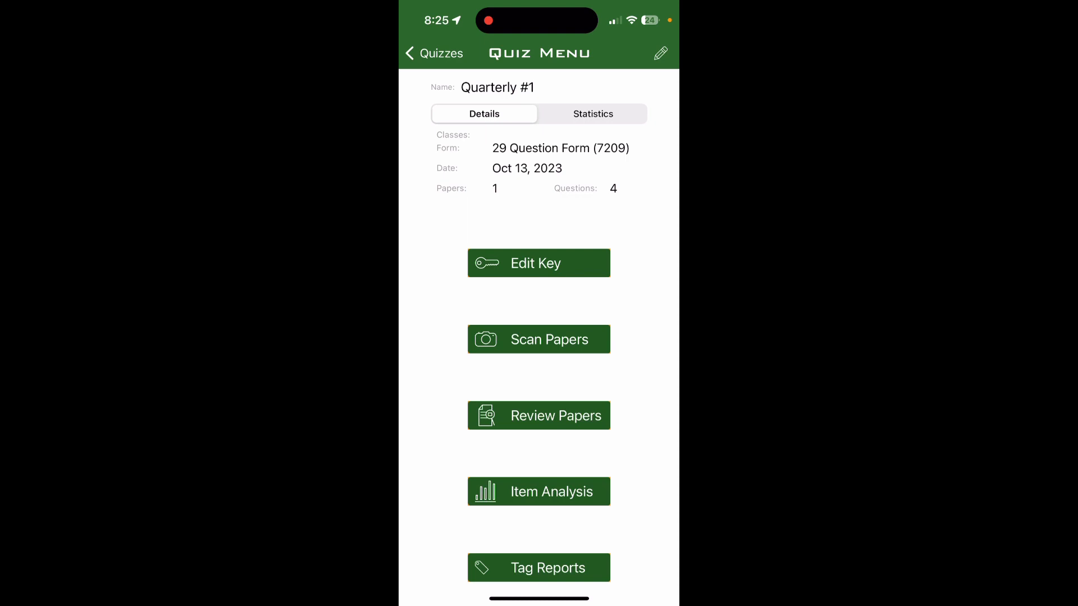
pyautogui.click(538, 340)
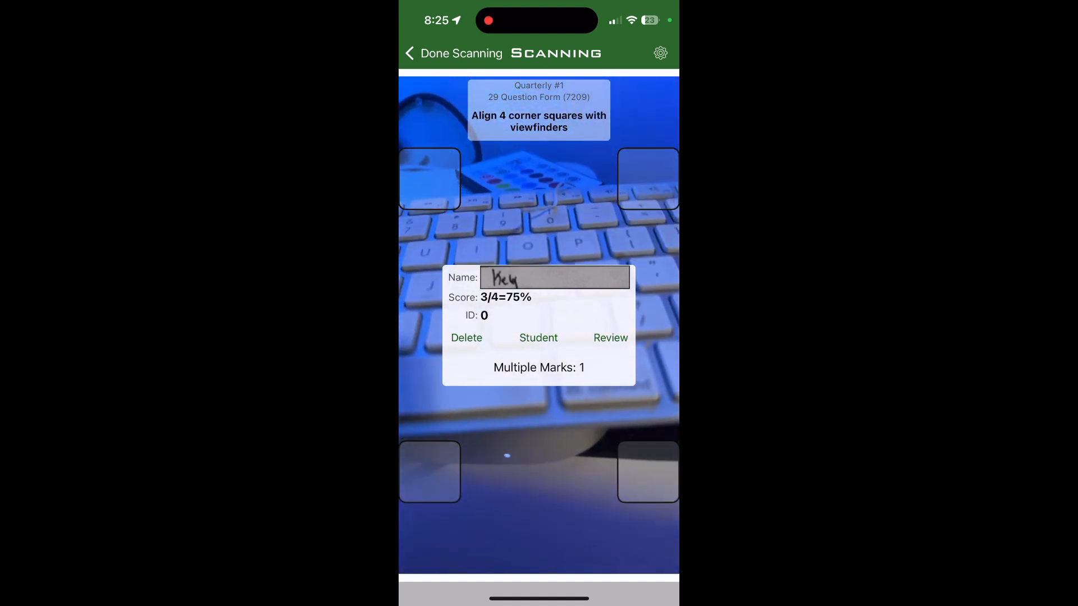
# Review the 75% paper's answers, seeing question 2 with two bubbles filled, then leave the editor.
pyautogui.click(609, 338)
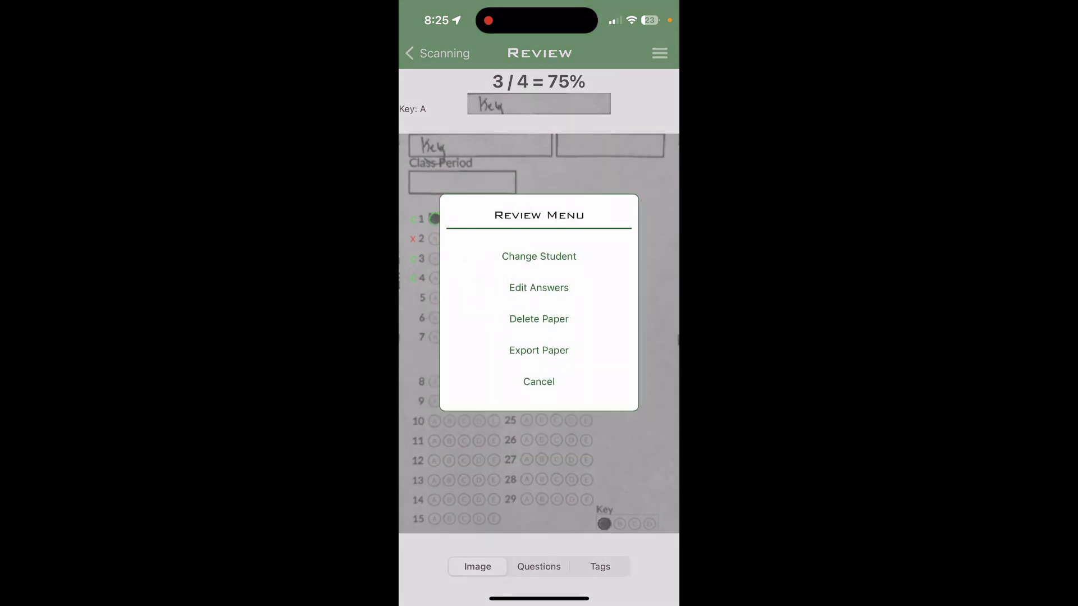
pyautogui.click(538, 287)
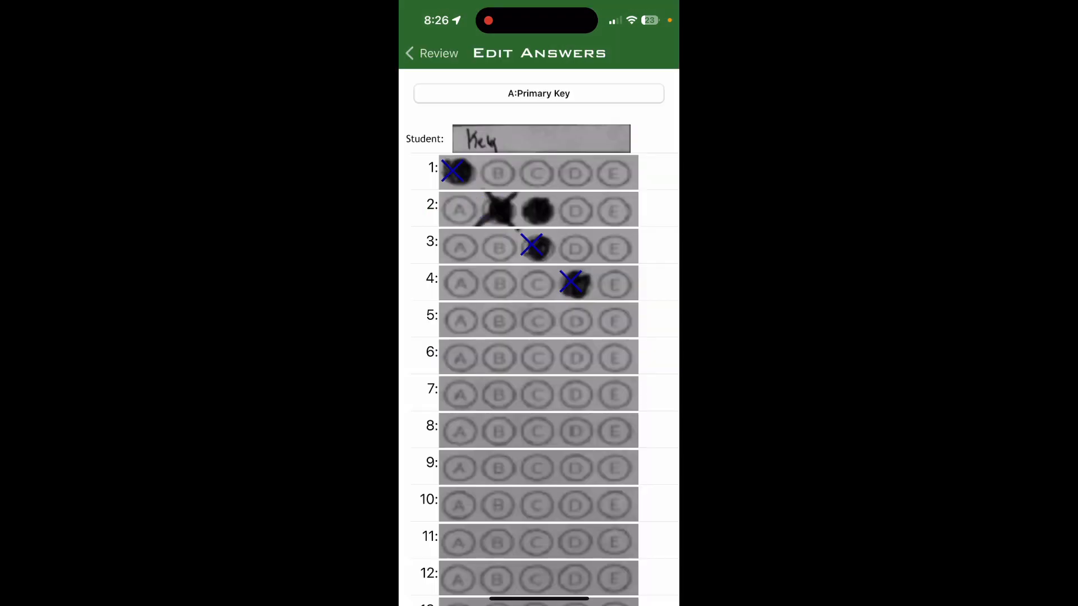
pyautogui.click(431, 52)
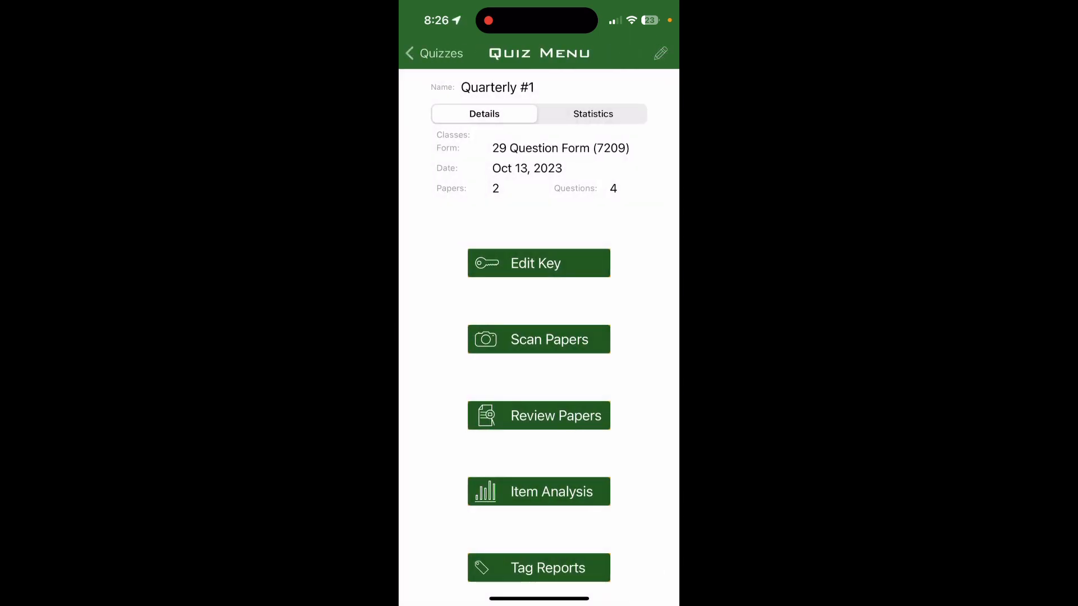
# Return to the Quarterly #1 quiz menu, now counting 2 papers and 4 questions.
pyautogui.click(538, 415)
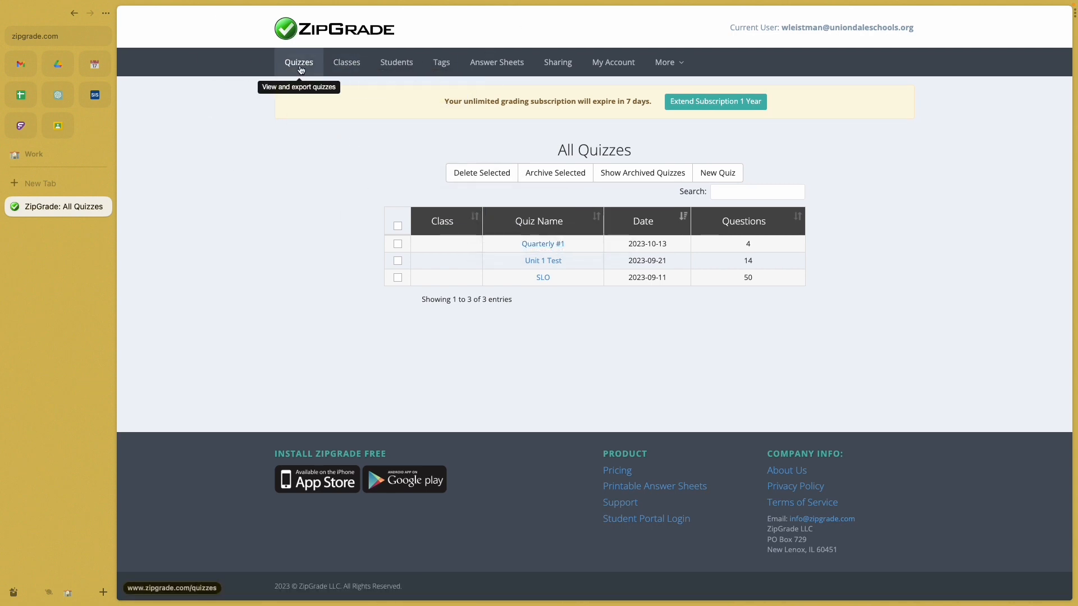
# View the website's Quarterly #1 report with papers at 100% and 75%, score distribution and statistics.
pyautogui.click(542, 244)
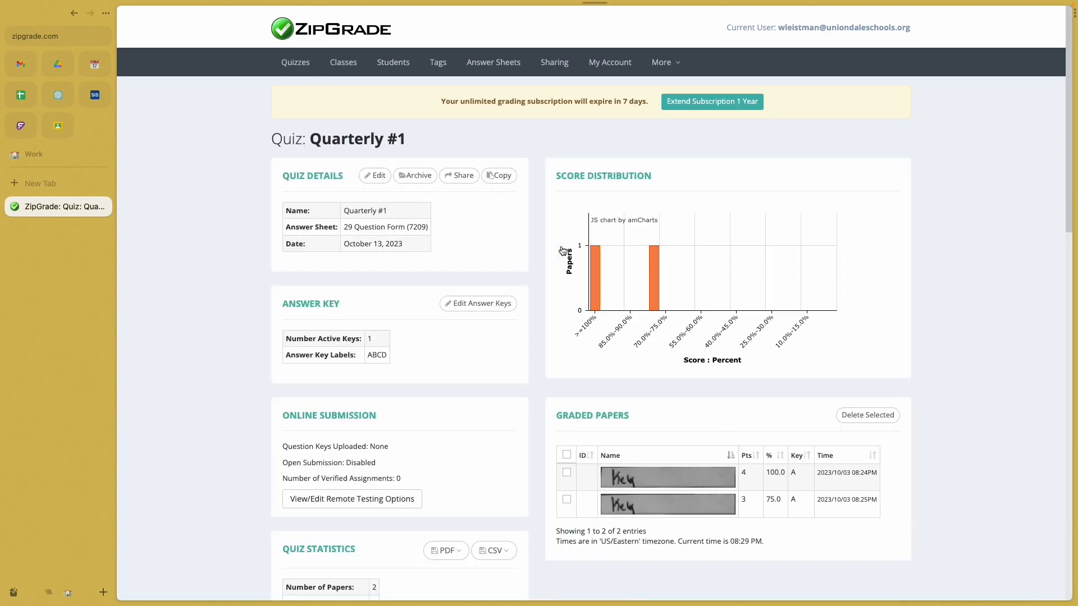
pyautogui.scroll(-3)
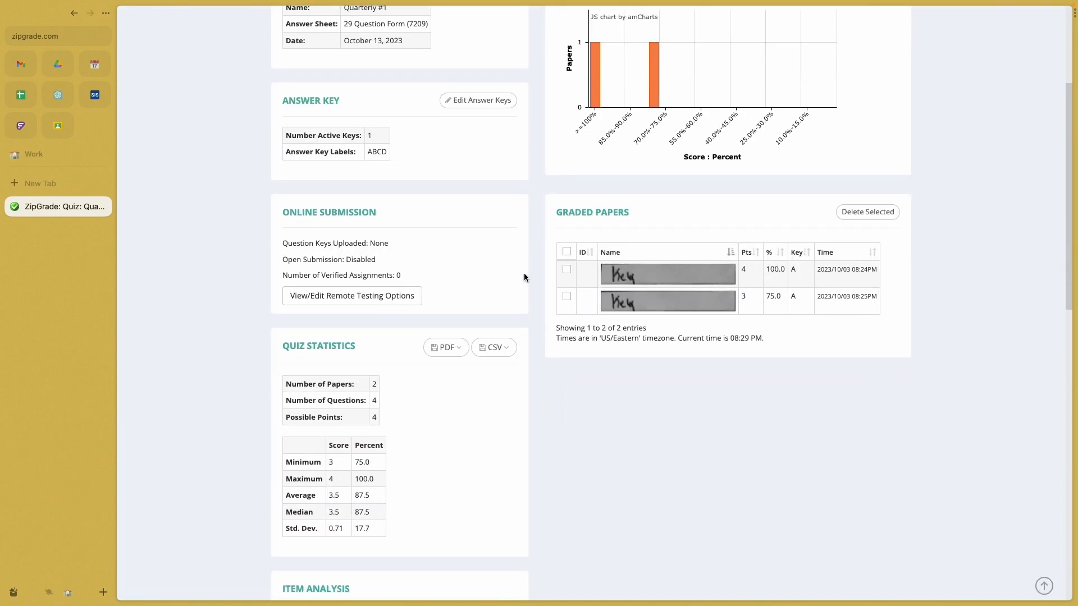
pyautogui.moveTo(764, 298)
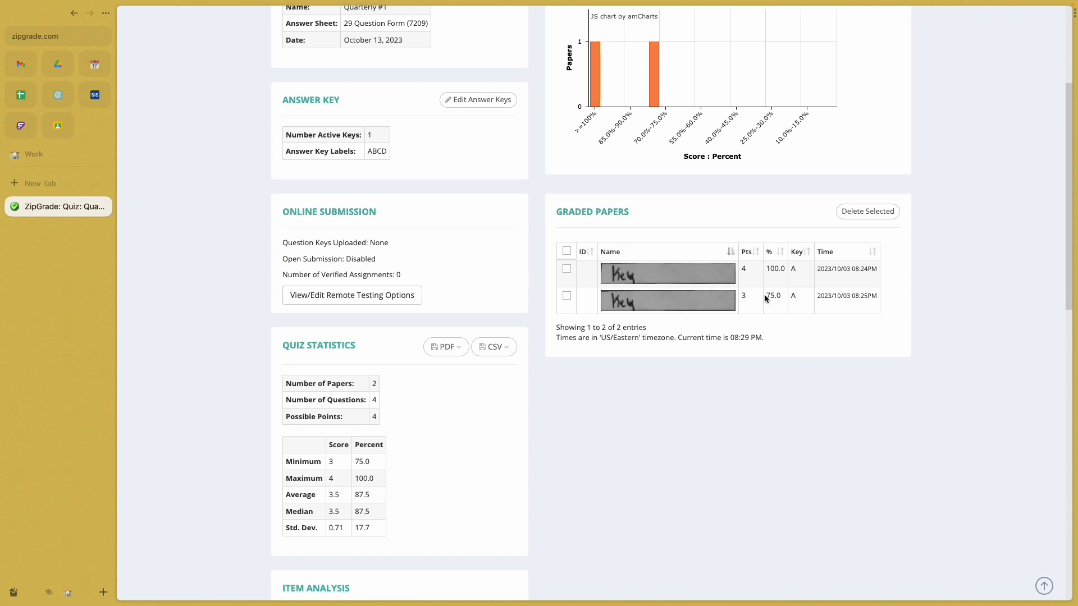
pyautogui.scroll(-3)
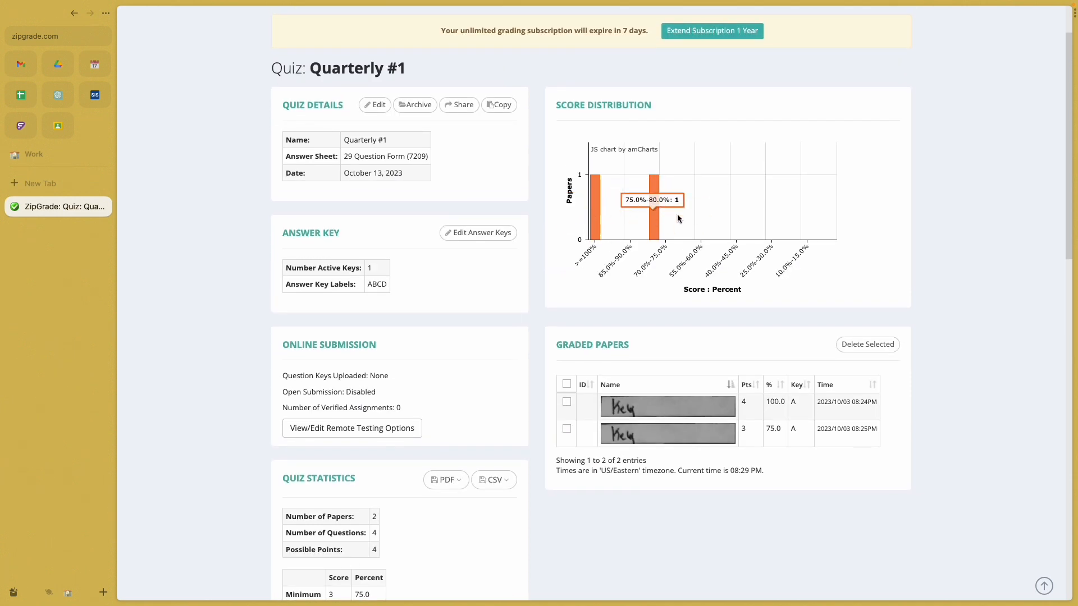
pyautogui.scroll(-3)
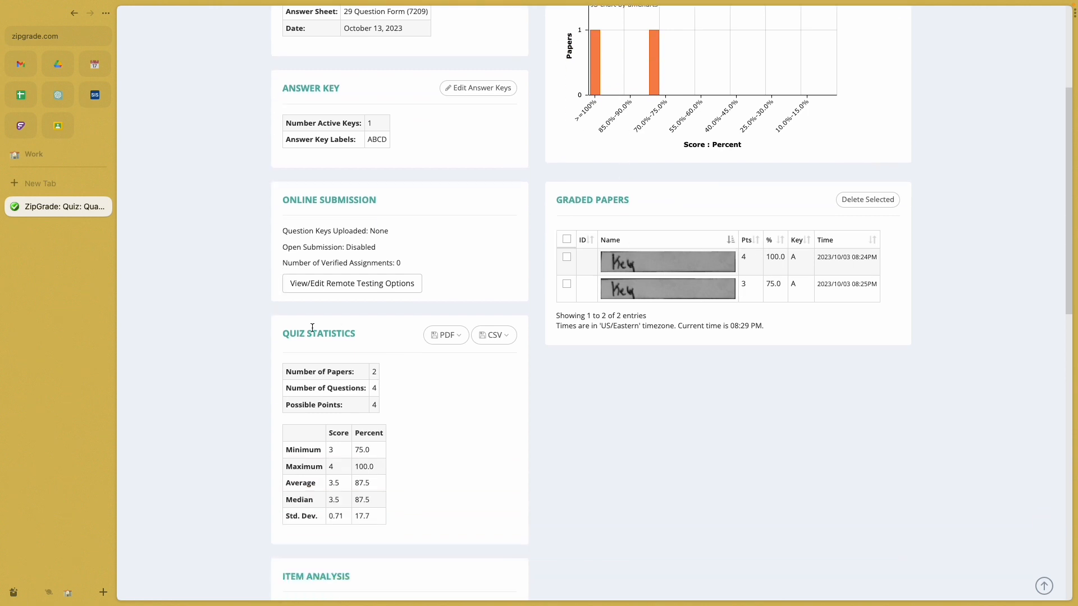
# Review the item analysis, highlighting question 1's correct answer A and question 2's alternate answer C.
pyautogui.scroll(-3)
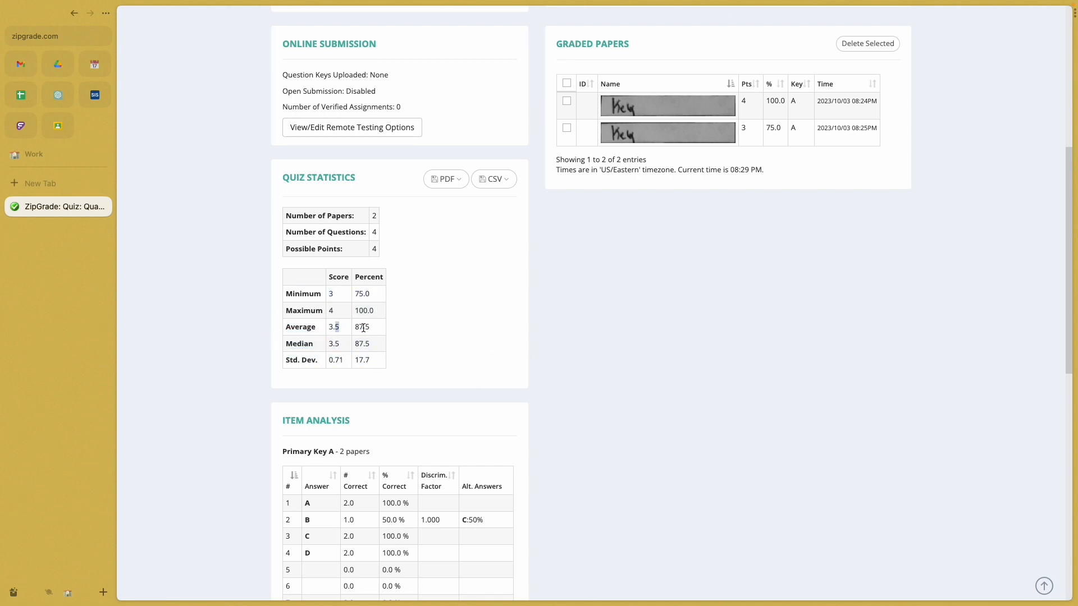
pyautogui.scroll(-3)
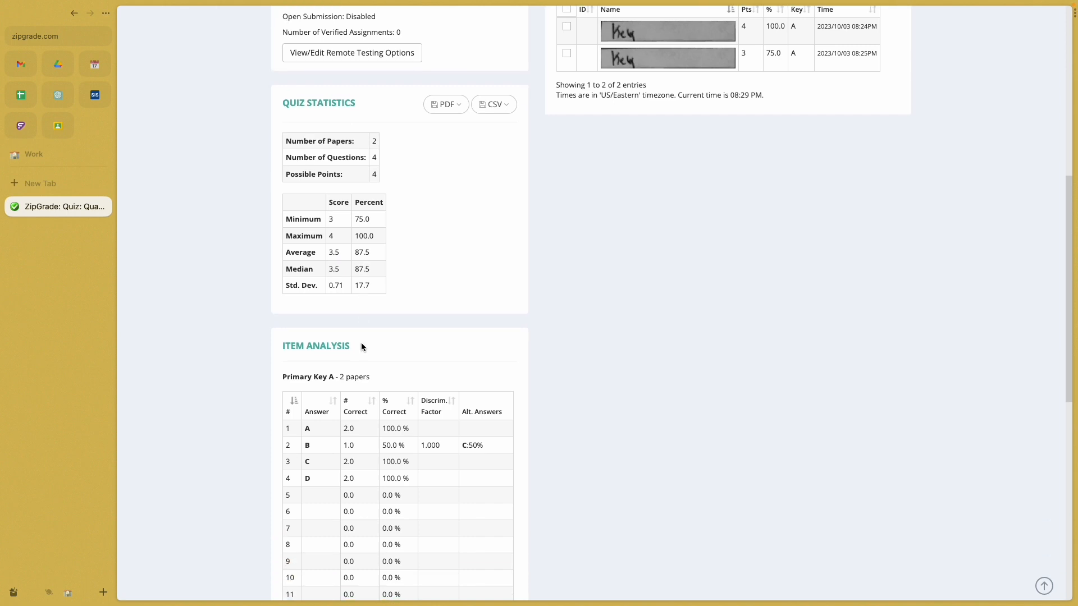
pyautogui.scroll(-3)
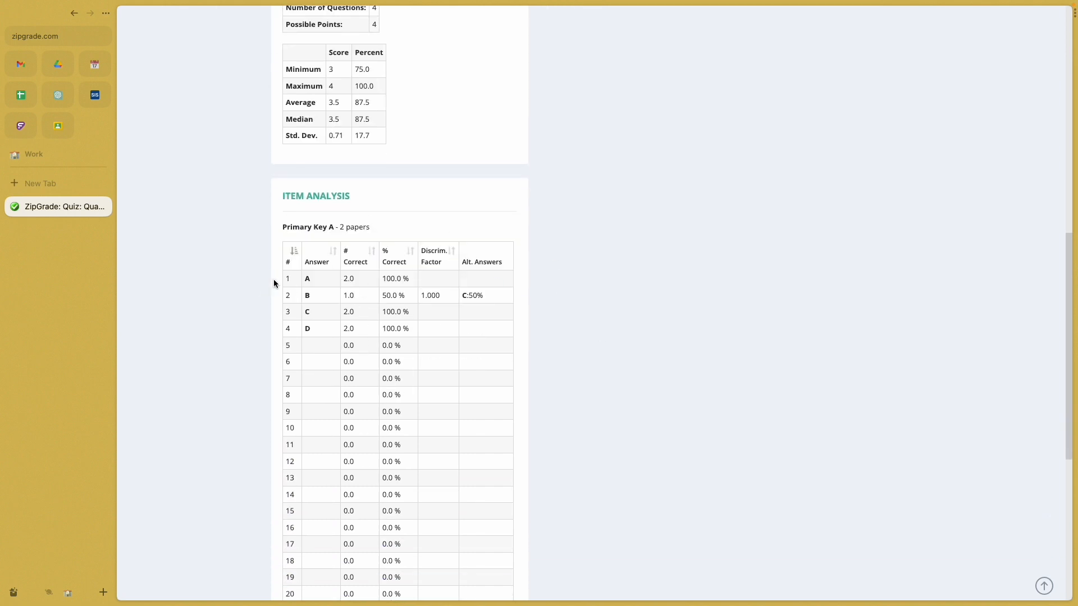
pyautogui.moveTo(301, 191)
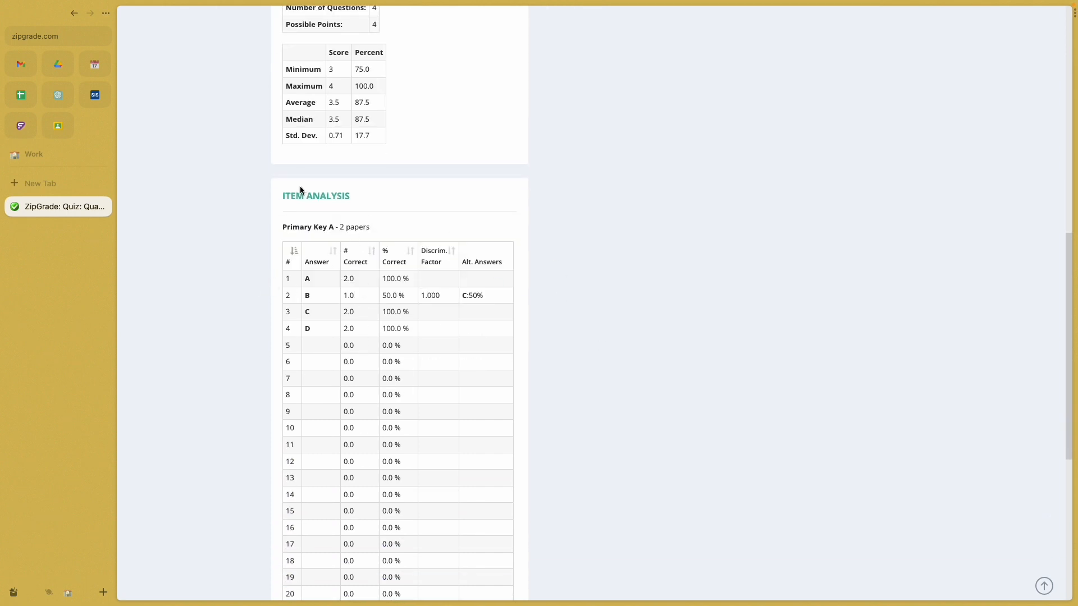
pyautogui.doubleClick(306, 278)
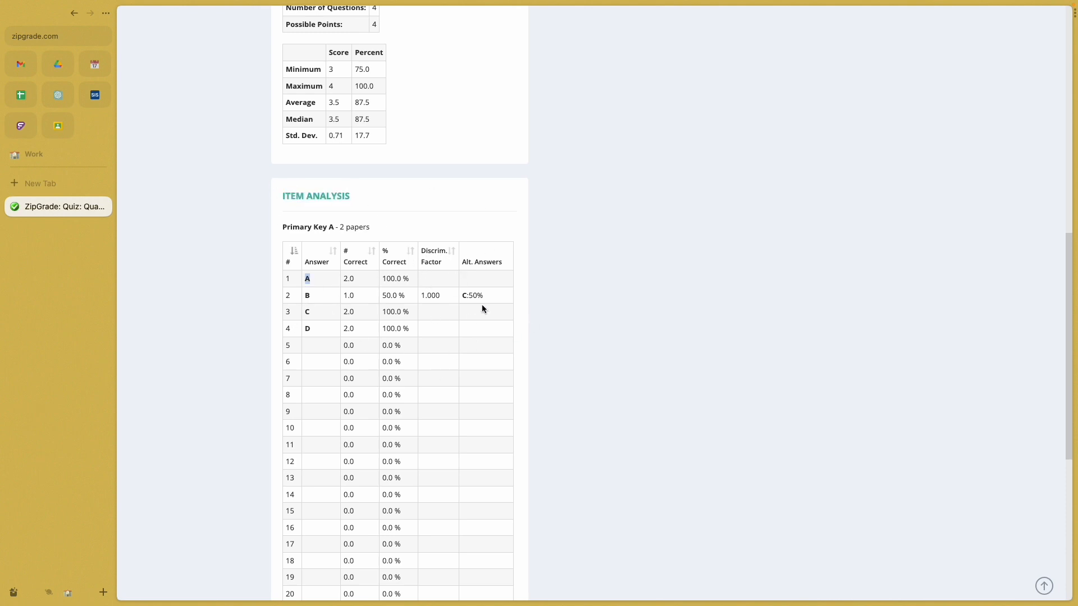
pyautogui.moveTo(461, 297)
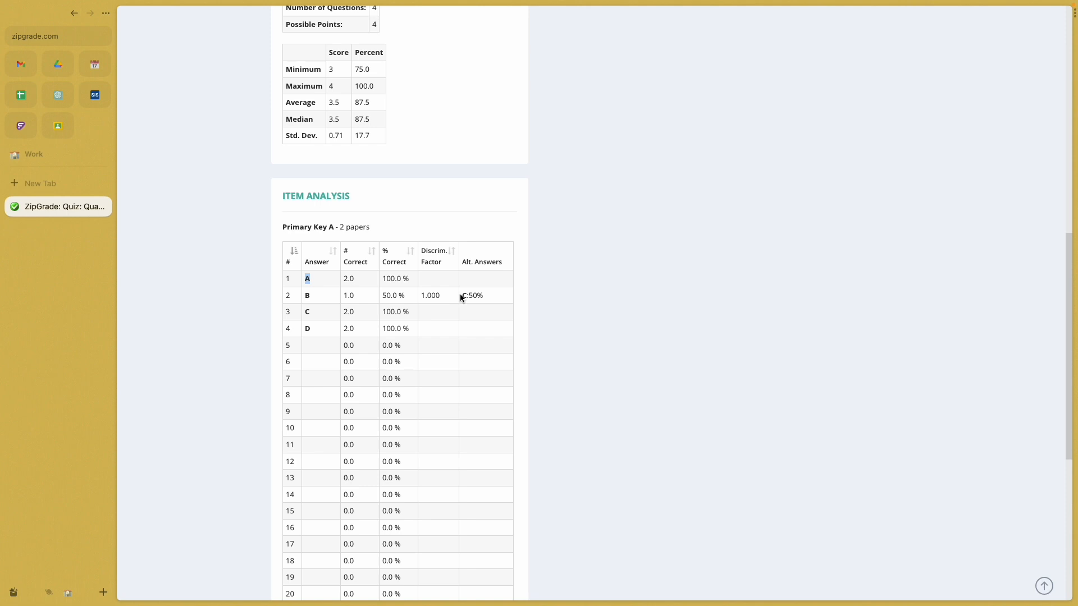
pyautogui.doubleClick(473, 296)
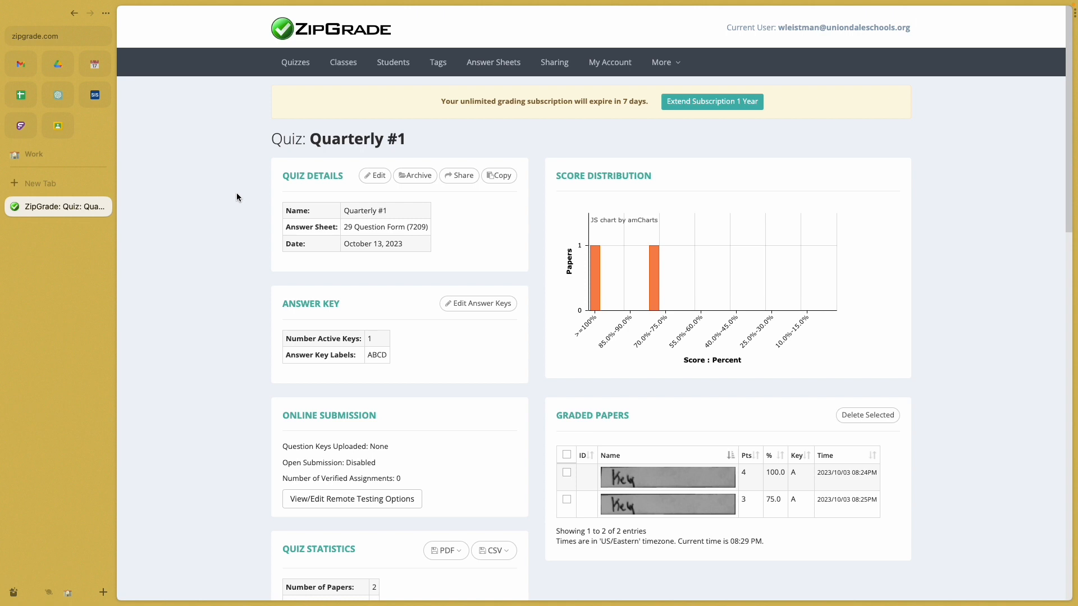
pyautogui.moveTo(553, 163)
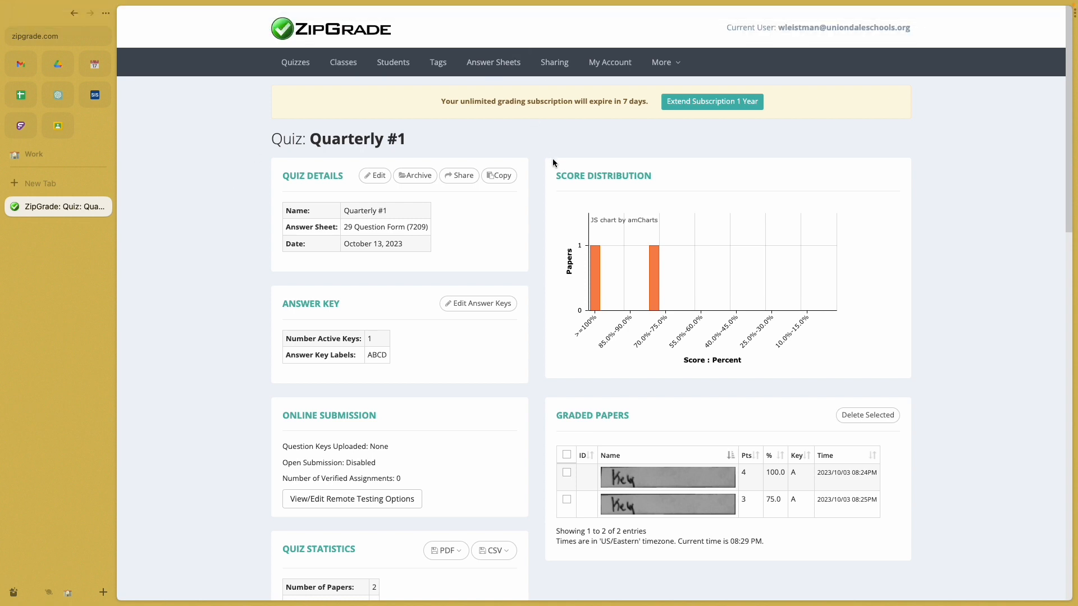